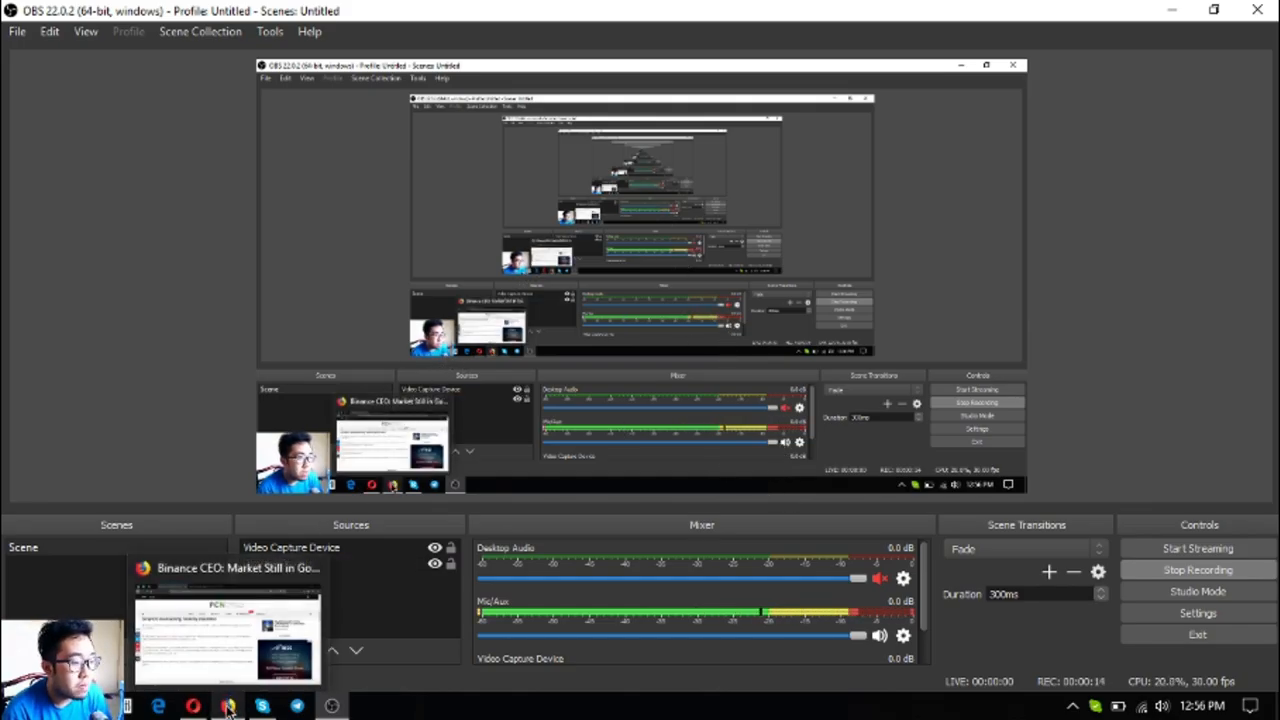
- Bring the Binance CEO article forward and read down to 'Binance Maintaining Healthy Business'
left_click(224, 704)
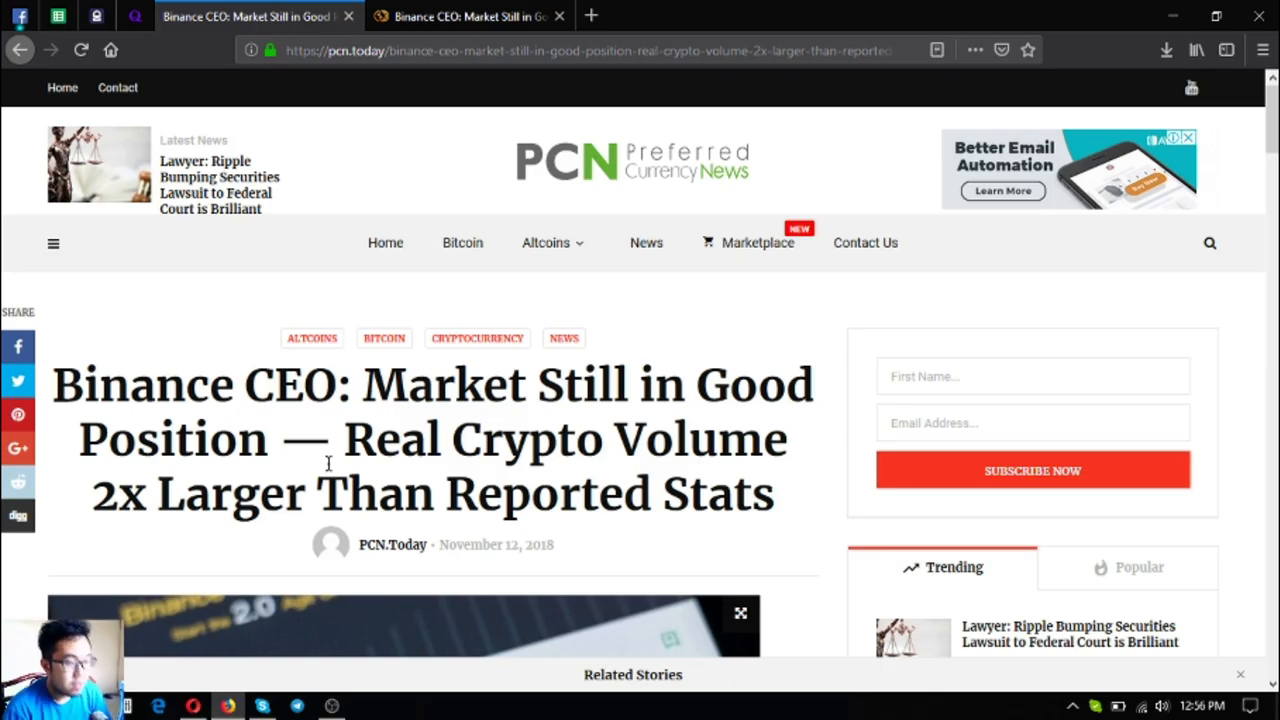
scroll("down", 3)
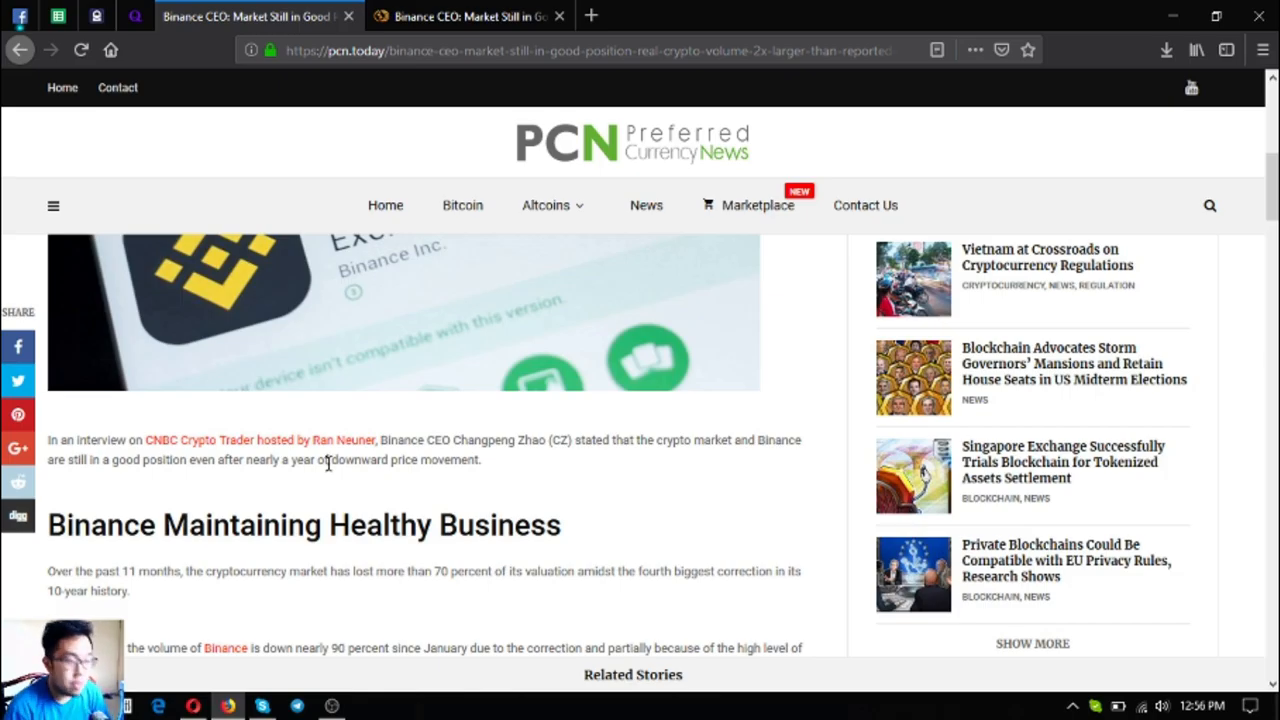
scroll("down", 3)
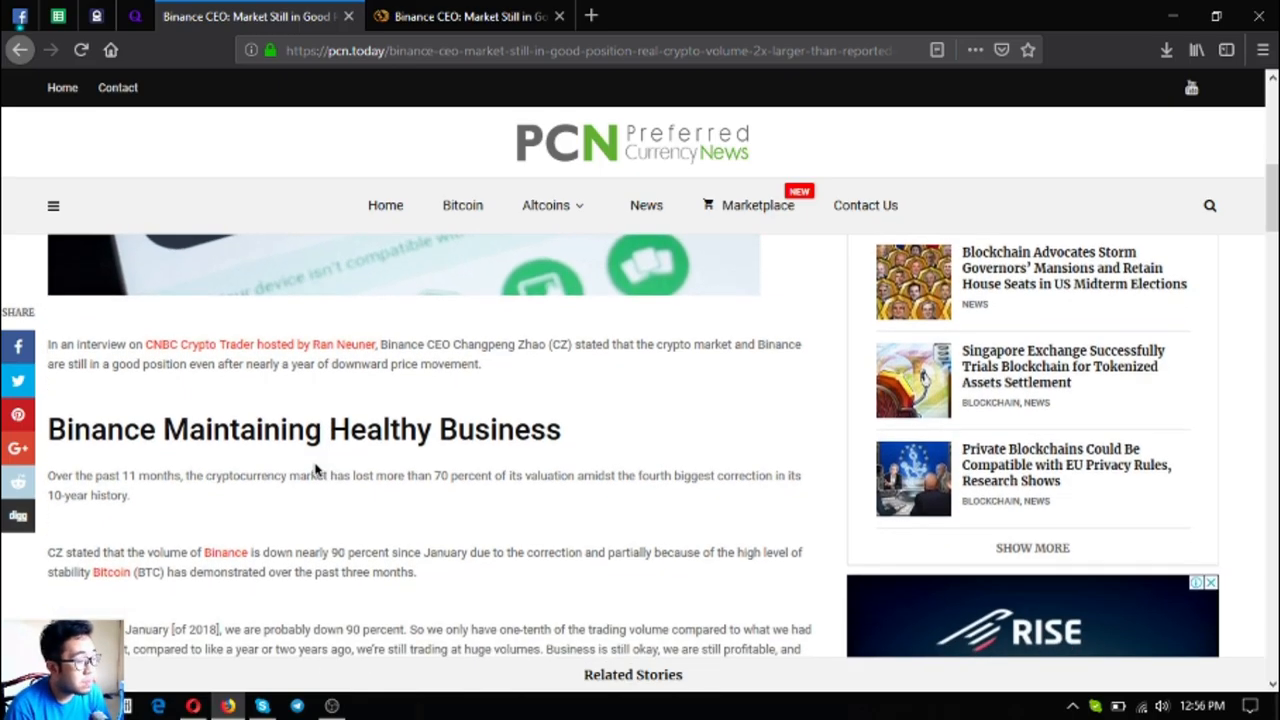
scroll("down", 3)
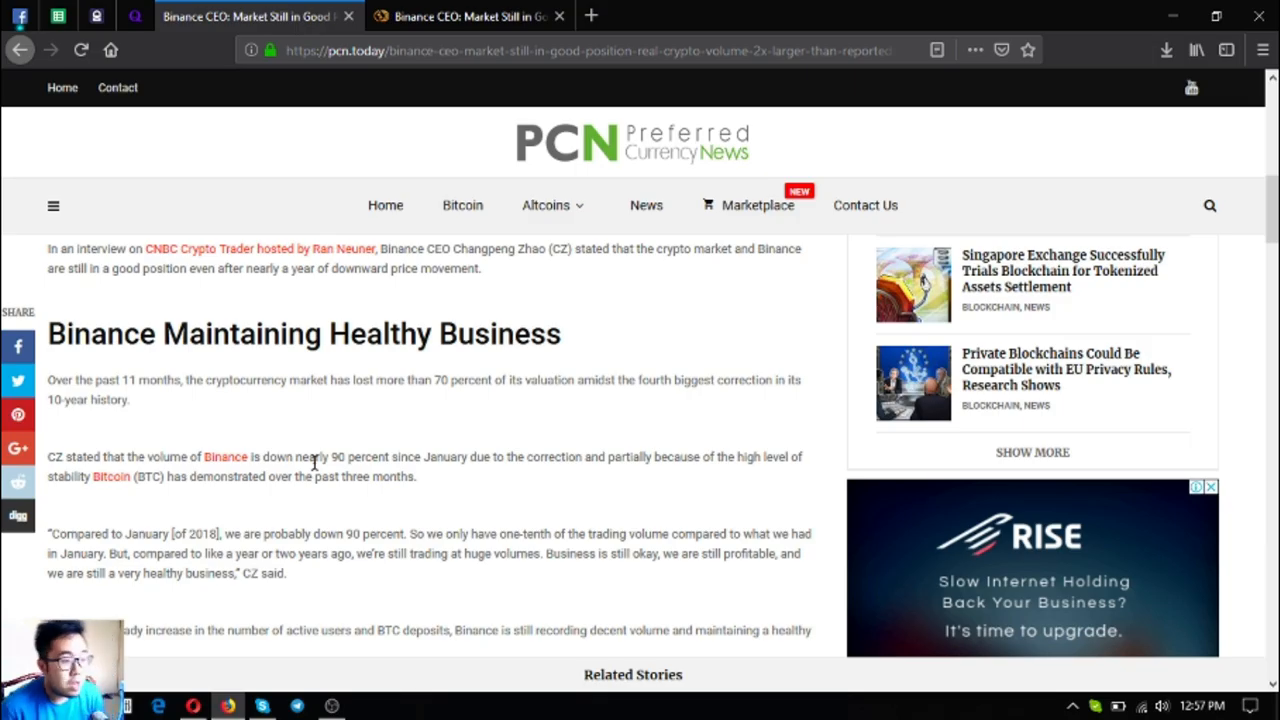
- Read past the trading volume paragraphs to CZ's quote about steadily signing up new users
scroll("down", 3)
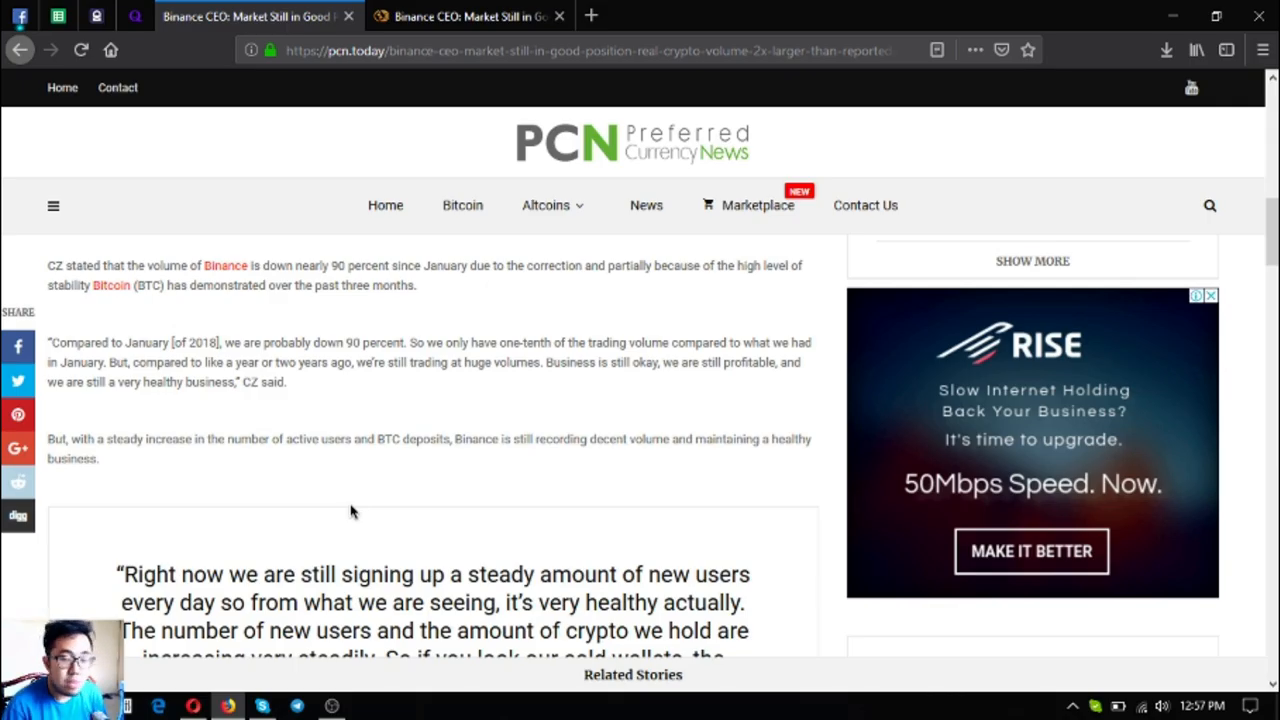
scroll("down", 3)
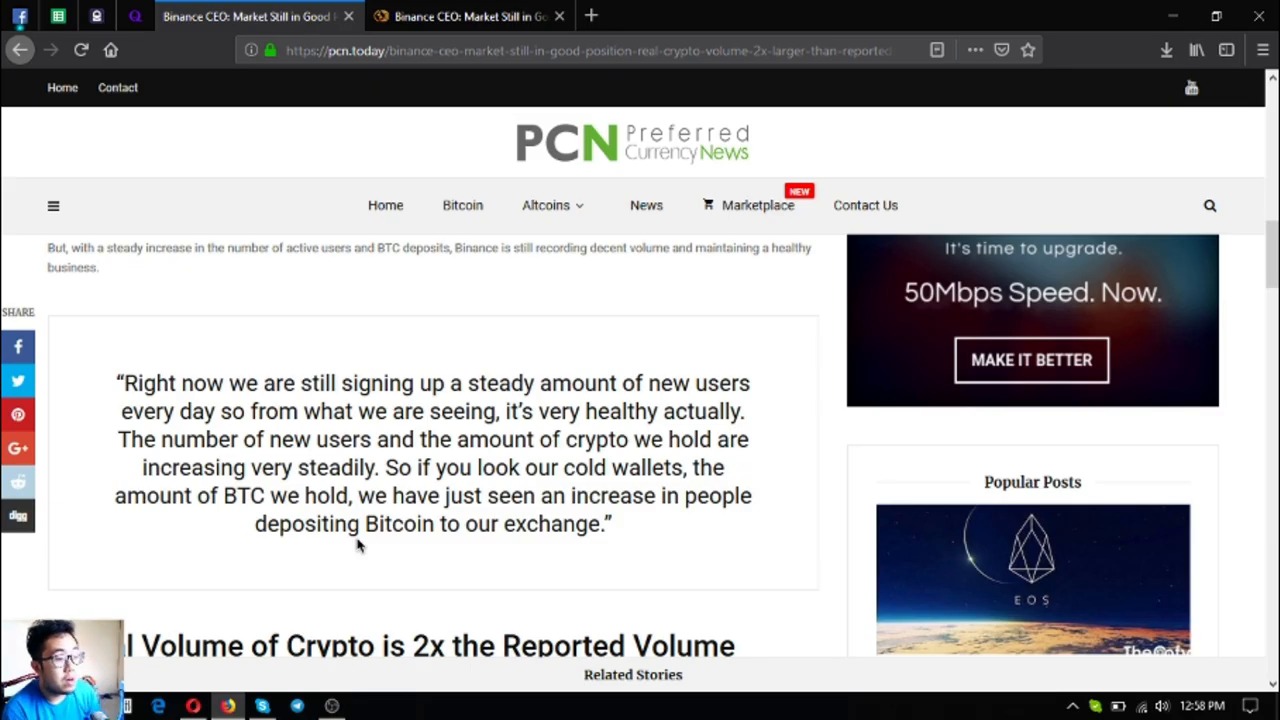
- Read through the 'Actual Volume of Crypto is 2x the Reported Volume' section and TABB Group quote
scroll("down", 3)
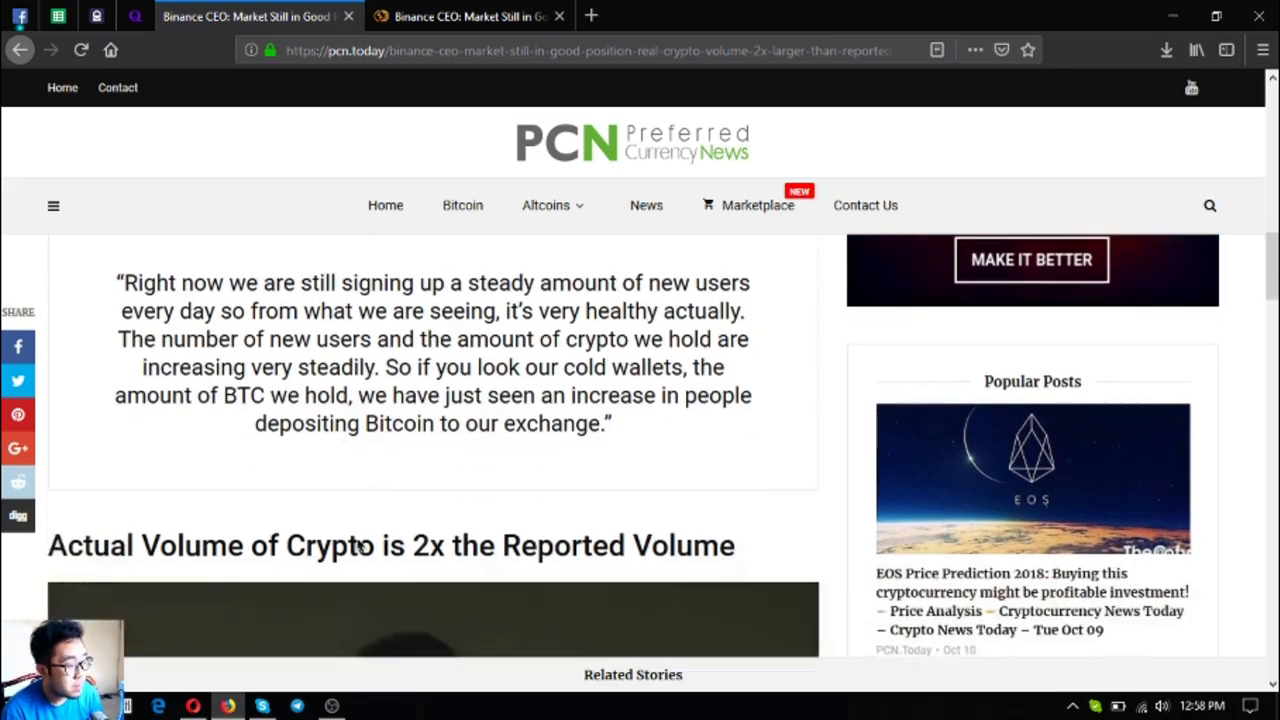
scroll("down", 3)
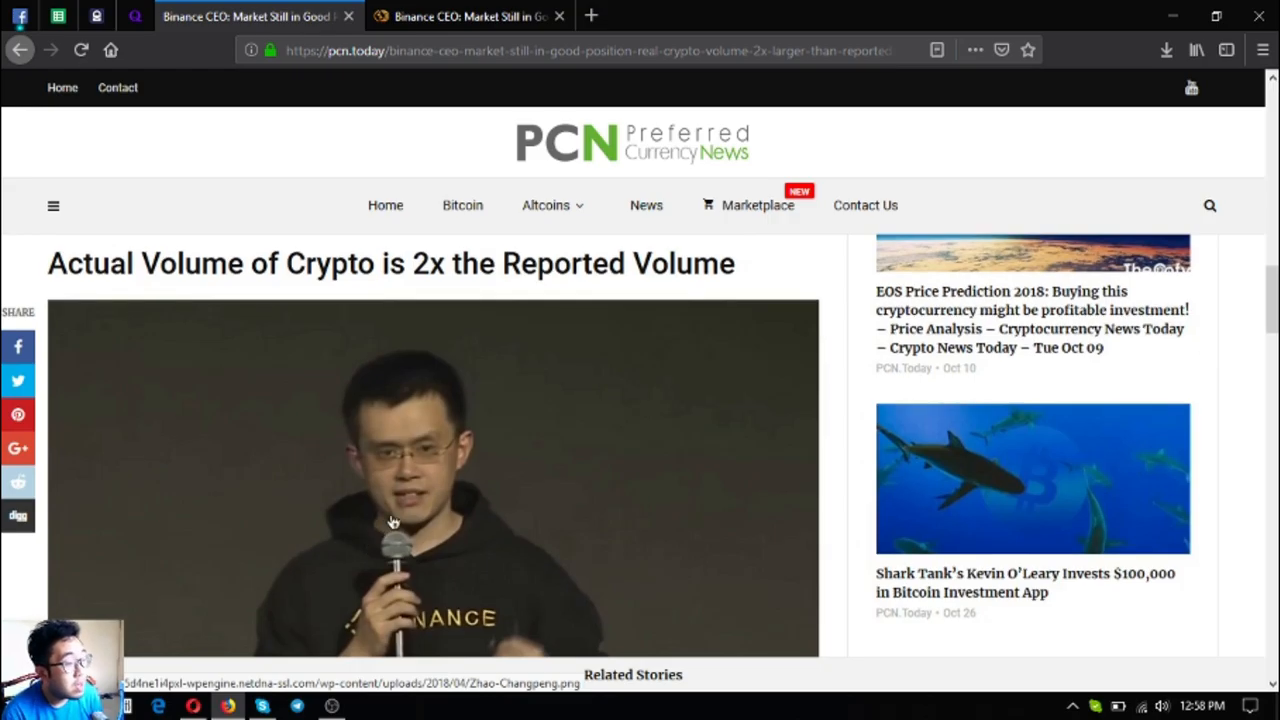
mouse_move(528, 408)
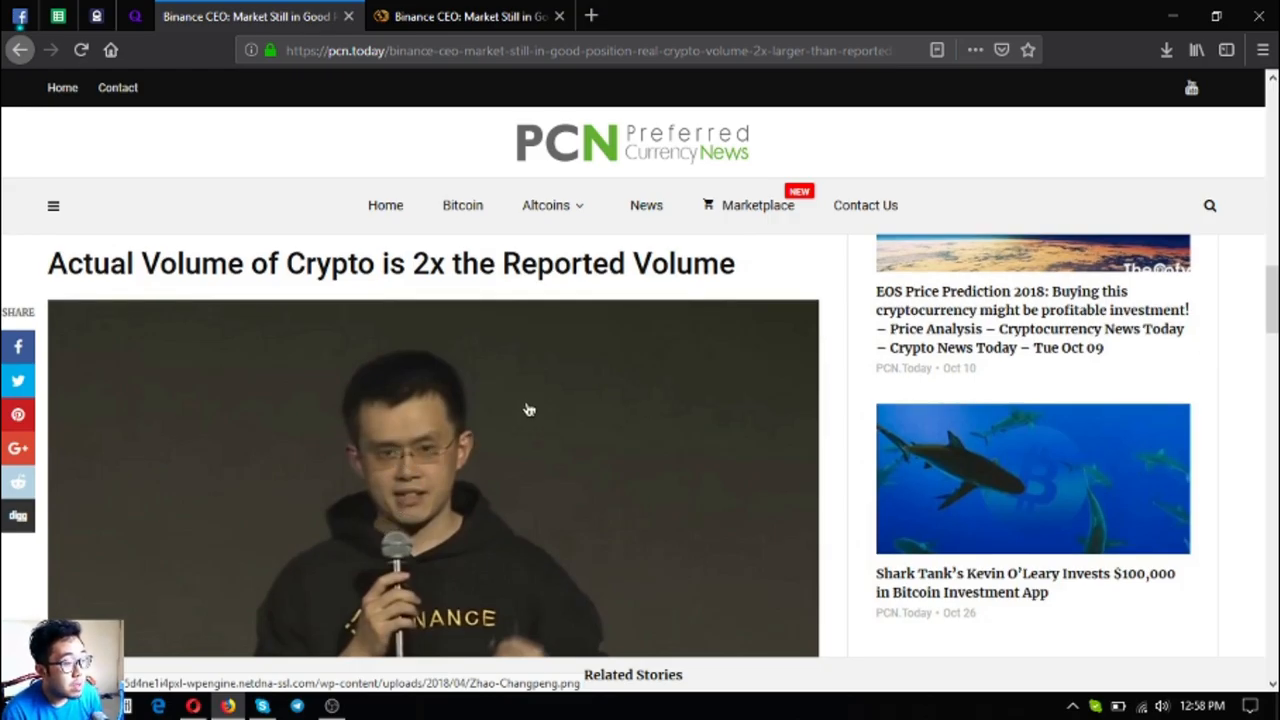
scroll("down", 3)
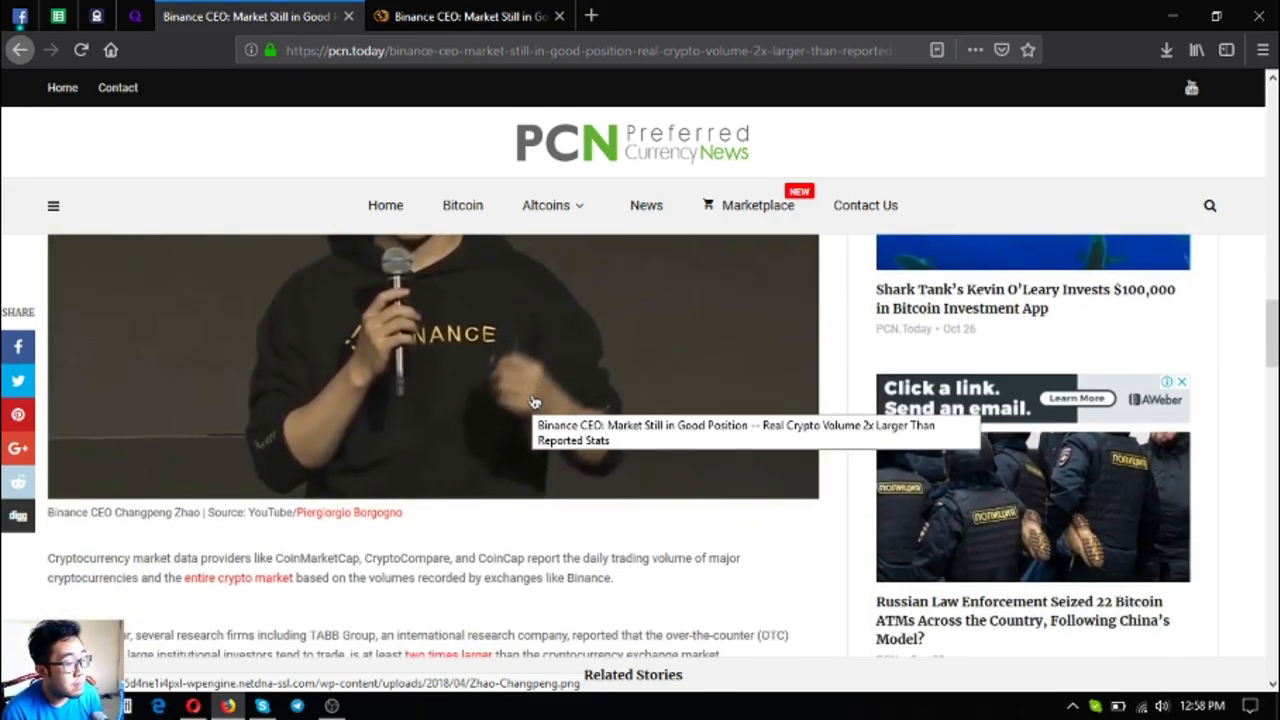
scroll("down", 3)
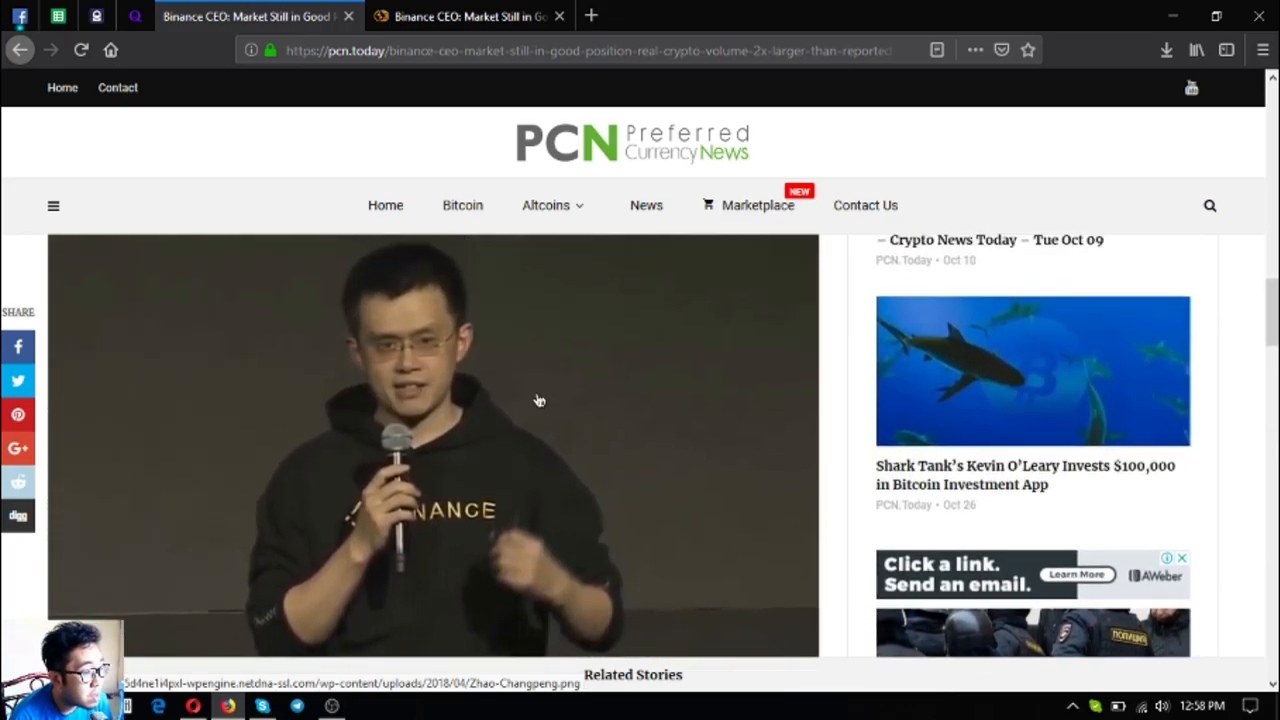
scroll("down", 3)
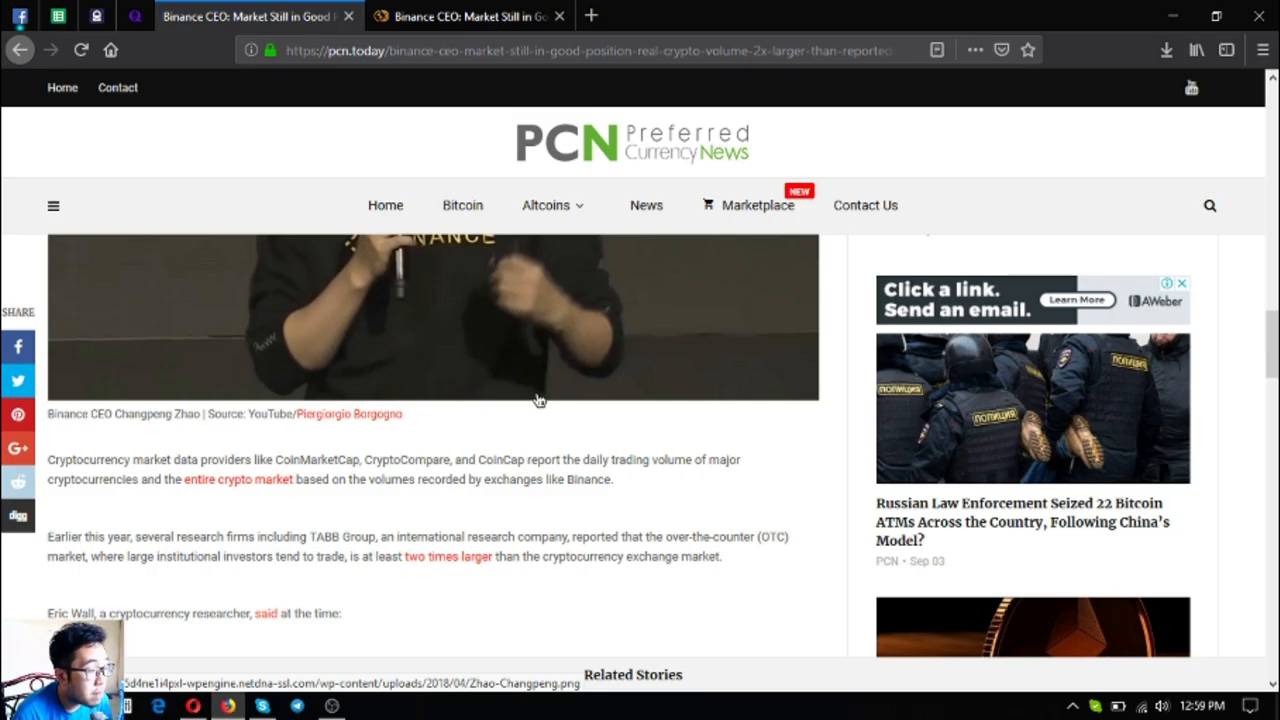
- Finish the article at CZ's OTC volume conclusion, its tags and previous/next article links
scroll("down", 3)
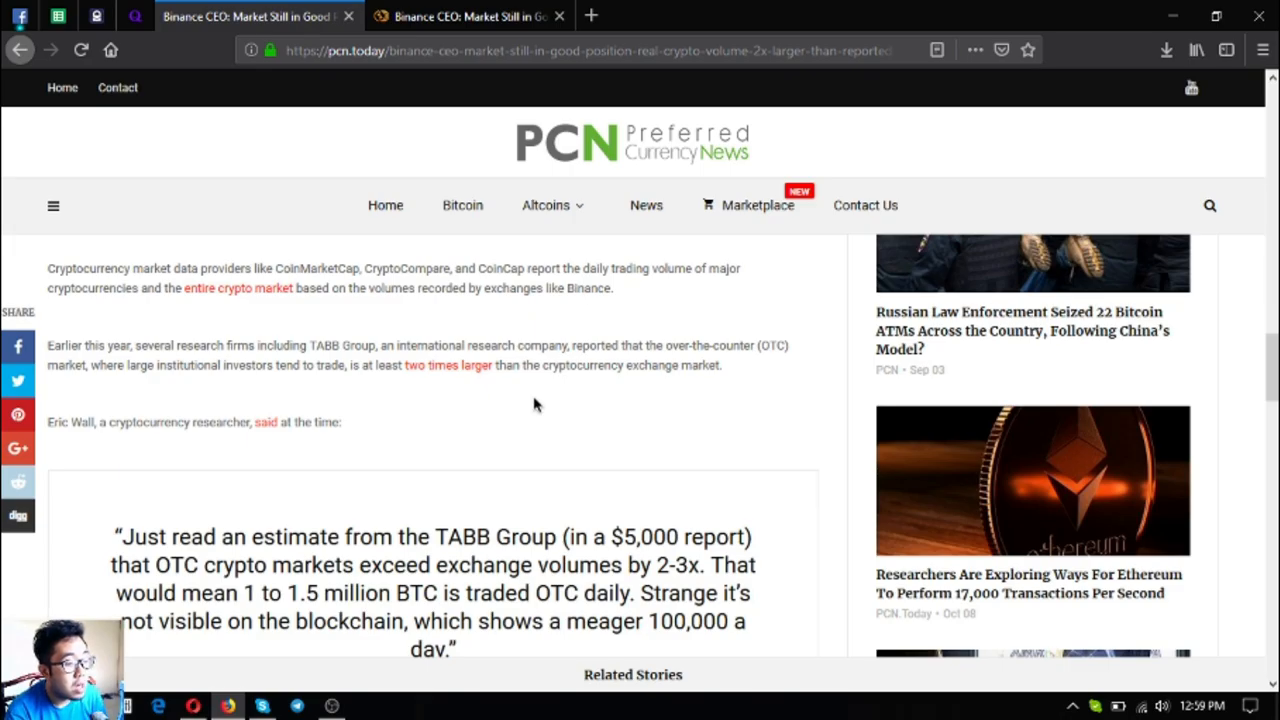
scroll("down", 3)
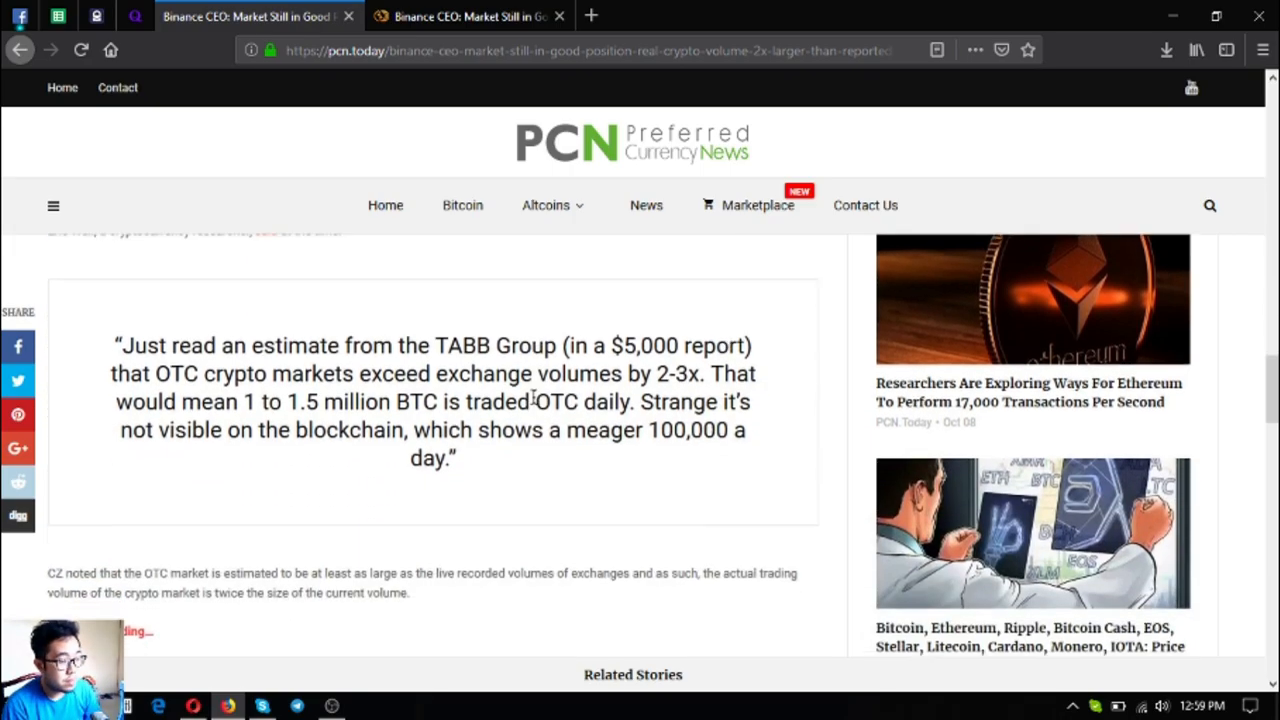
scroll("down", 3)
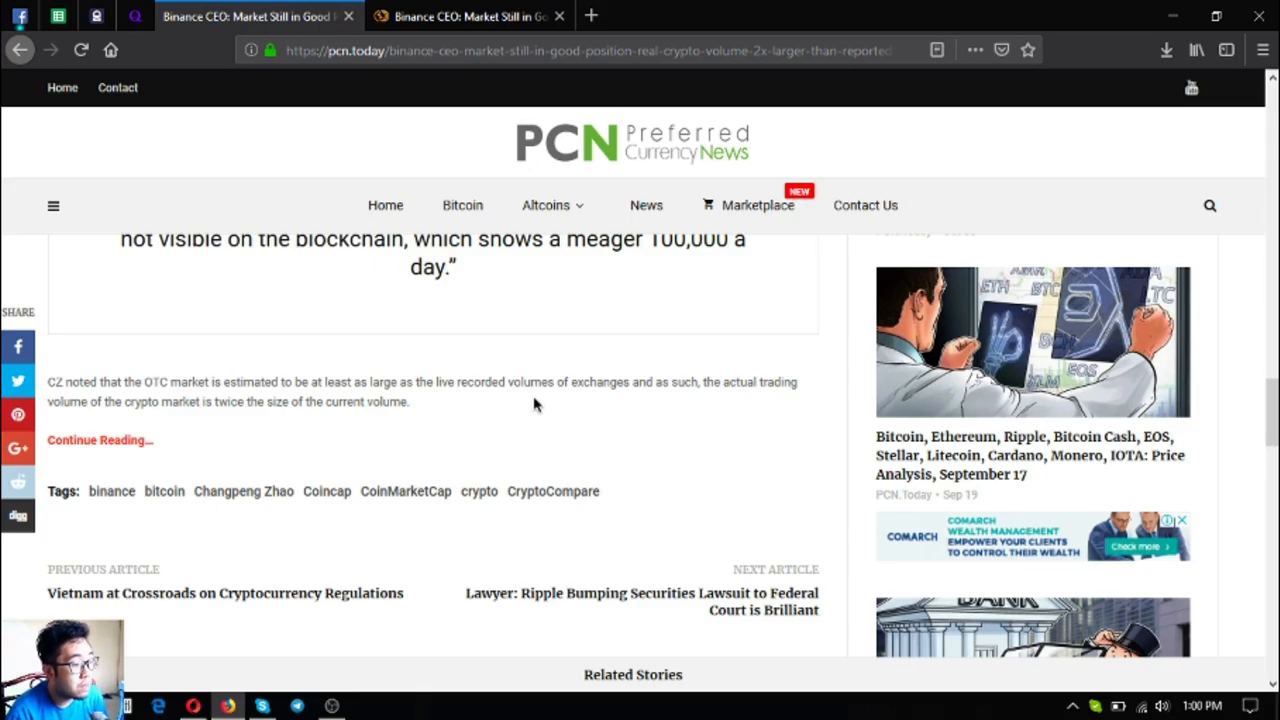
- Switch to CCN's version of the Binance CEO story and skim its opening
left_click(472, 16)
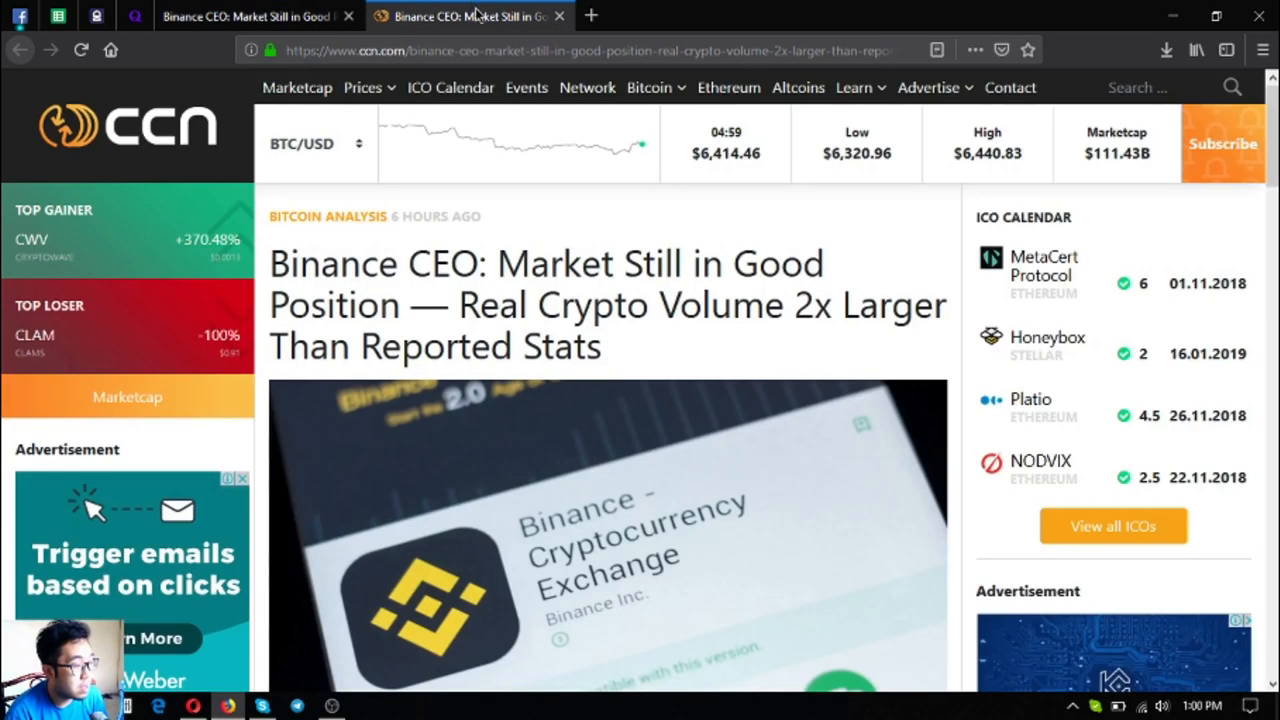
scroll("down", 3)
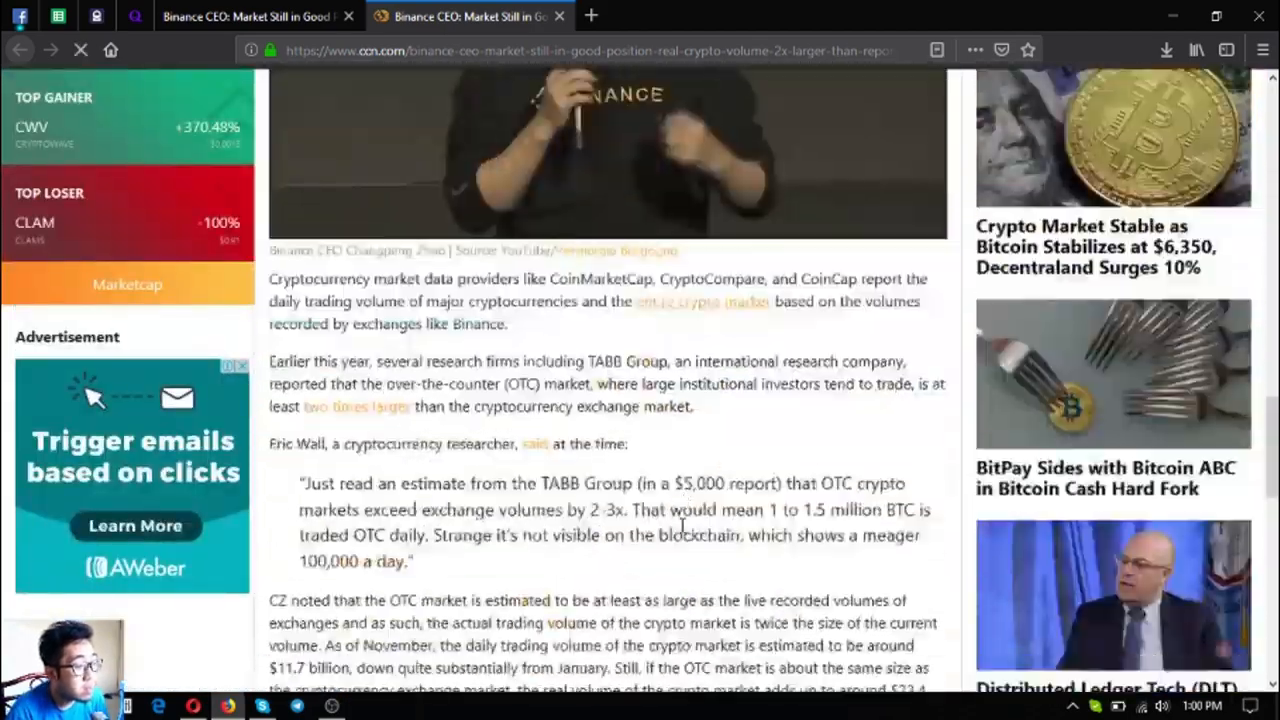
scroll("down", 3)
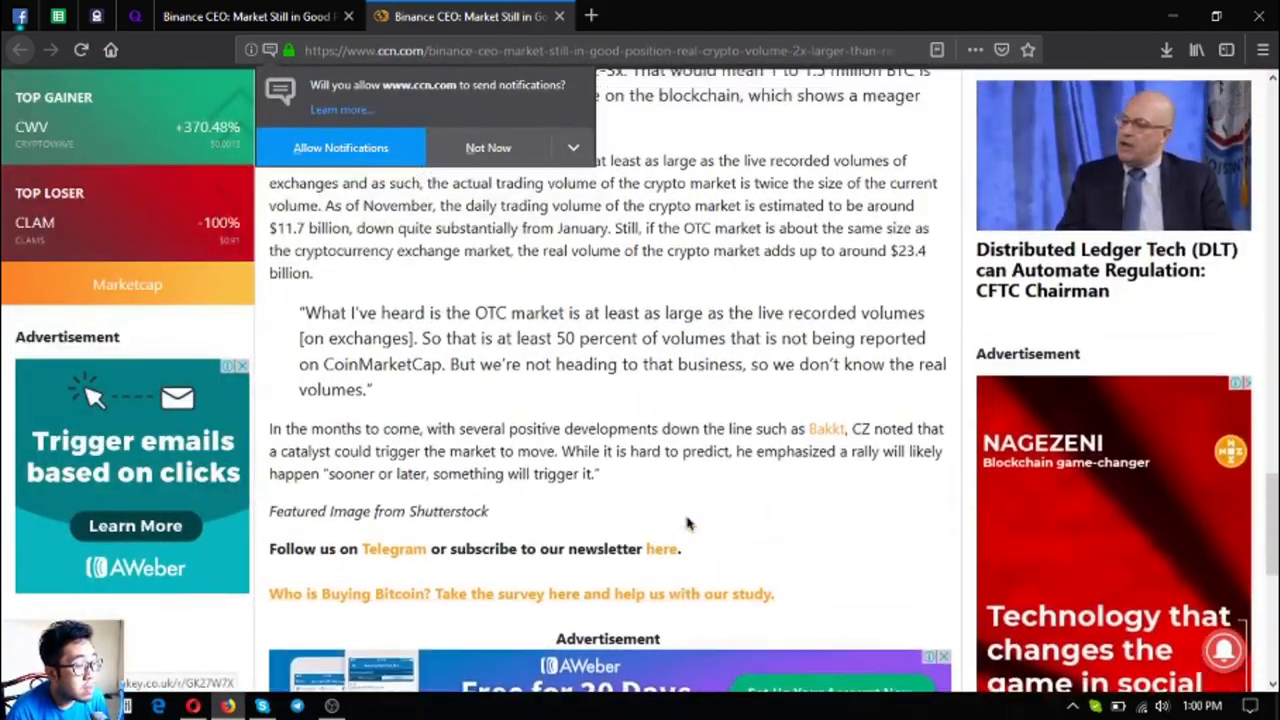
scroll("up", 3)
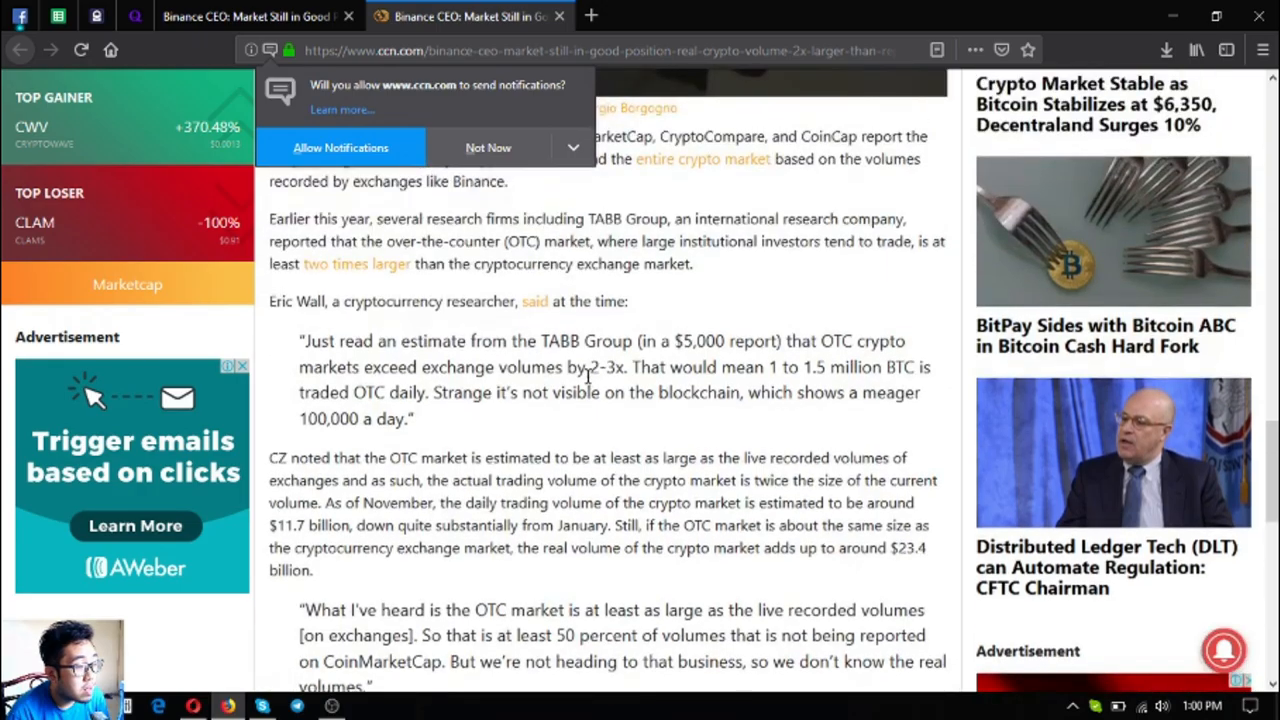
mouse_move(608, 404)
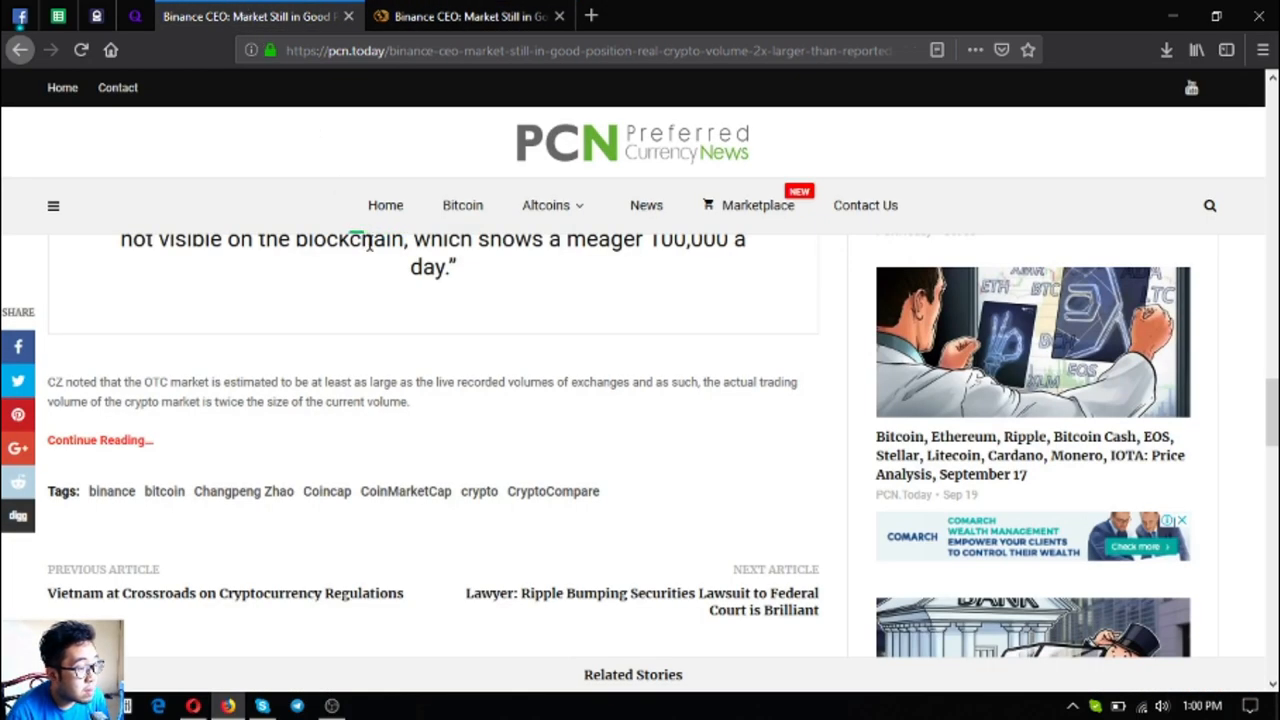
left_click(484, 16)
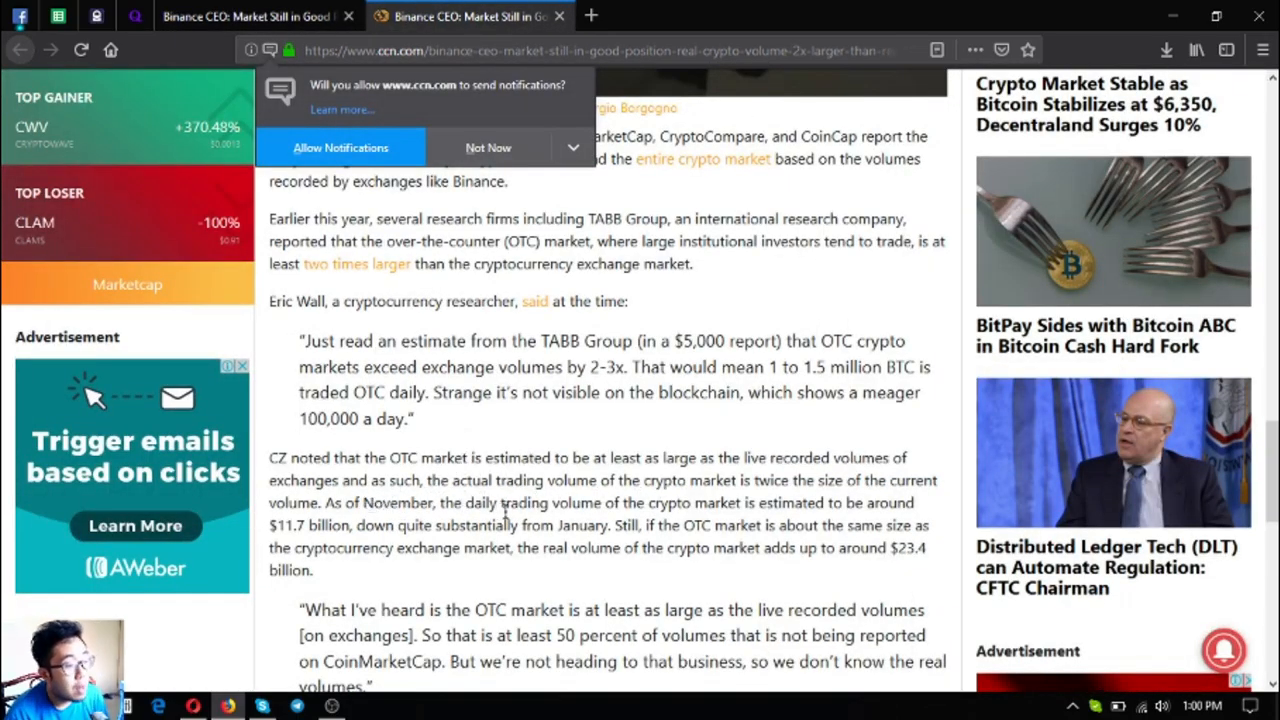
- Read the CCN article to its end, then return to the PCN.Today article at its headline
scroll("down", 3)
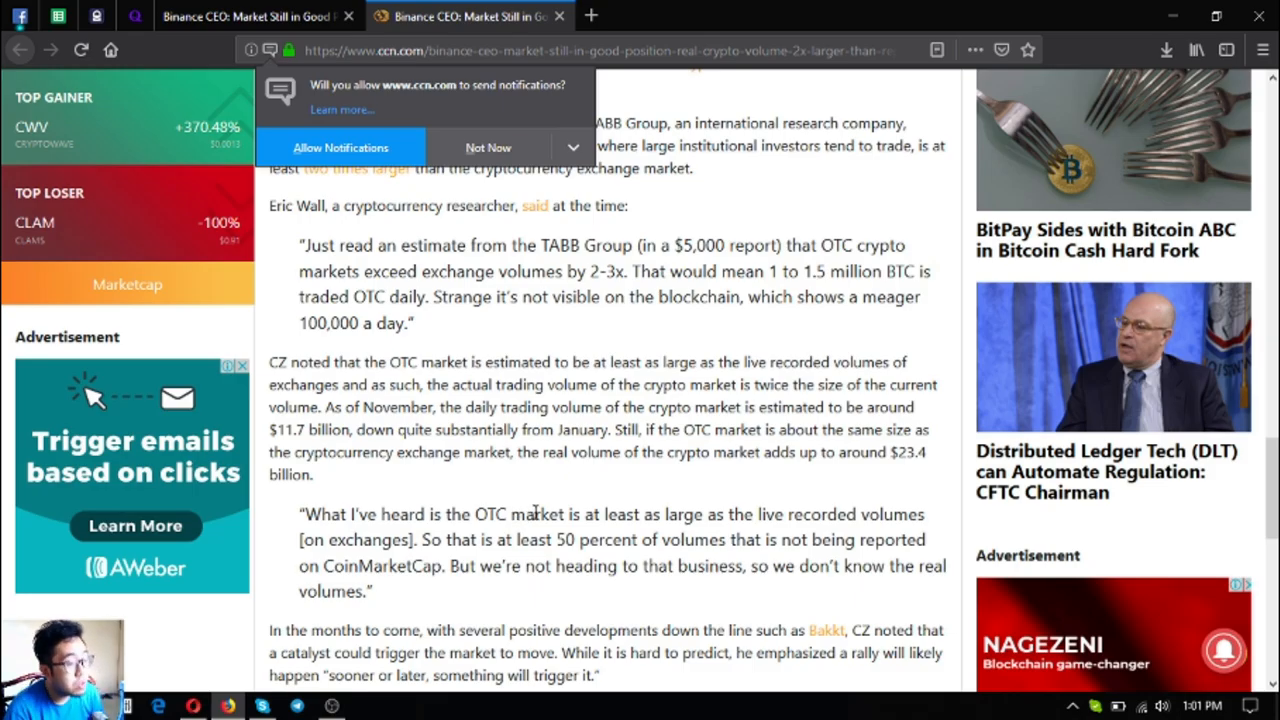
scroll("down", 3)
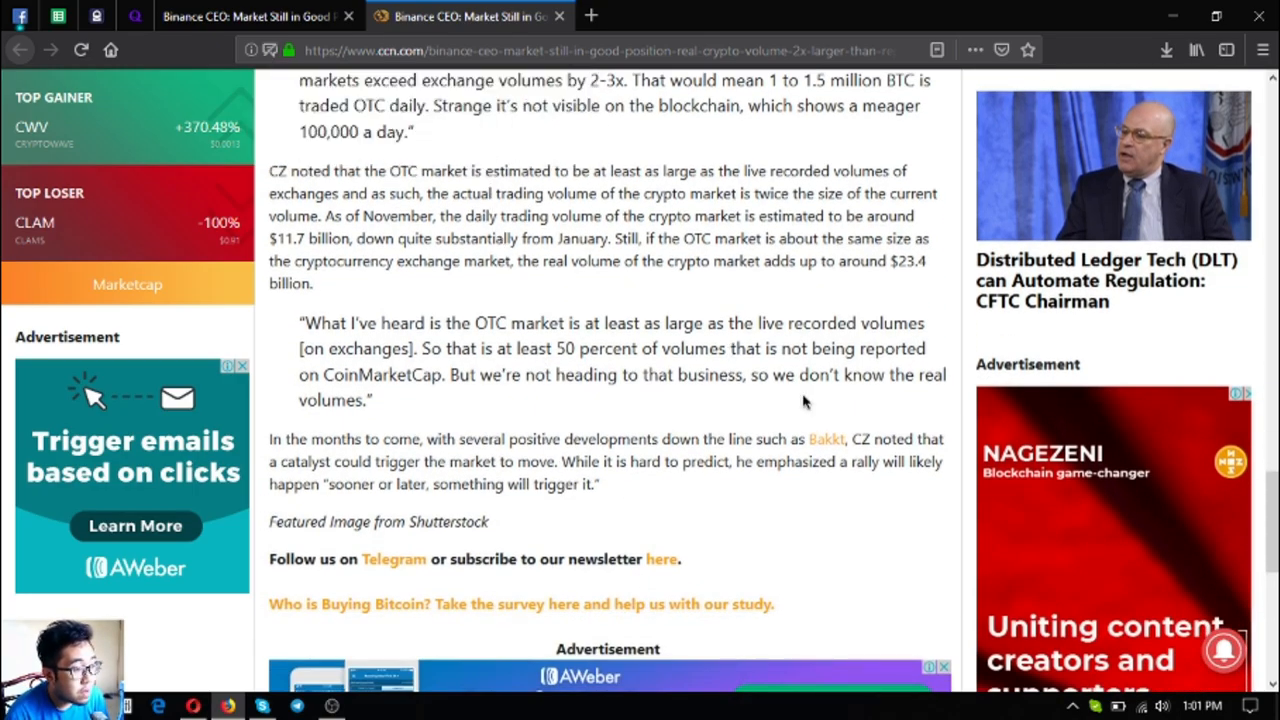
mouse_move(804, 404)
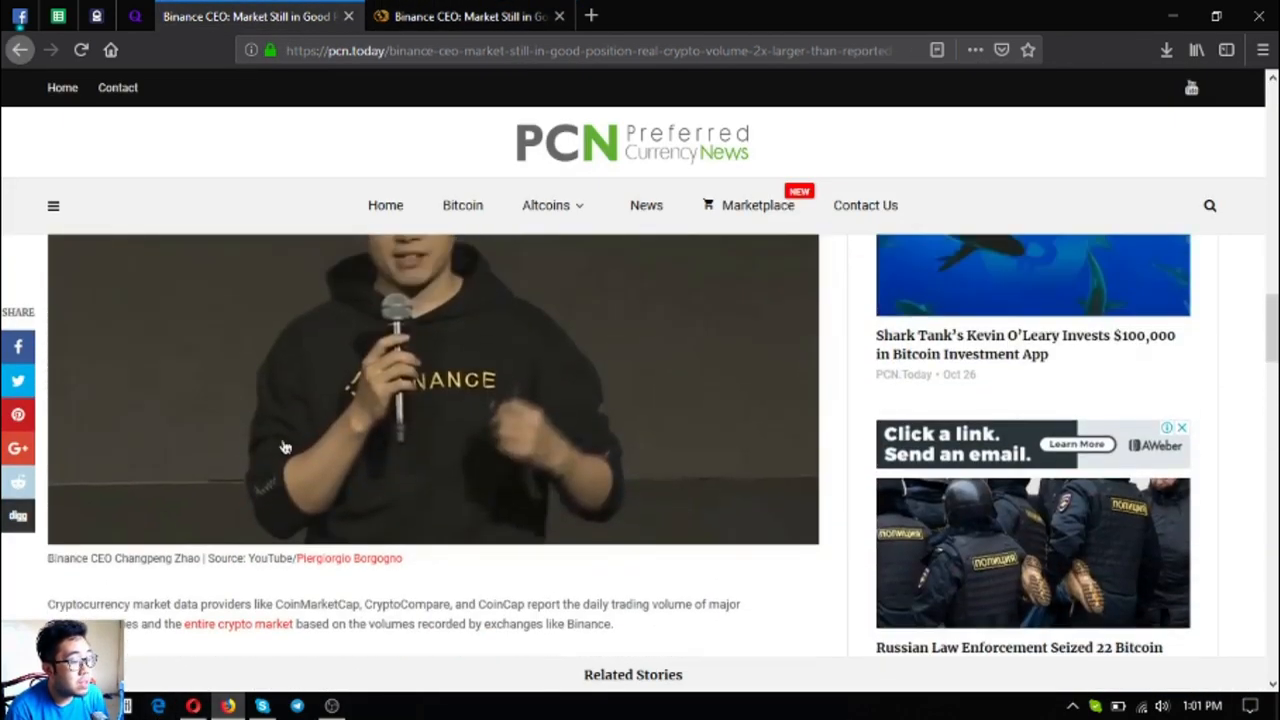
left_click(470, 16)
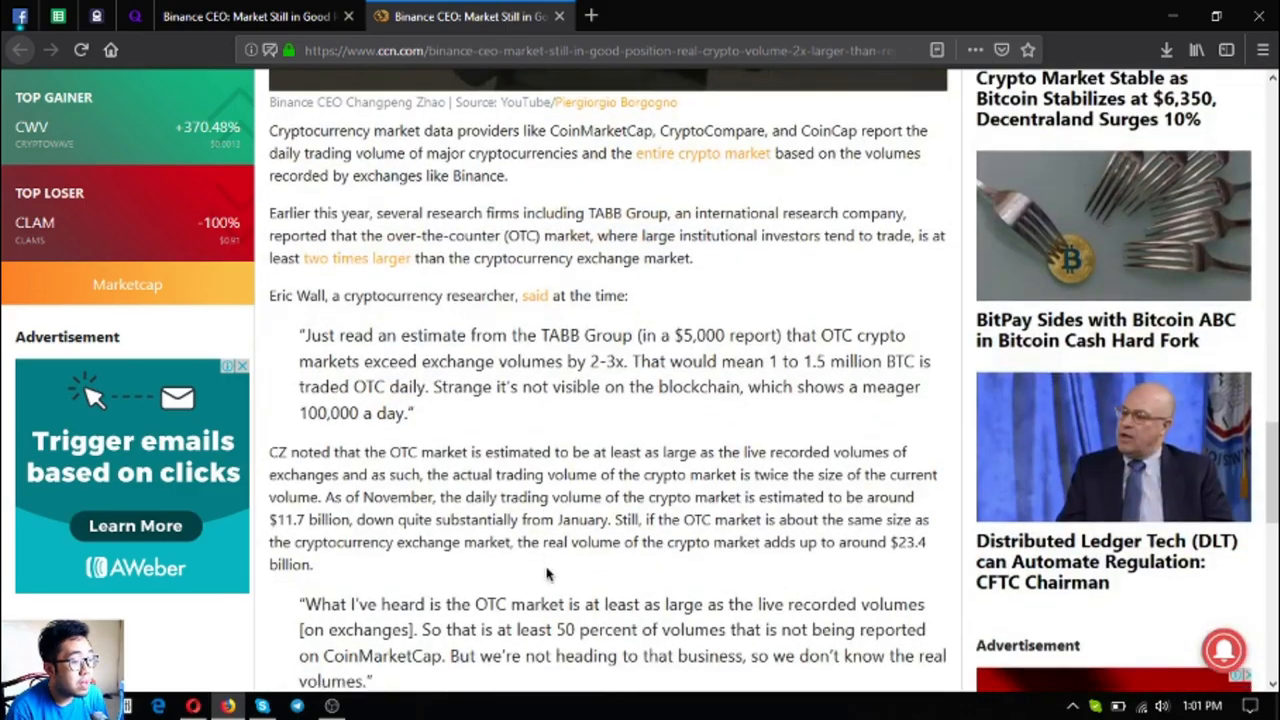
scroll("down", 3)
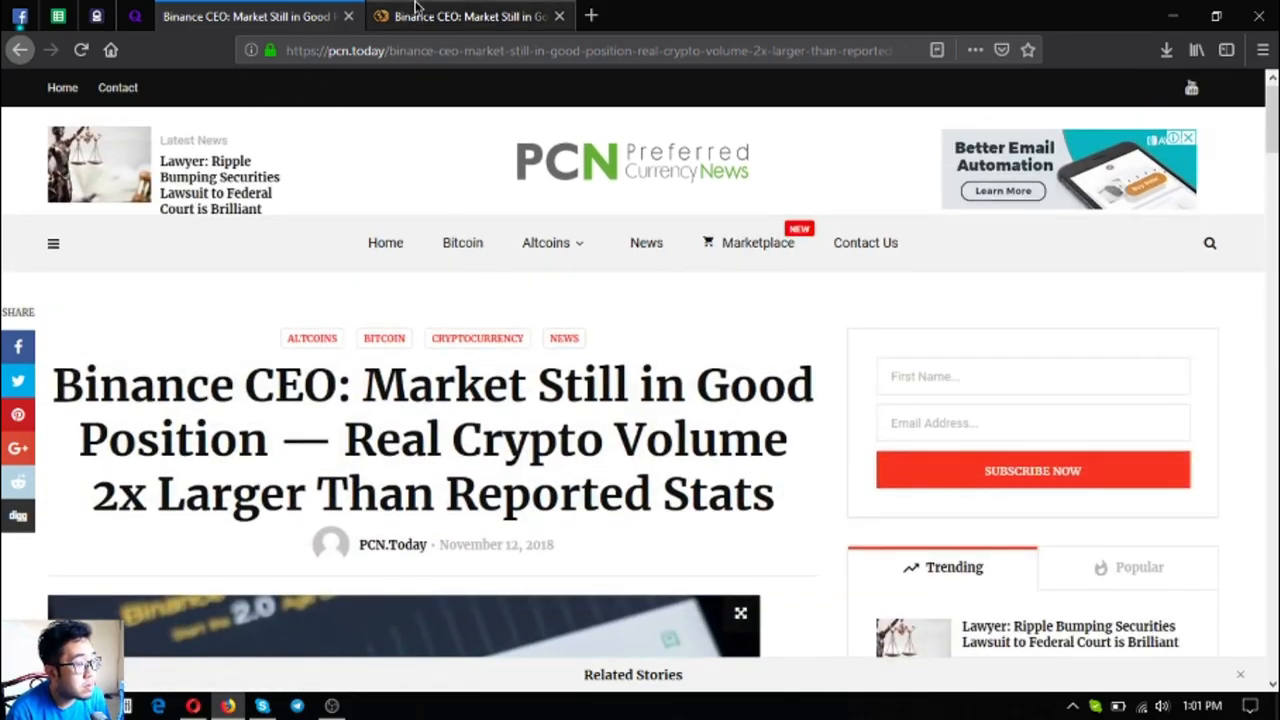
mouse_move(436, 16)
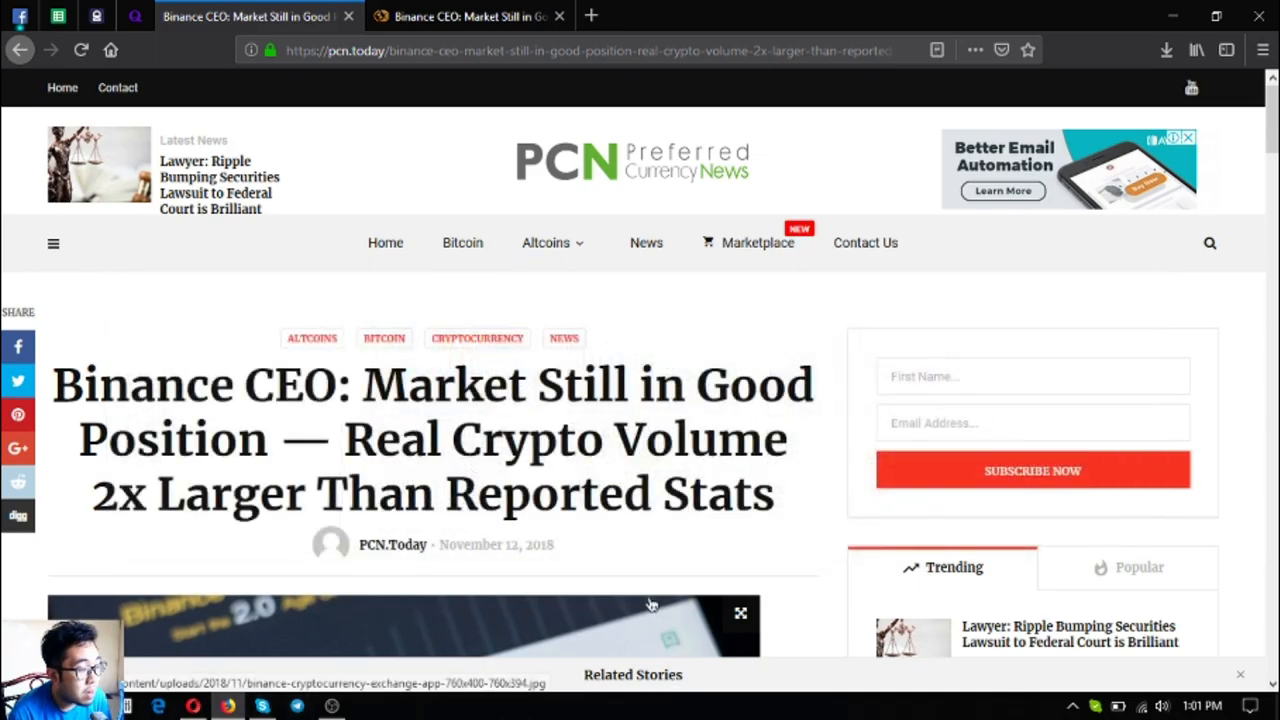
mouse_move(516, 520)
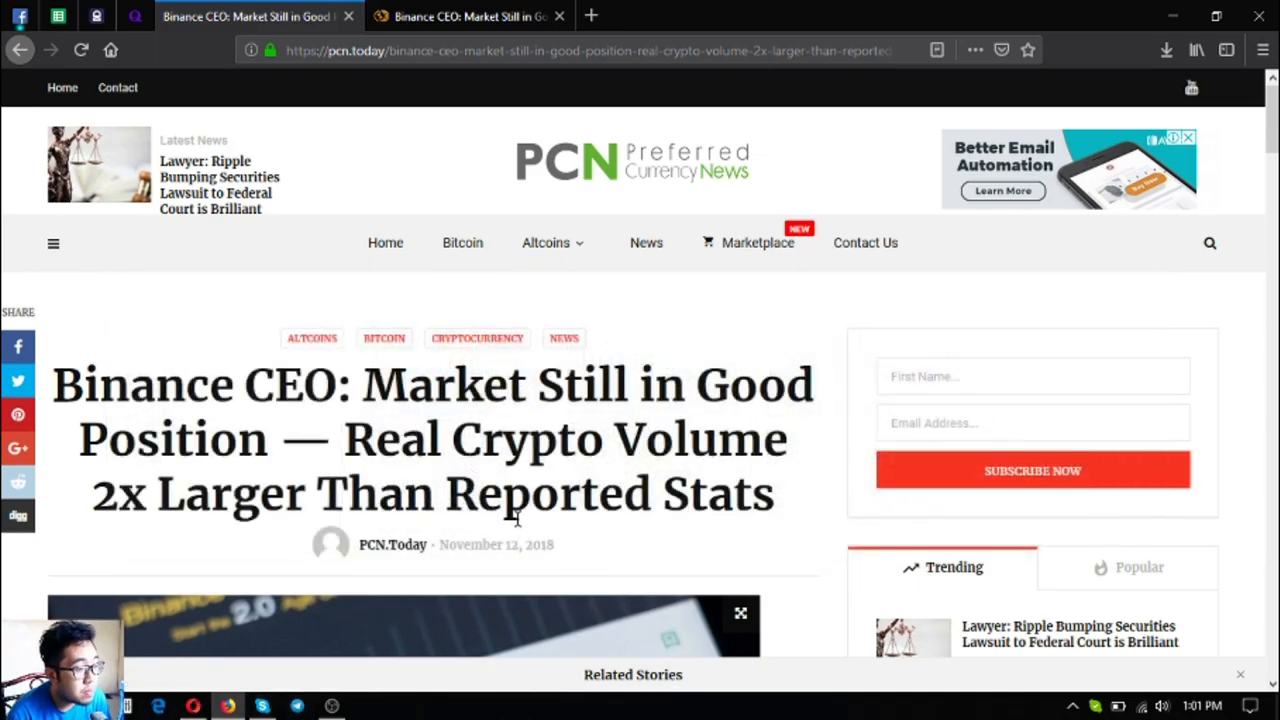
mouse_move(644, 292)
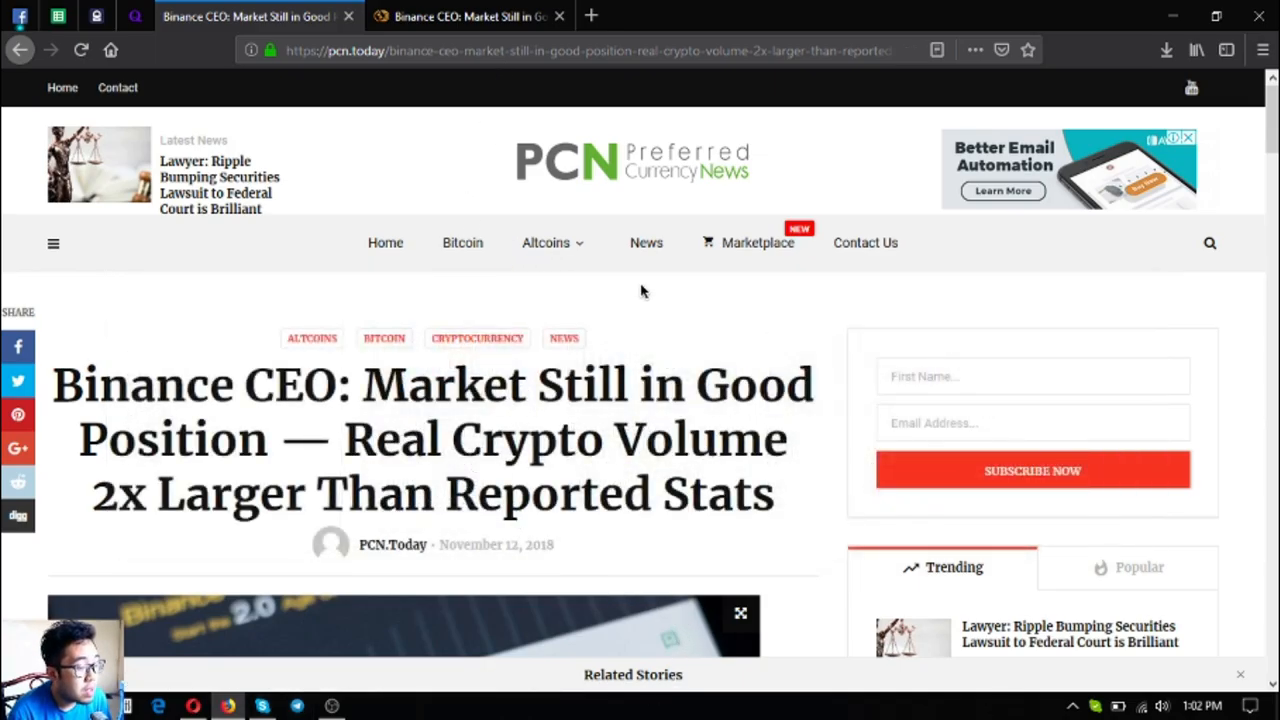
mouse_move(498, 184)
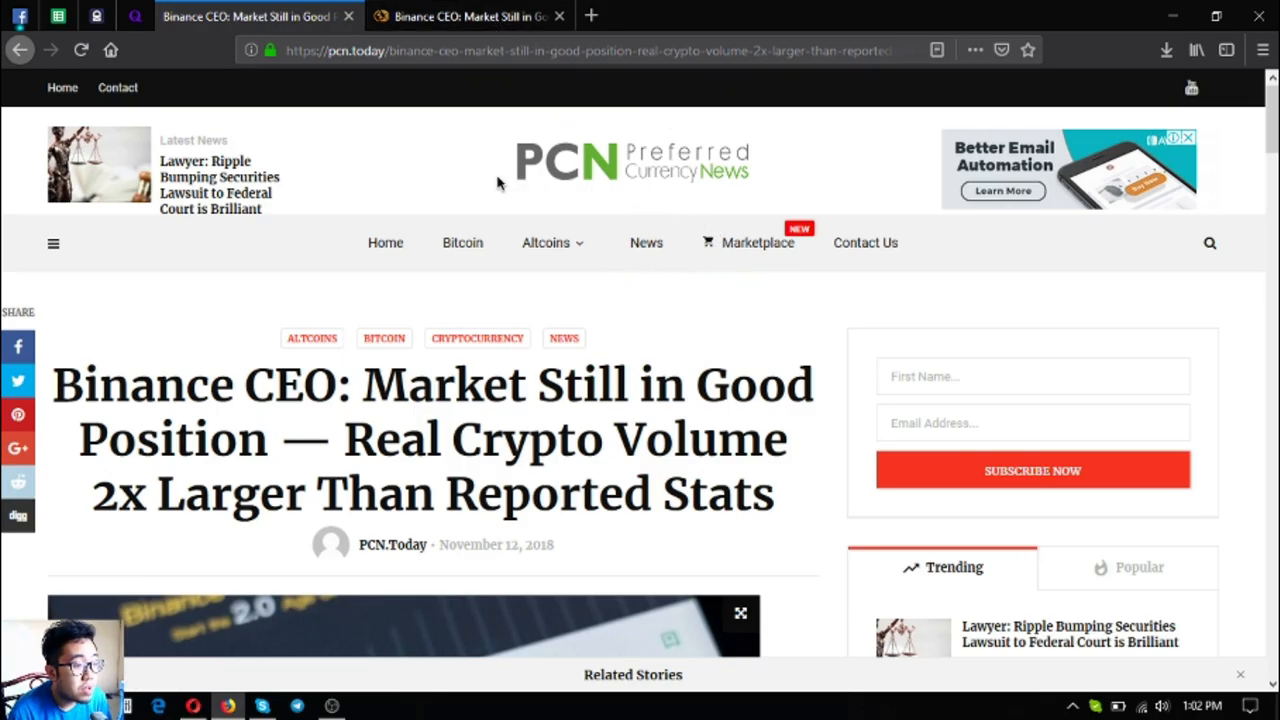
mouse_move(572, 162)
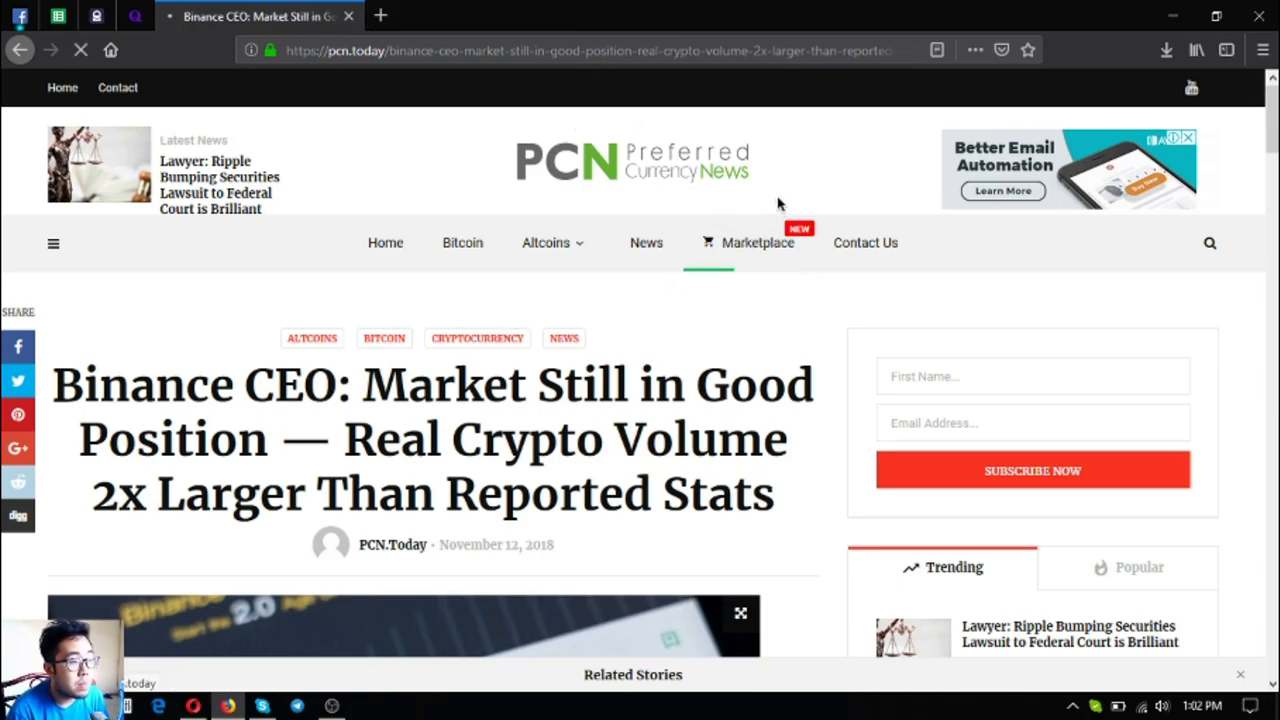
- Go to the PCN.Today Marketplace from the site's top navigation
left_click(764, 242)
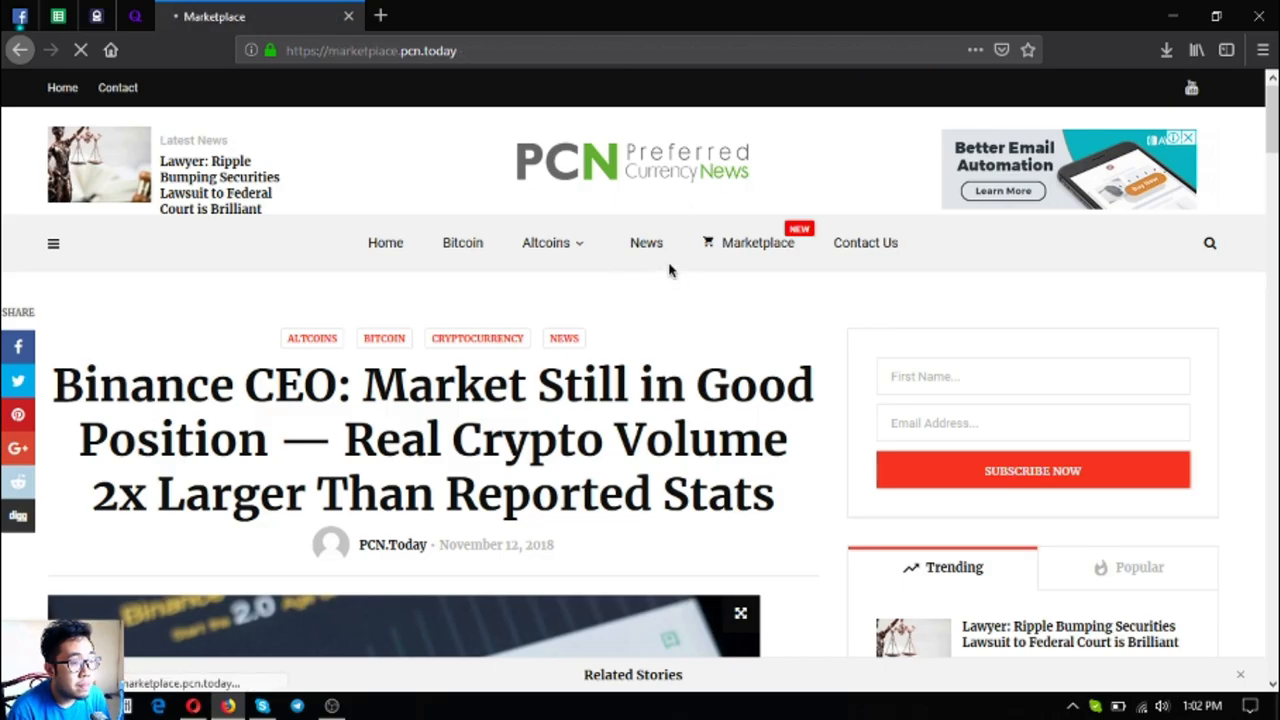
- Browse the Marketplace's ad categories, listed ads and locations before returning to the article
left_click(758, 242)
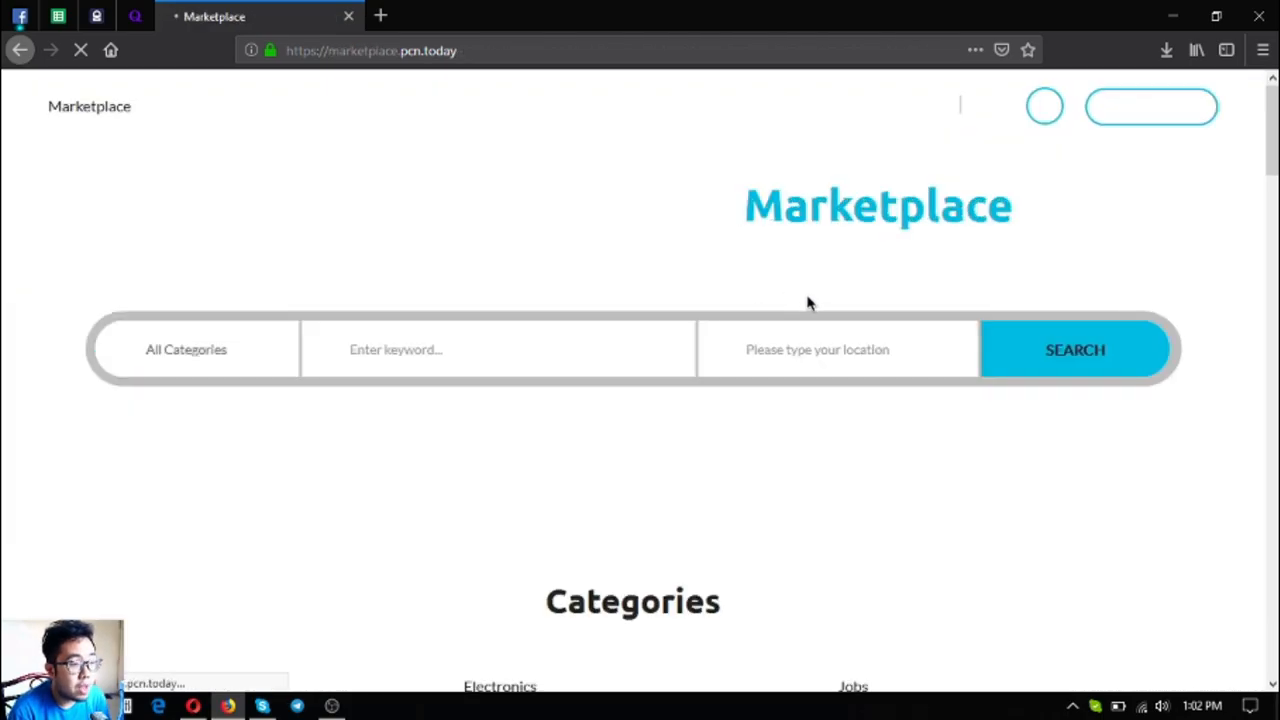
scroll("down", 3)
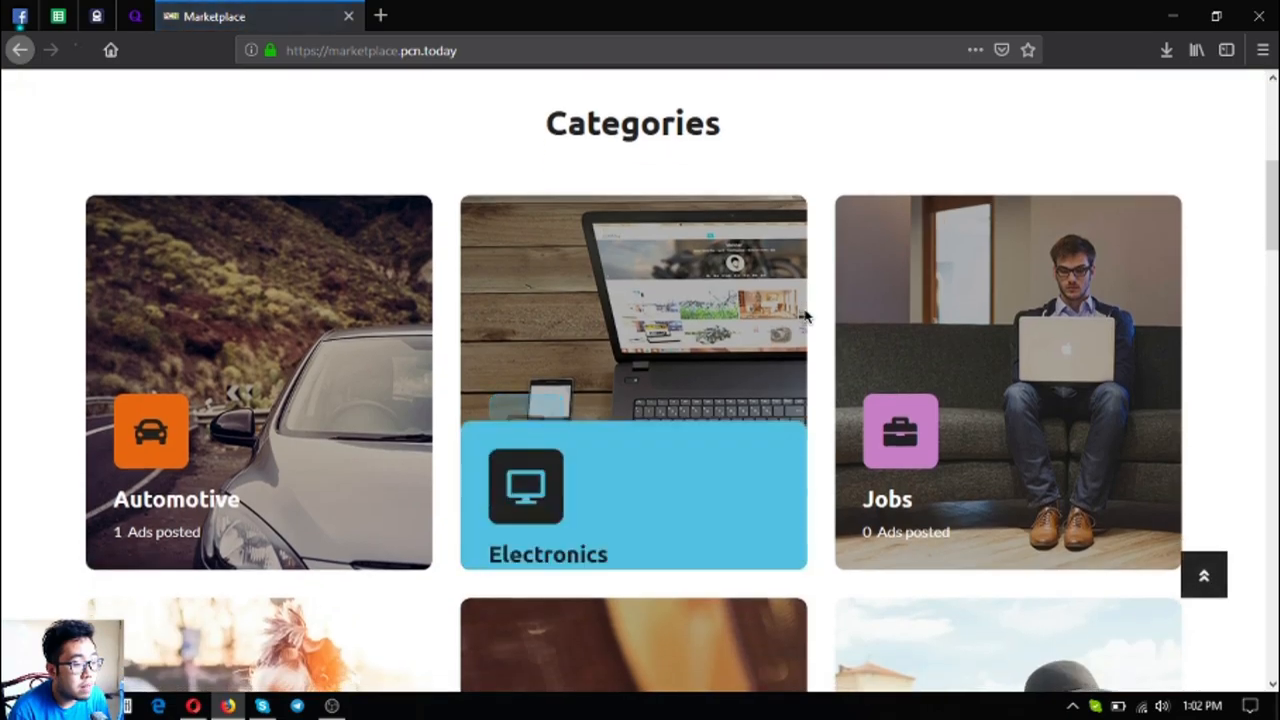
mouse_move(796, 328)
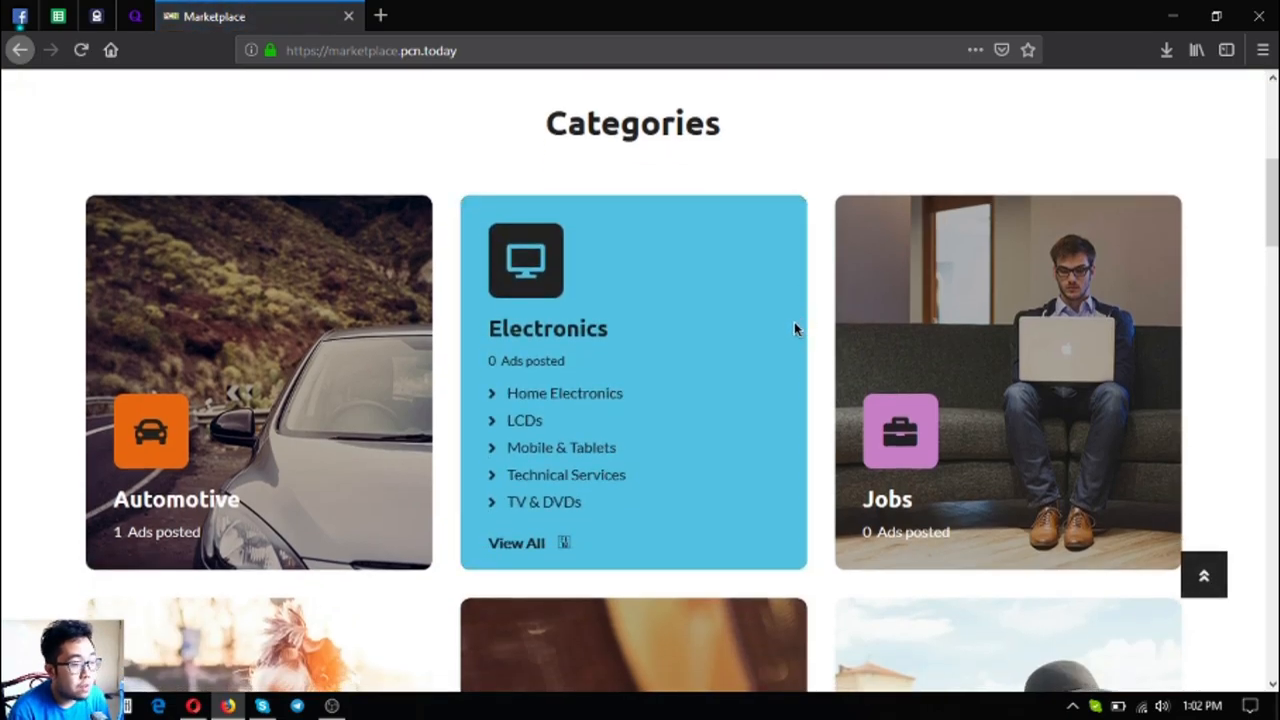
scroll("down", 3)
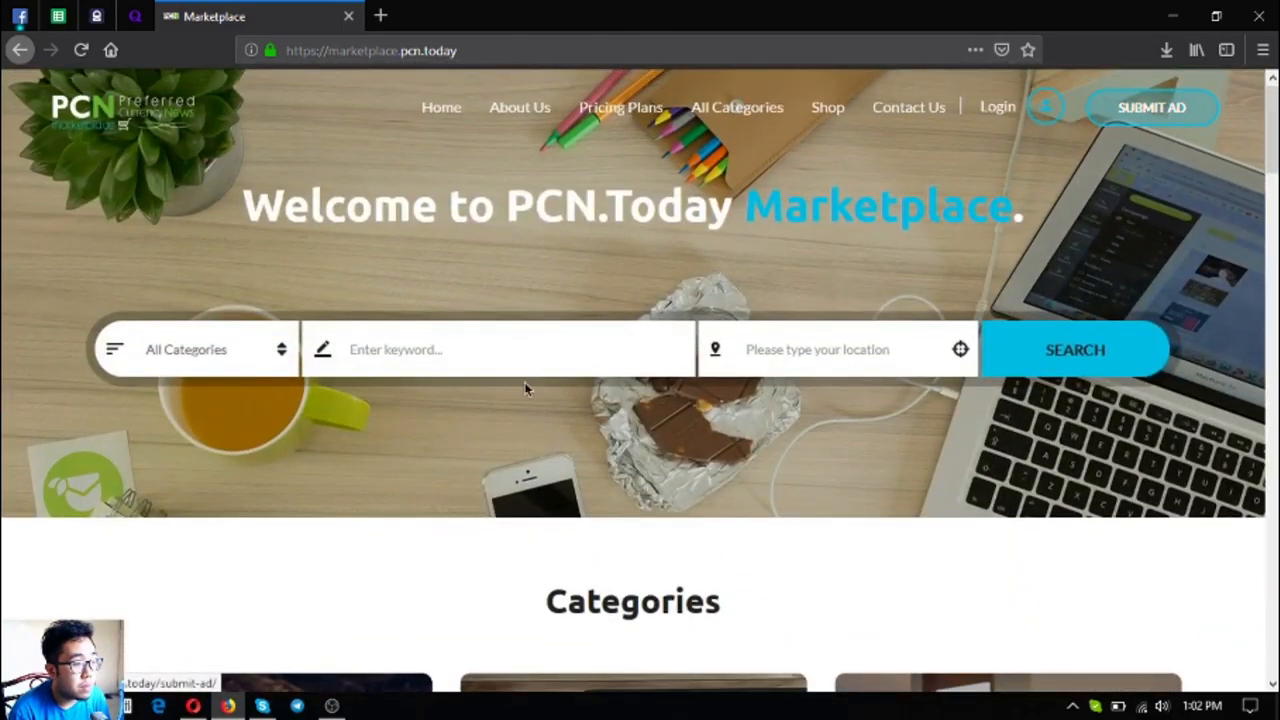
scroll("down", 3)
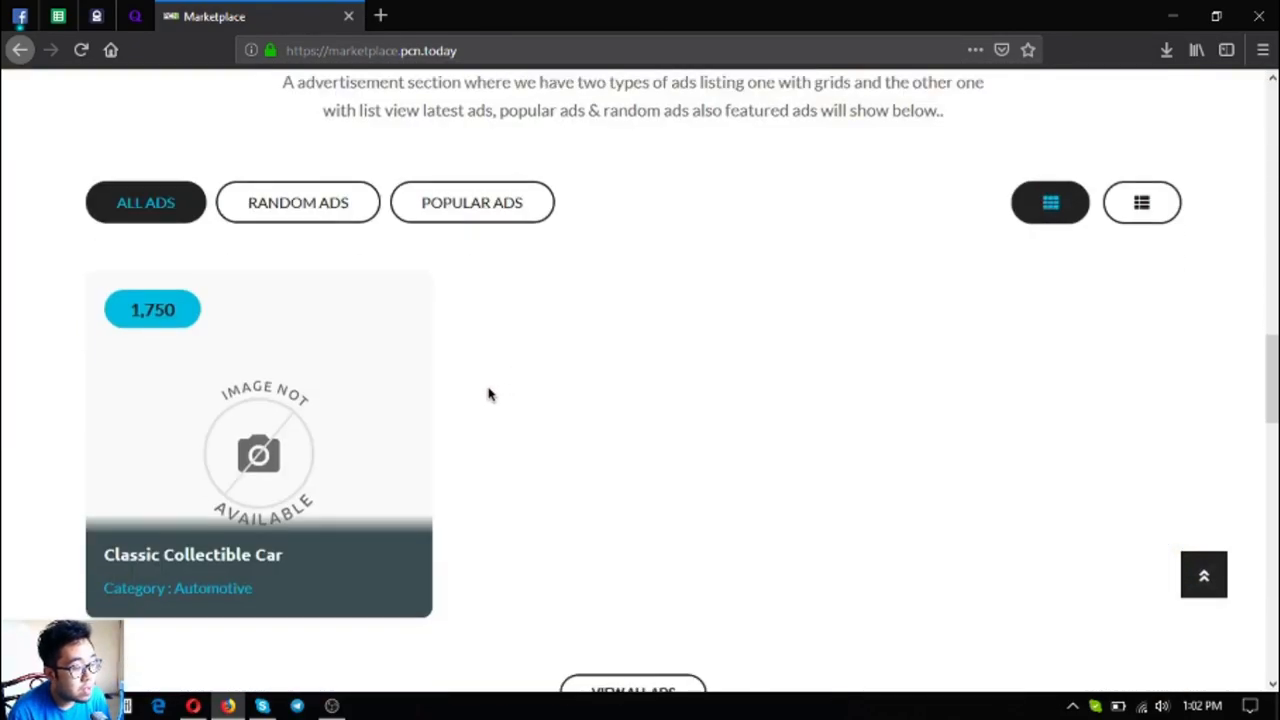
mouse_move(516, 376)
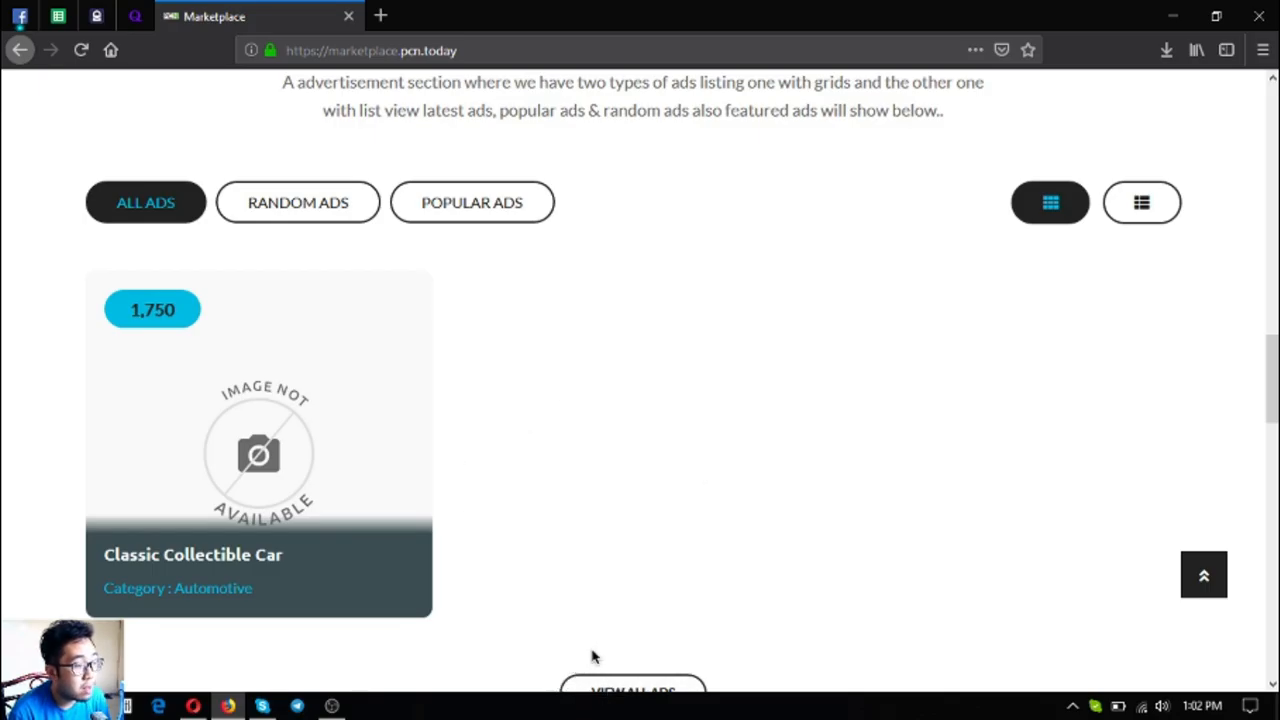
mouse_move(512, 640)
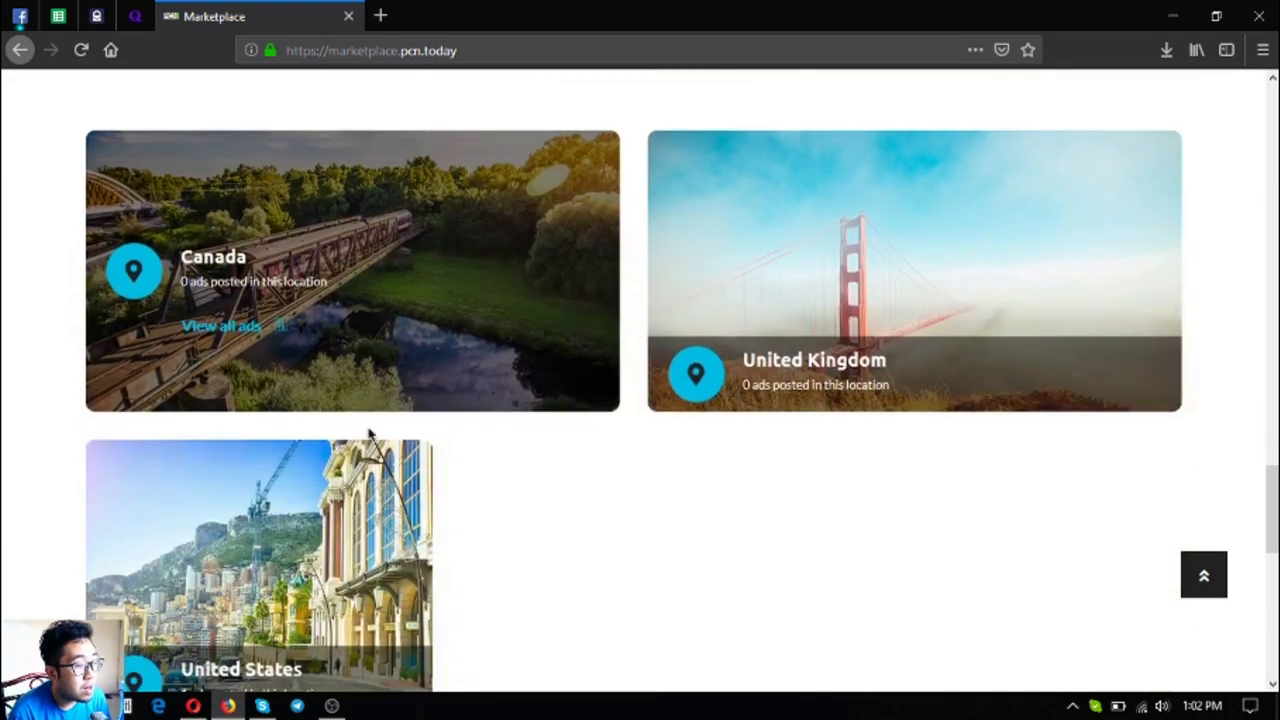
scroll("down", 3)
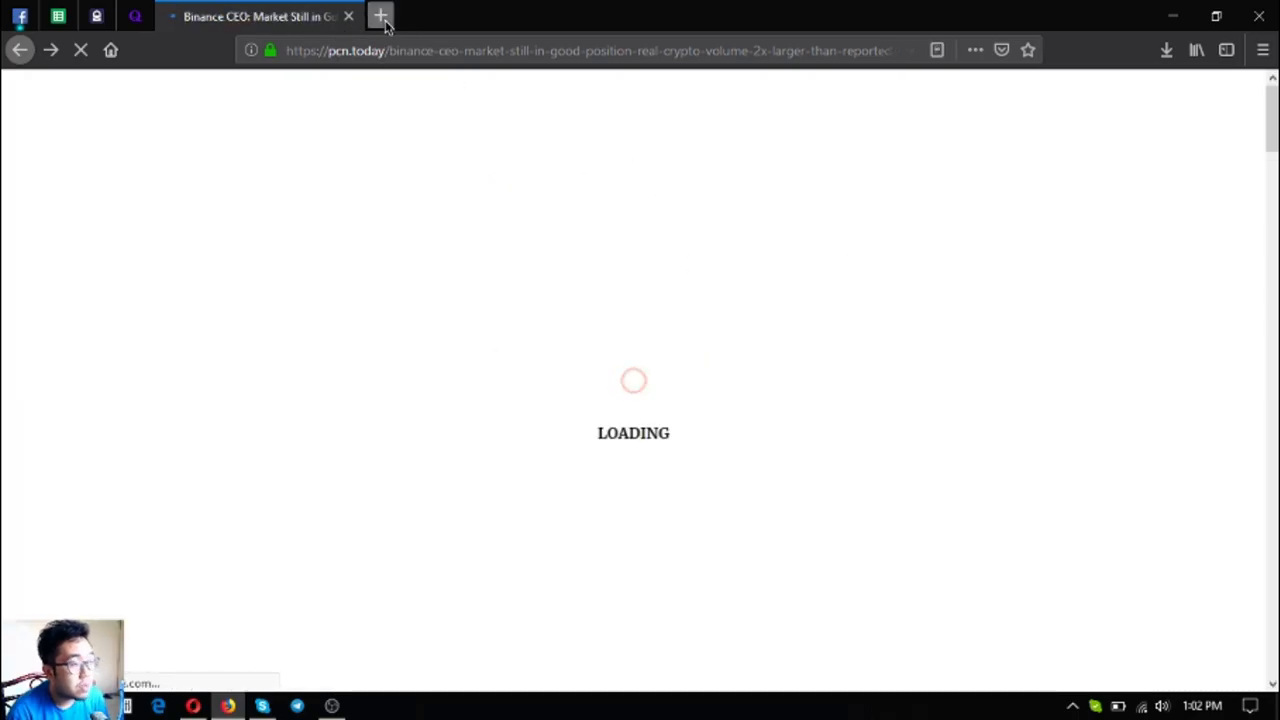
- Load preferredcurrency.news in a new tab and review its Subscribe, What we do and Contact Us sections
left_click(380, 16)
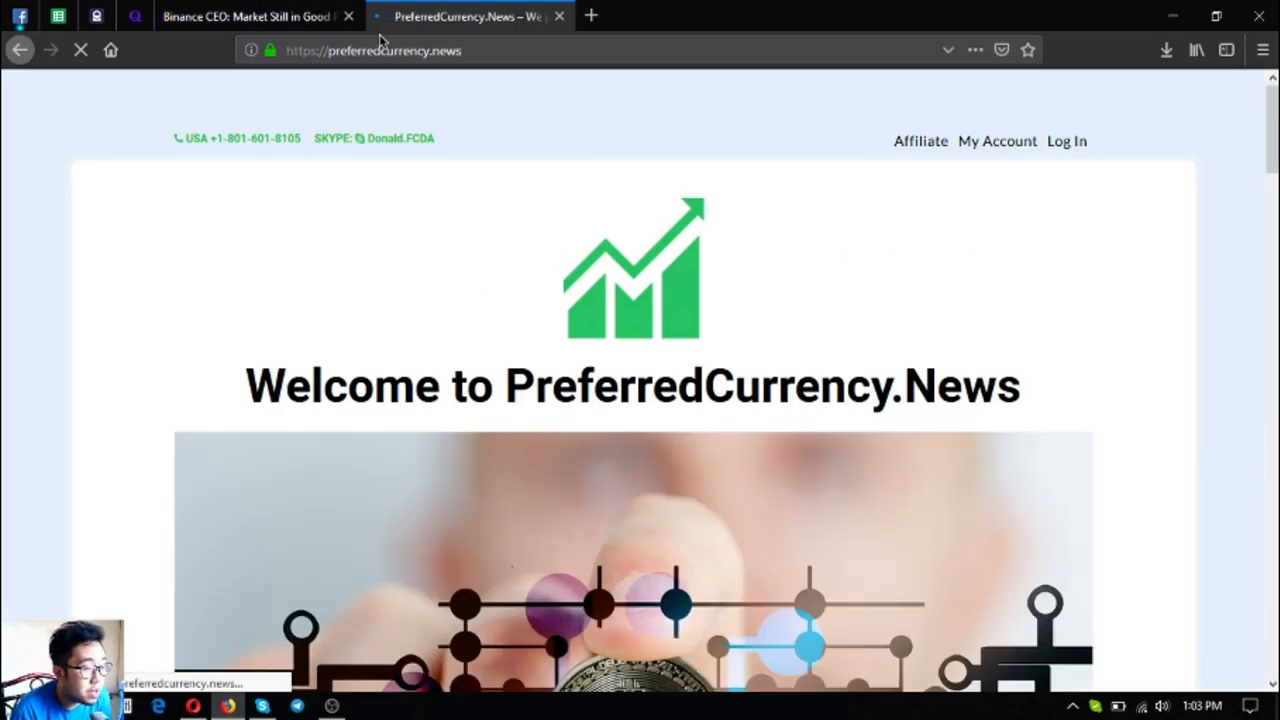
scroll("down", 3)
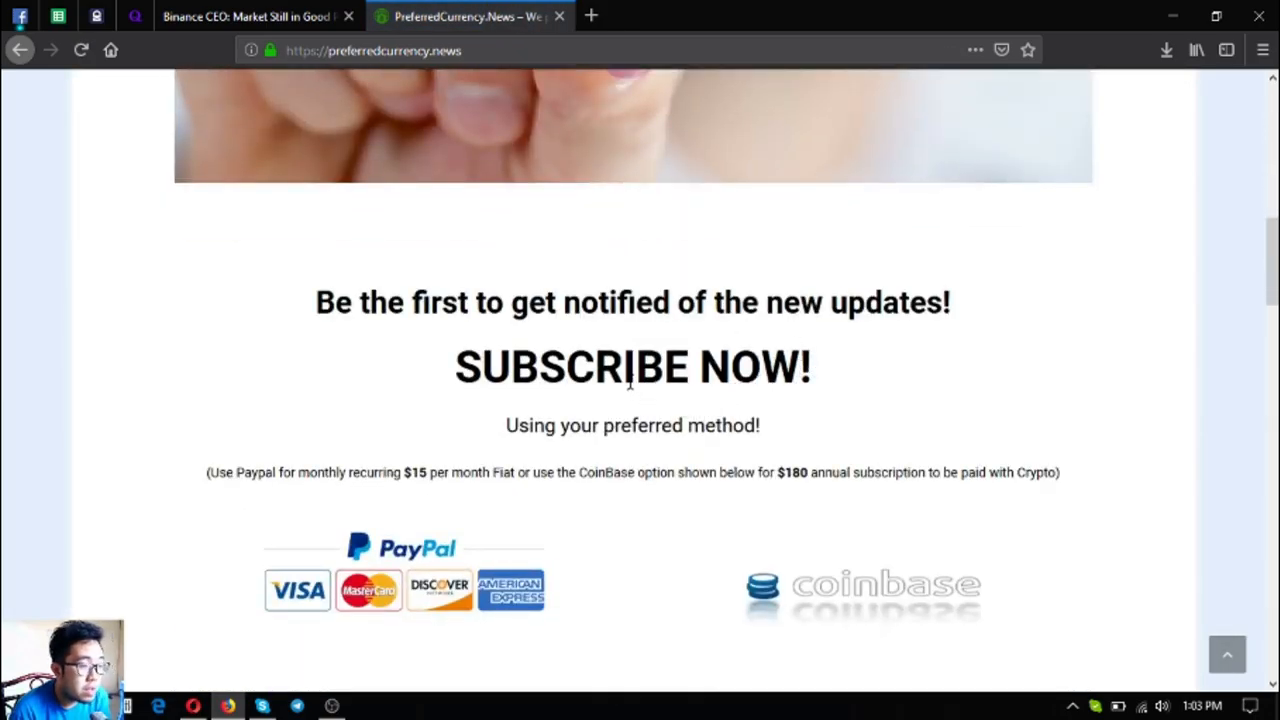
mouse_move(630, 336)
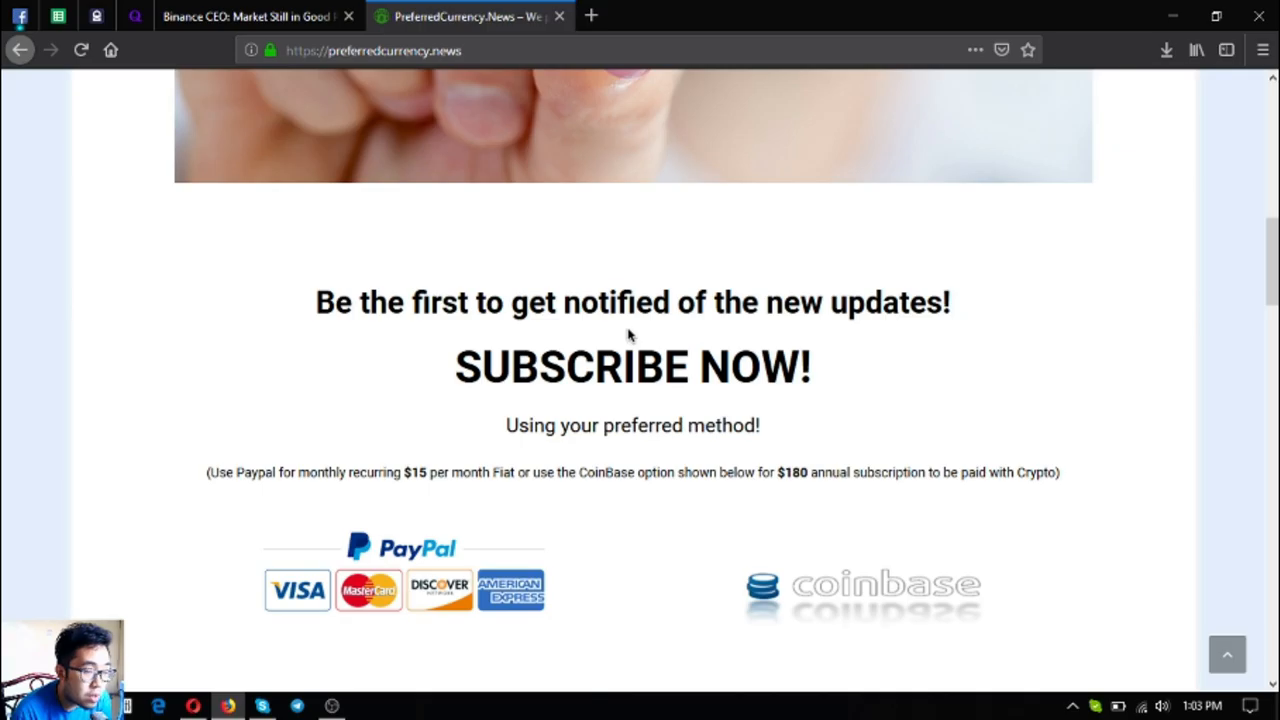
scroll("down", 3)
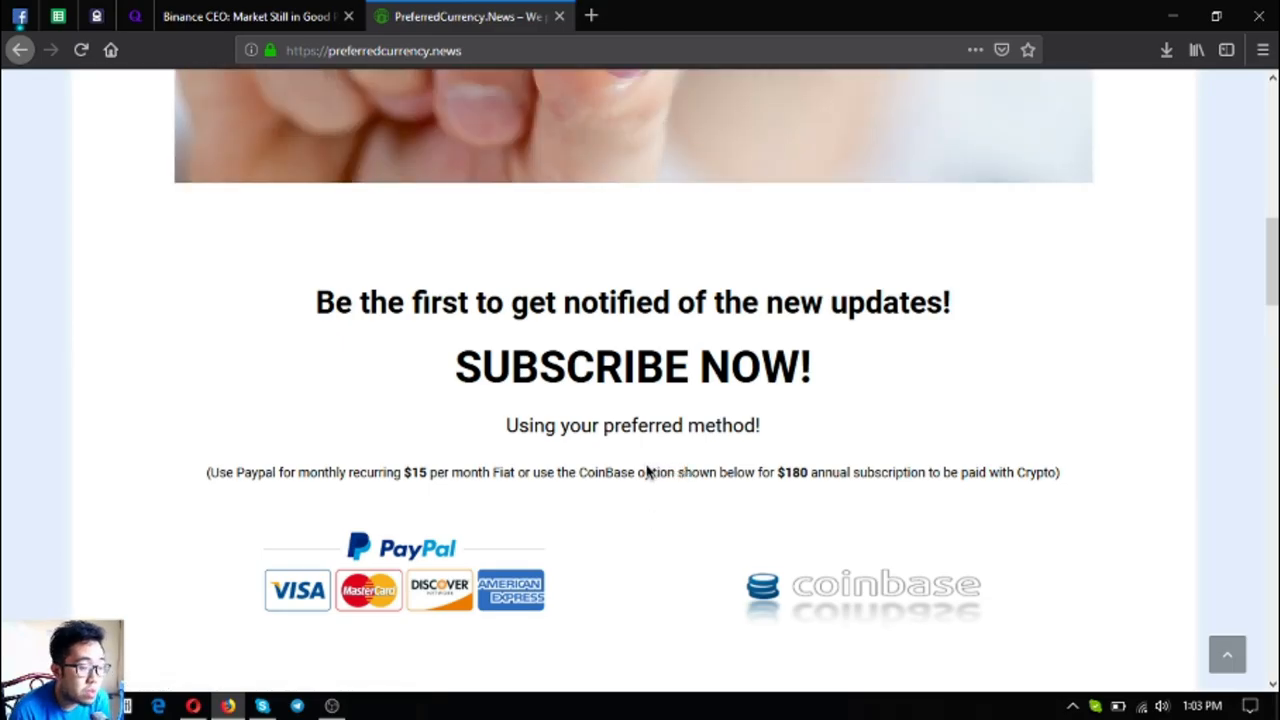
mouse_move(640, 504)
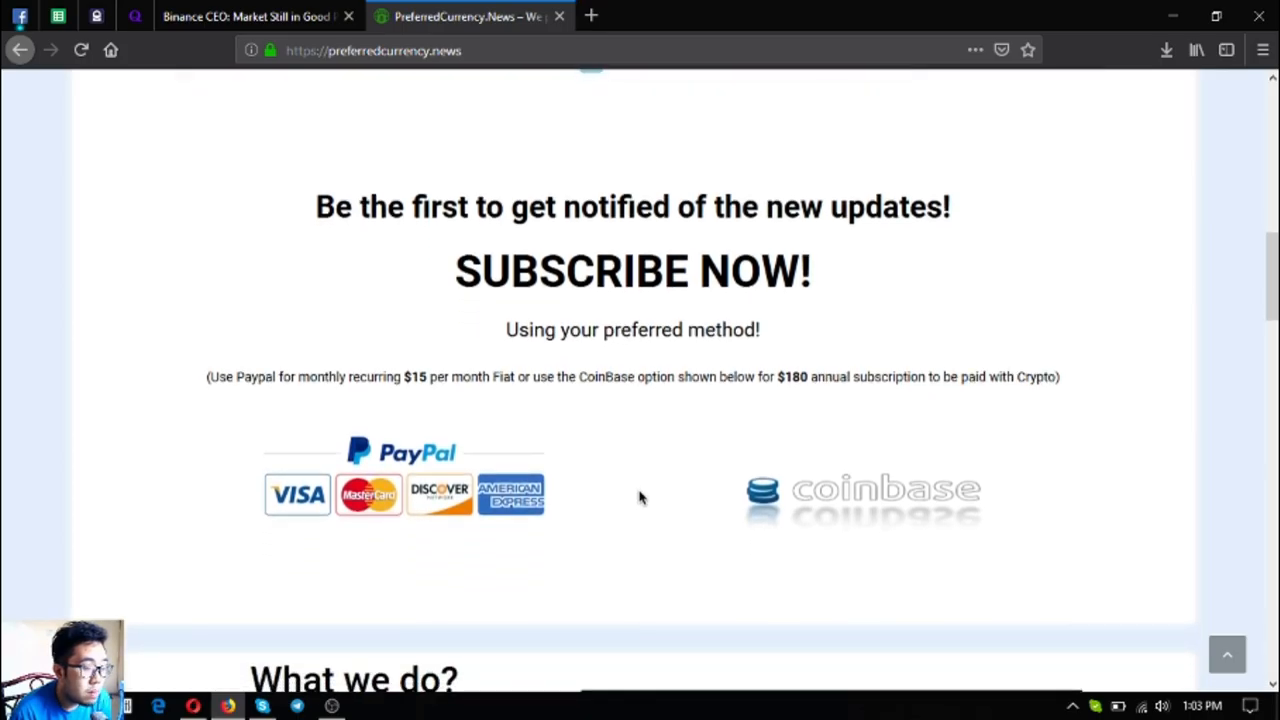
scroll("down", 3)
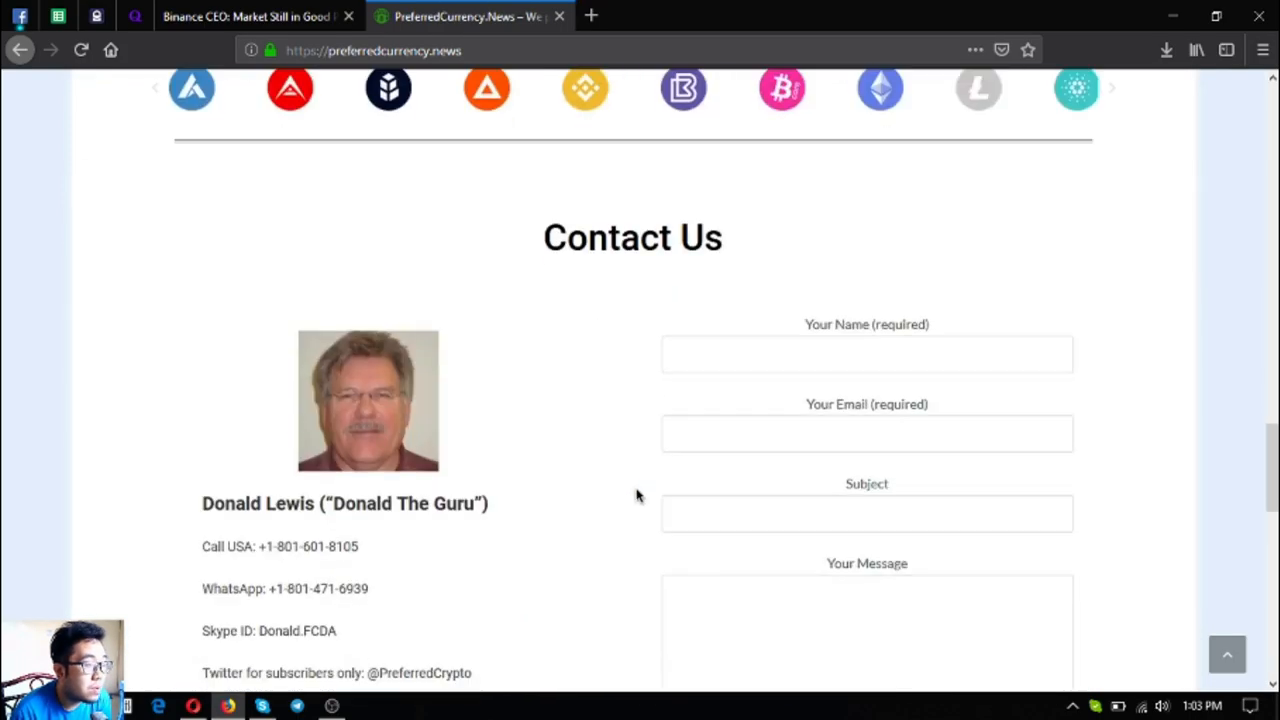
scroll("up", 3)
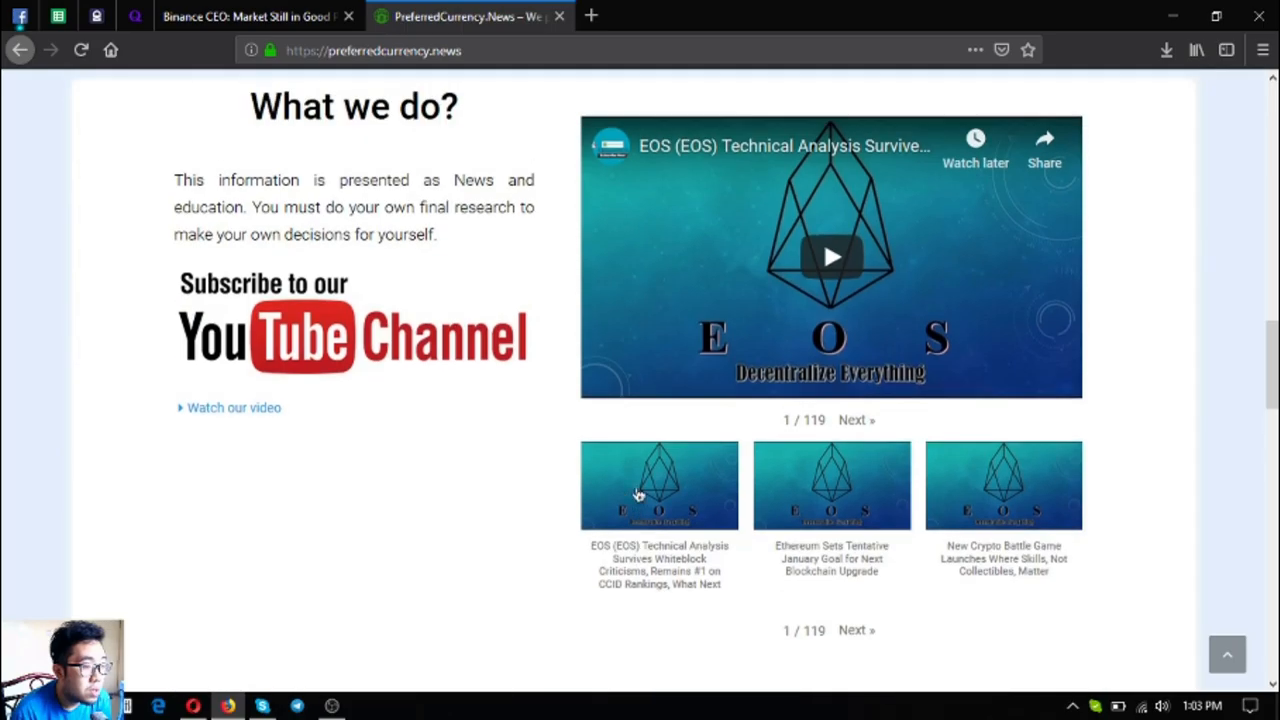
scroll("down", 3)
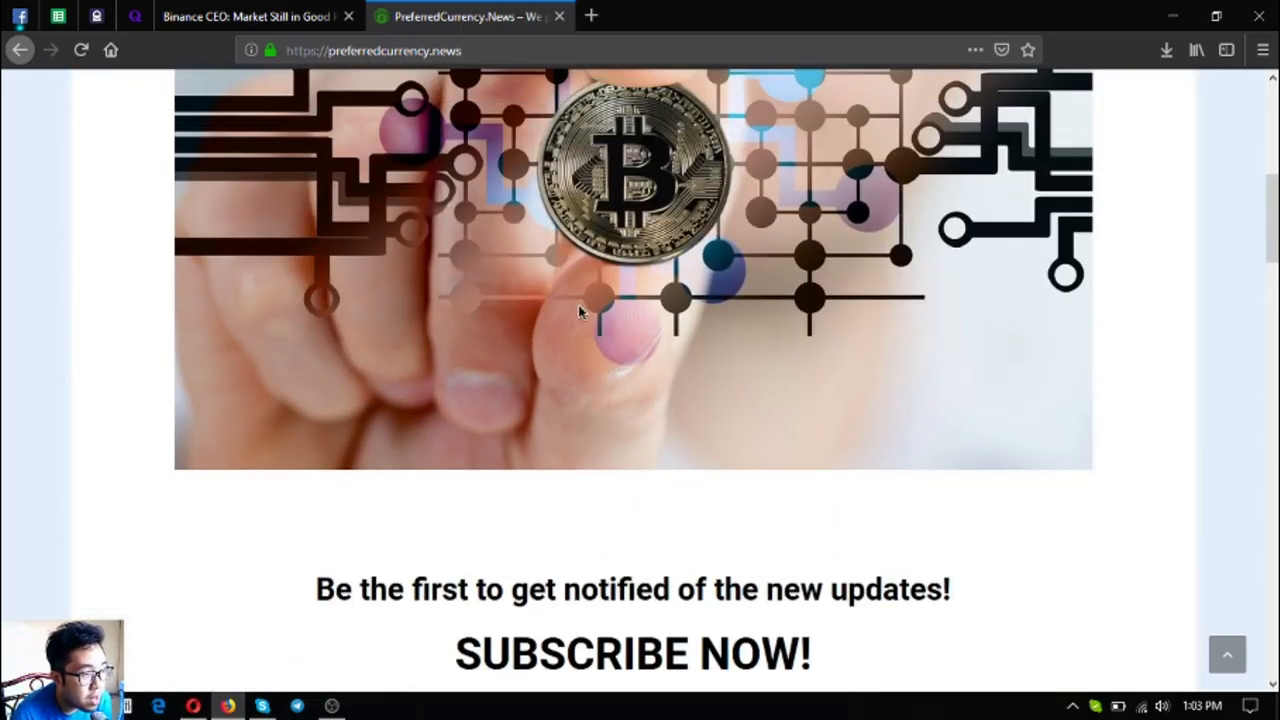
- Read the 11-11-2018 newsletter down to Donald's Research List and open its spreadsheet
left_click(622, 14)
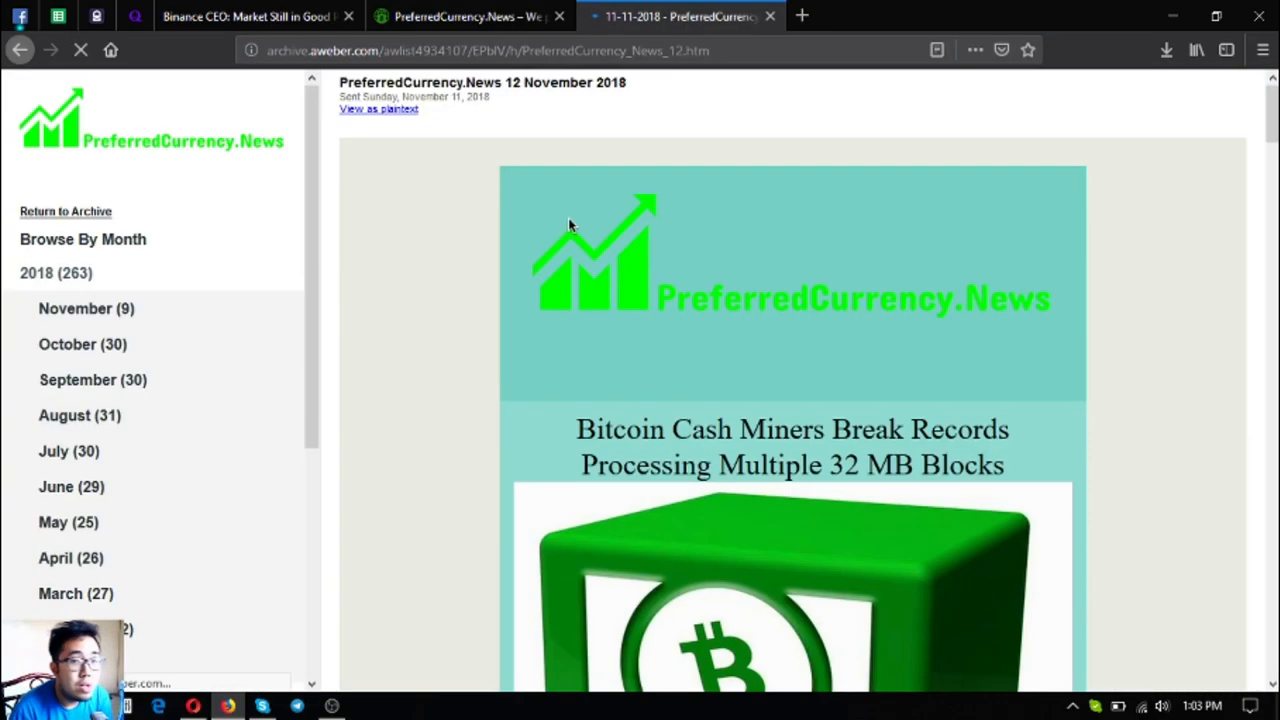
scroll("down", 3)
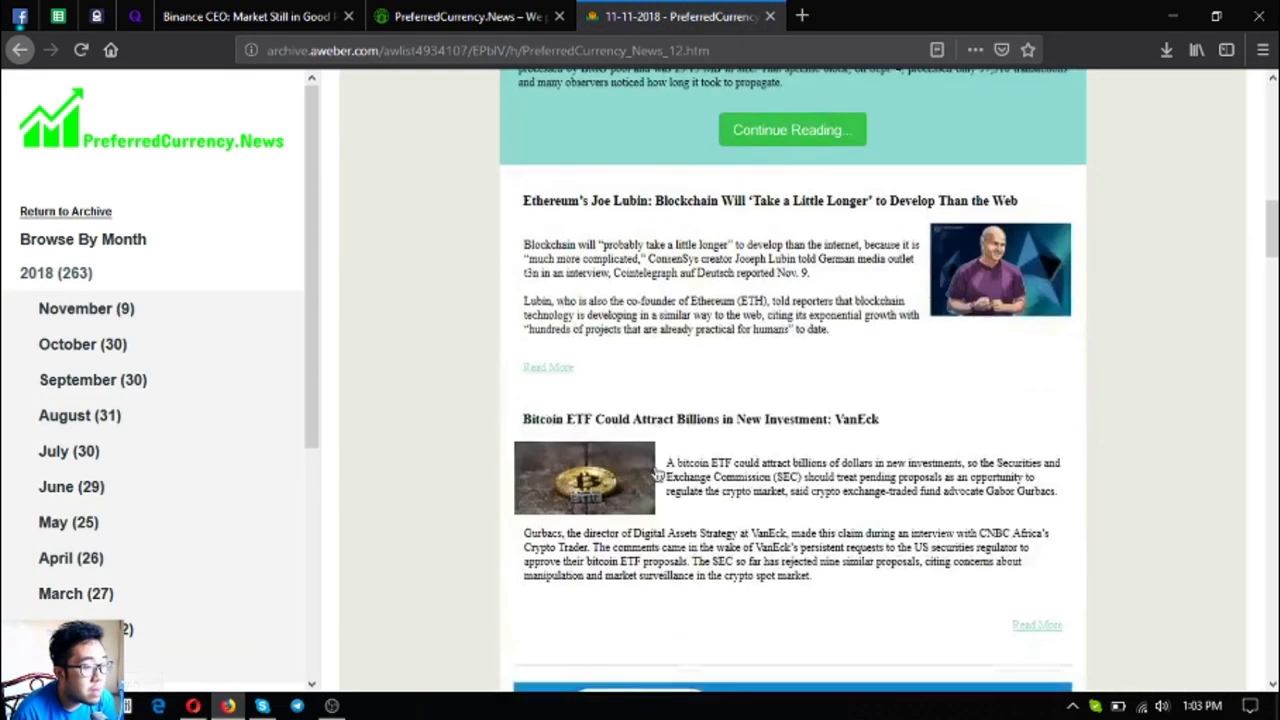
scroll("down", 3)
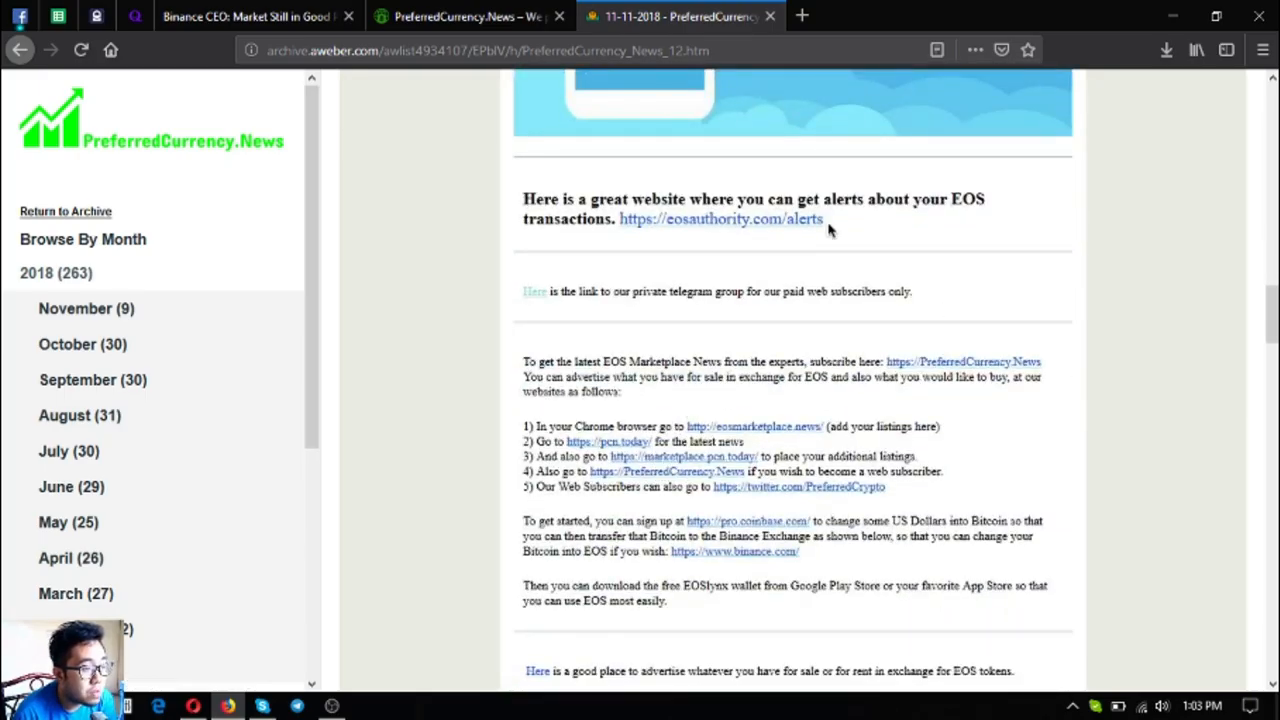
scroll("down", 3)
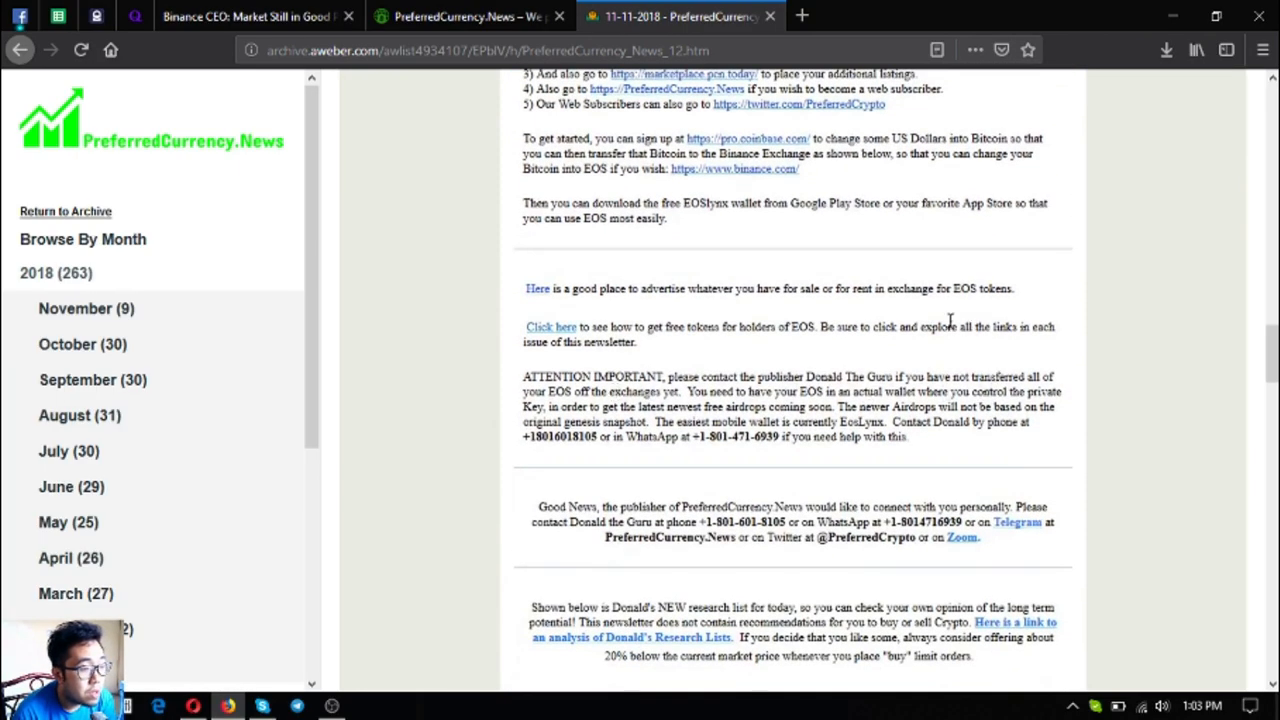
scroll("down", 3)
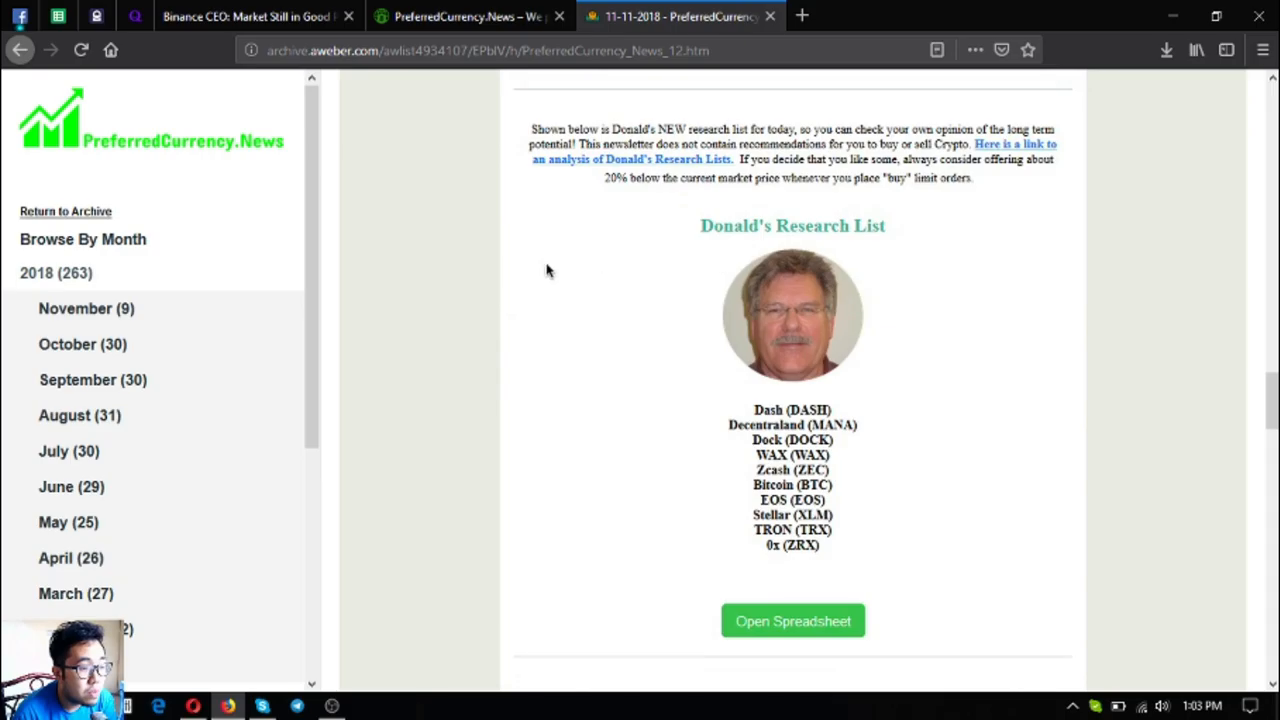
mouse_move(904, 500)
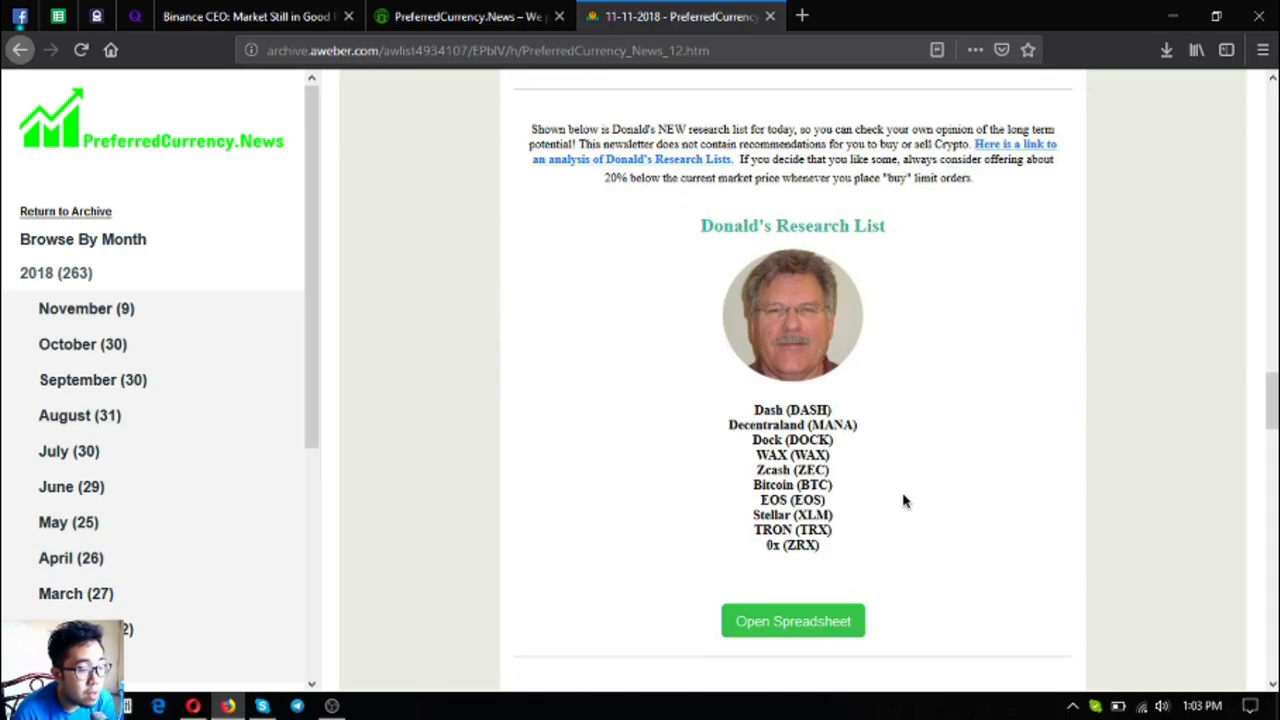
mouse_move(864, 264)
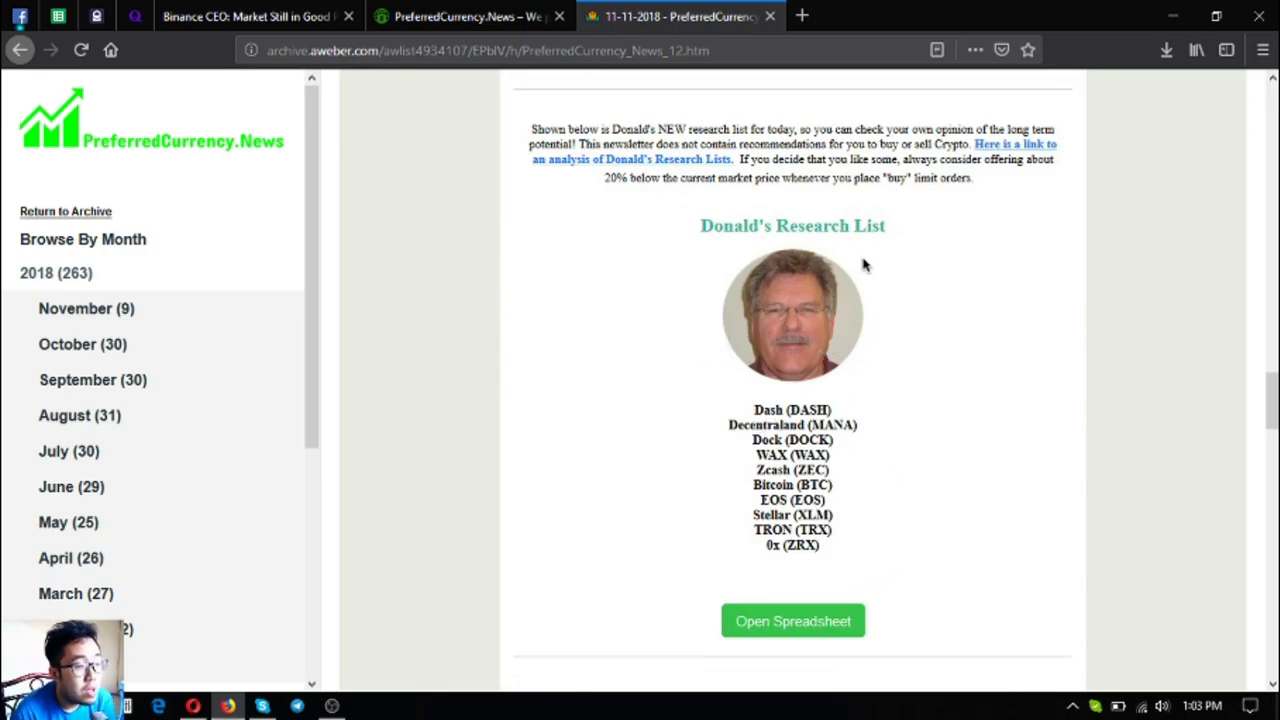
mouse_move(772, 408)
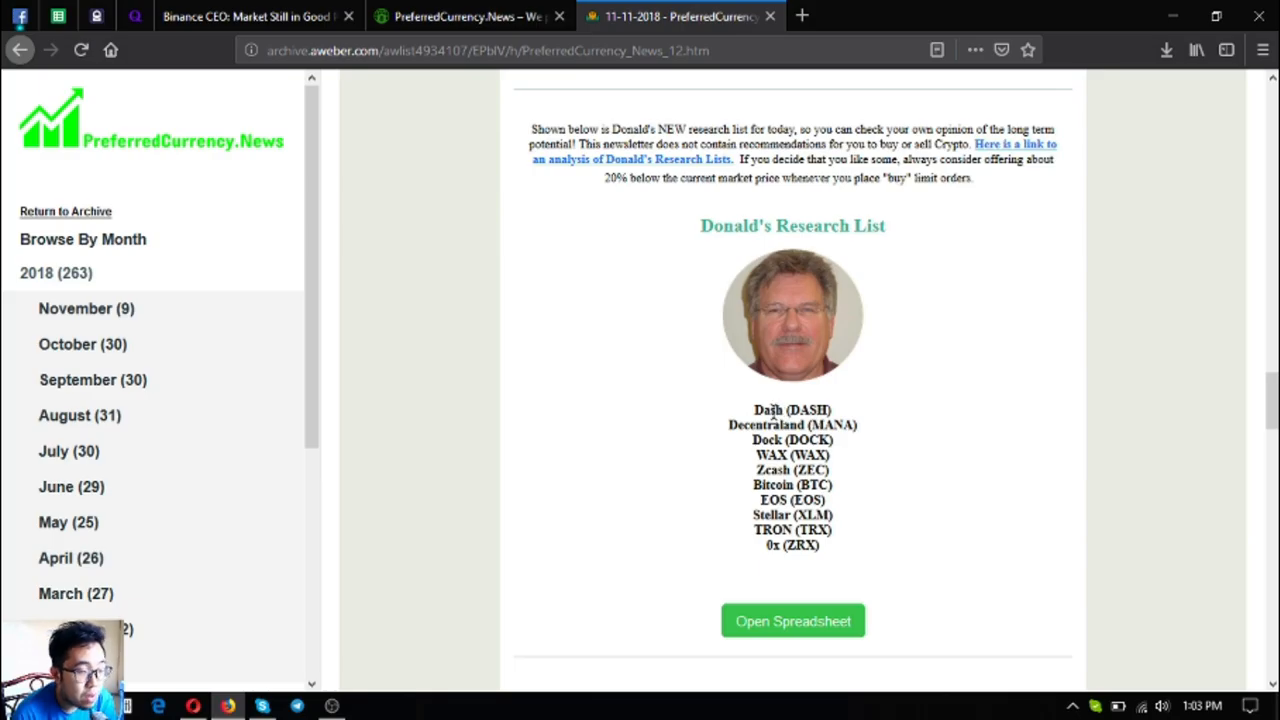
scroll("down", 3)
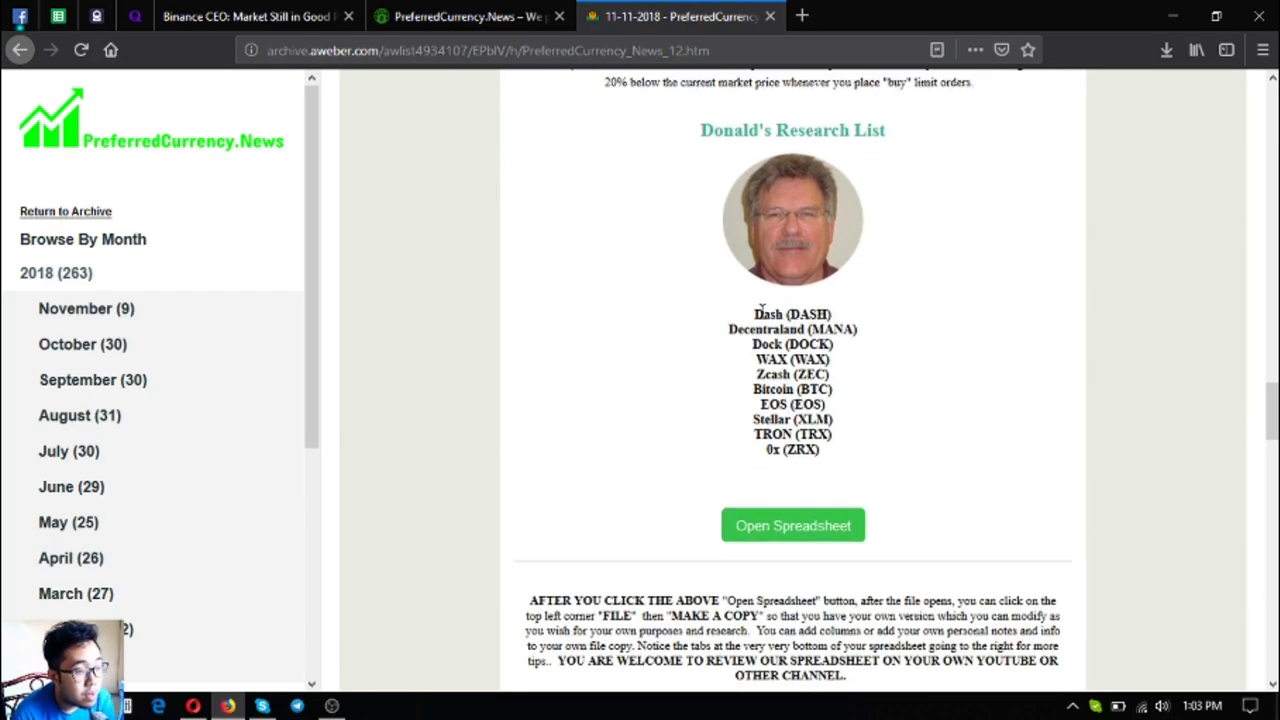
mouse_move(912, 364)
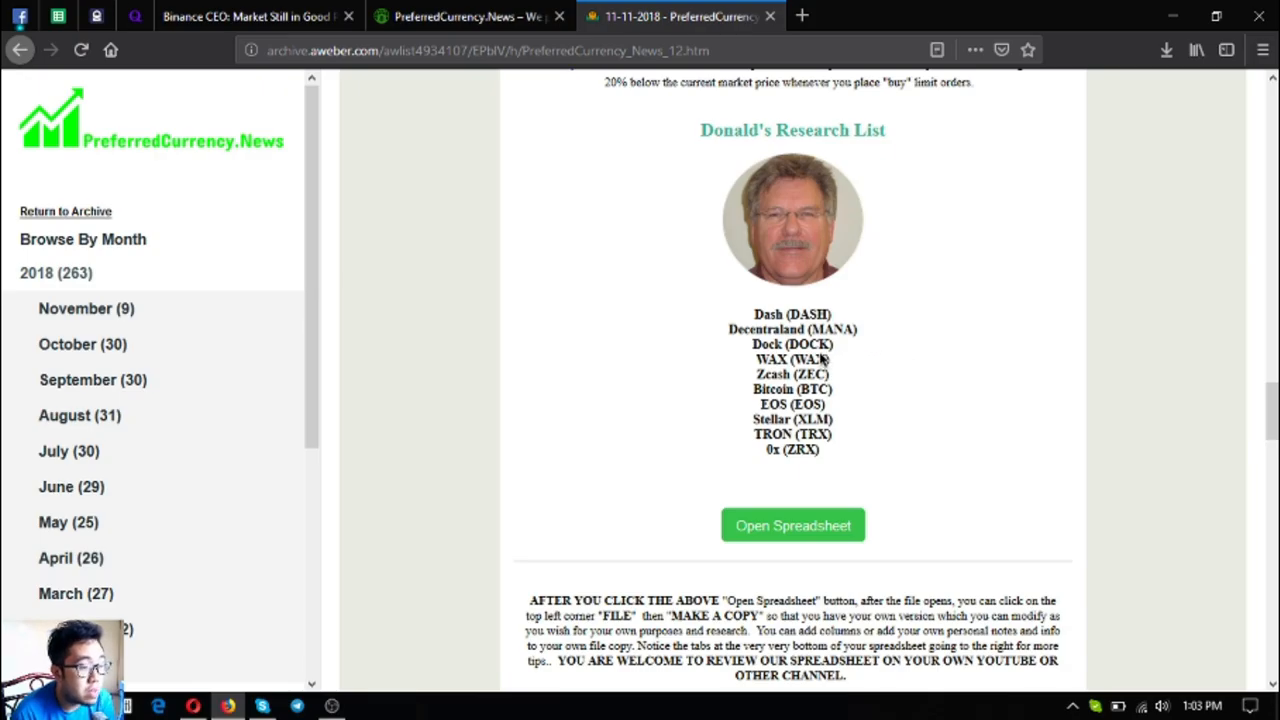
mouse_move(788, 550)
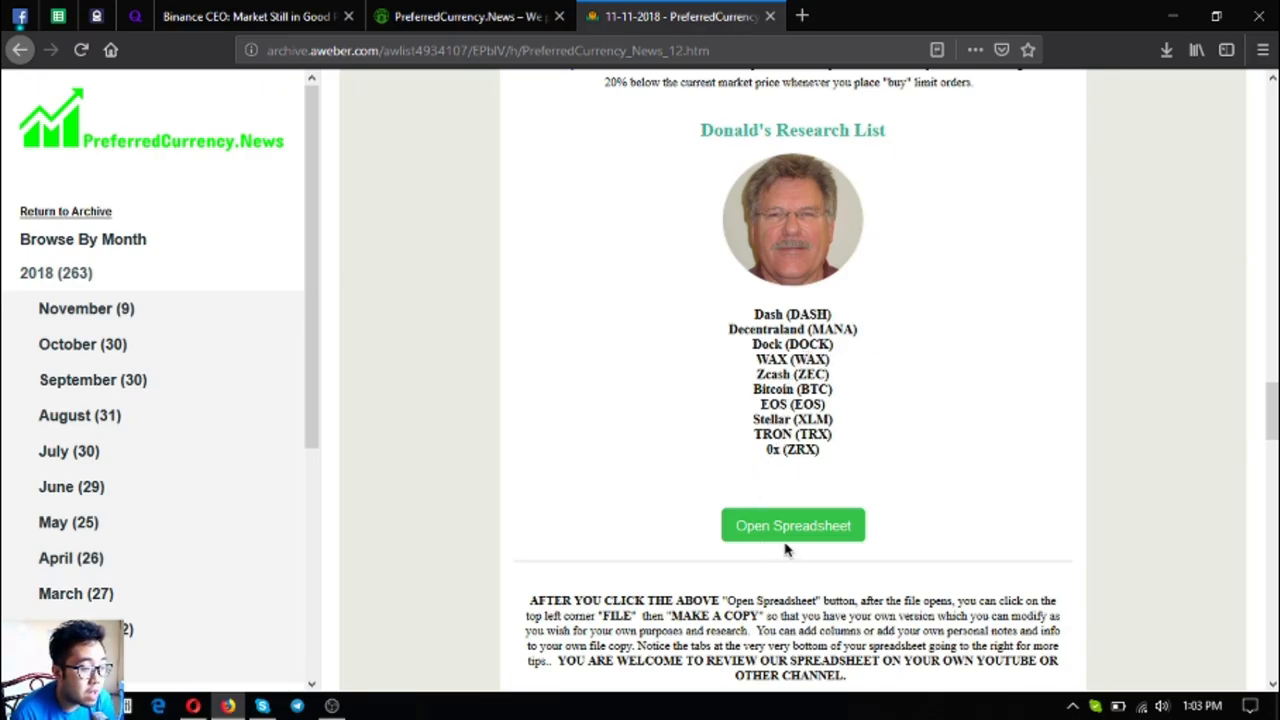
left_click(792, 524)
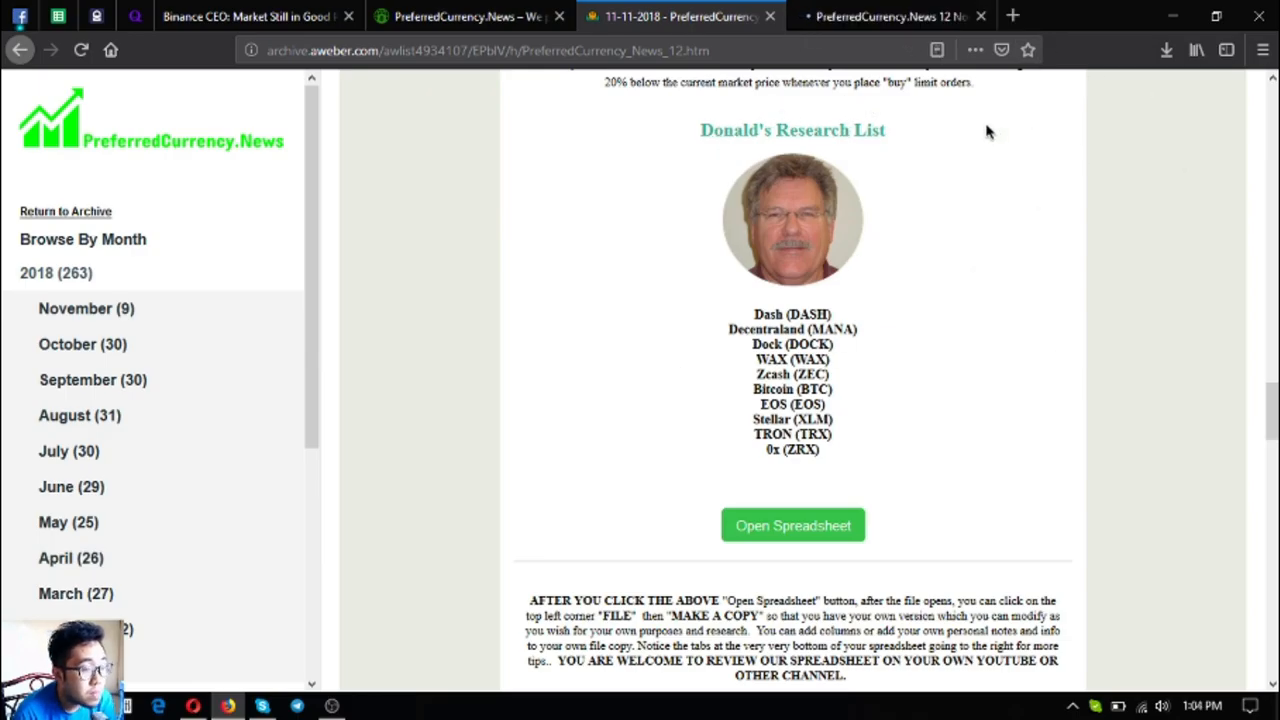
- Review the 12 November 2018 sheet: 0x's 38% searches and USD price, Bitcoin entry, volume share heading
left_click(792, 524)
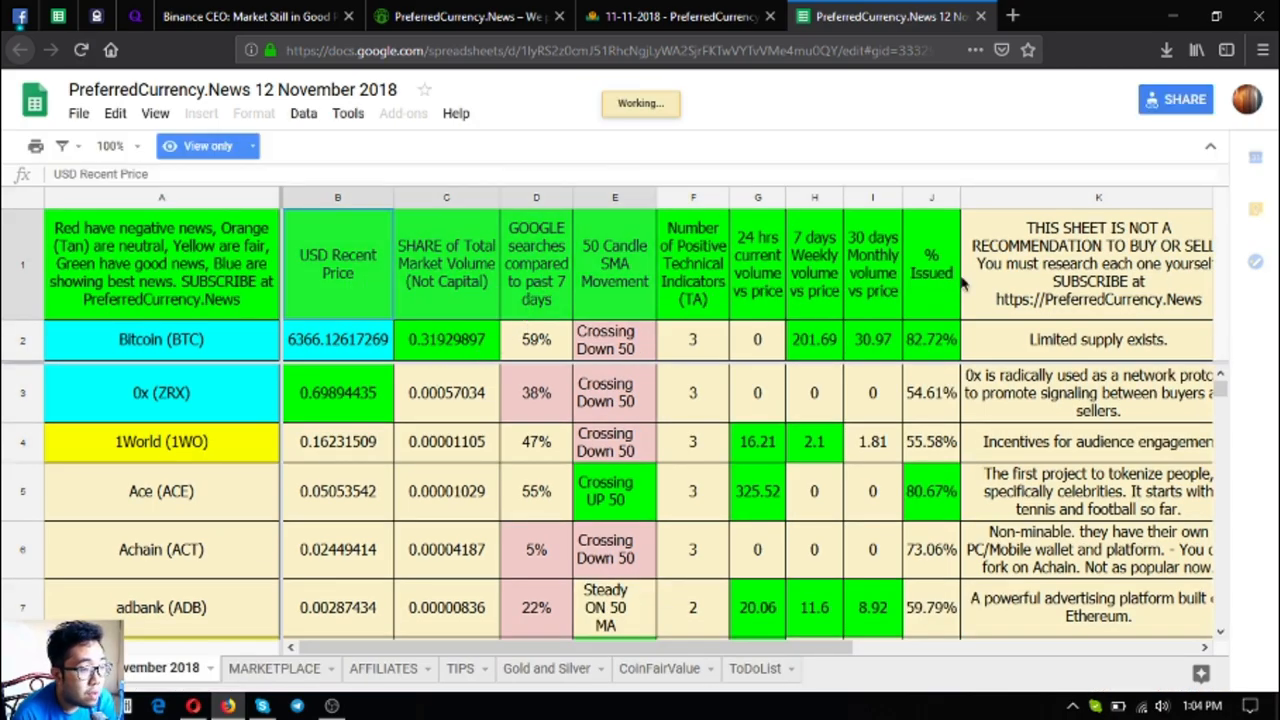
left_click(536, 392)
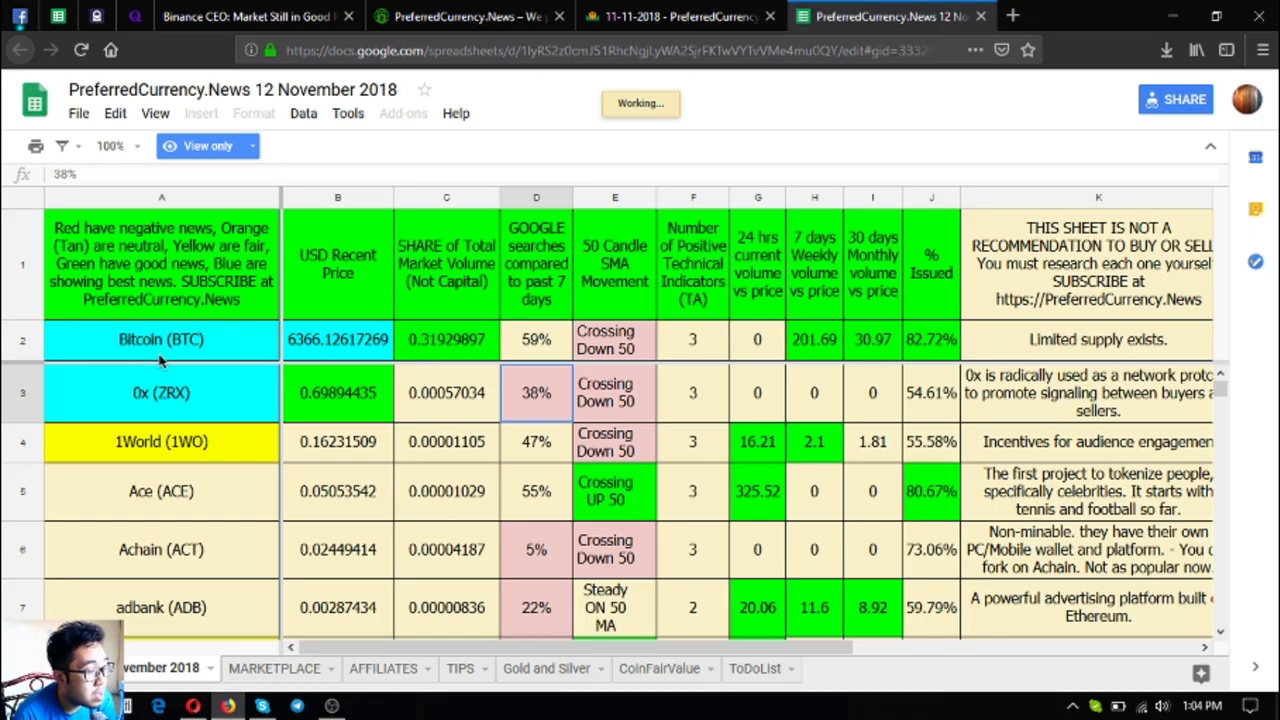
left_click(160, 340)
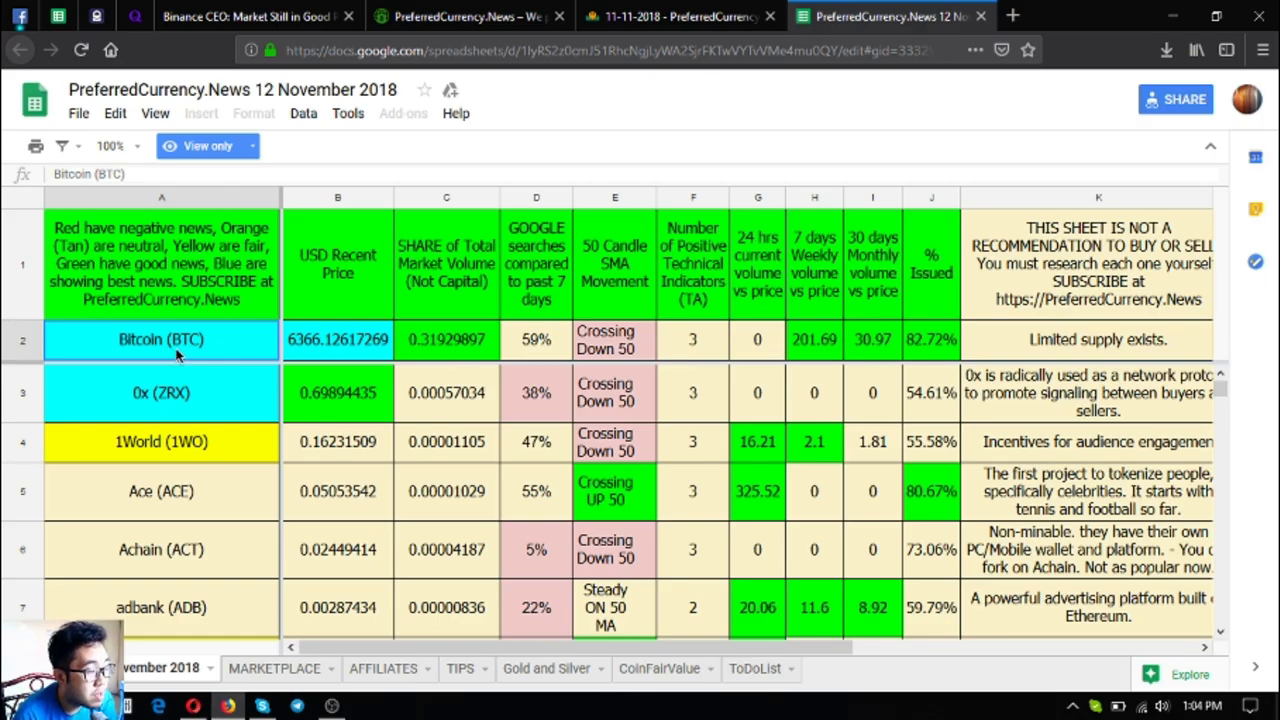
mouse_move(410, 352)
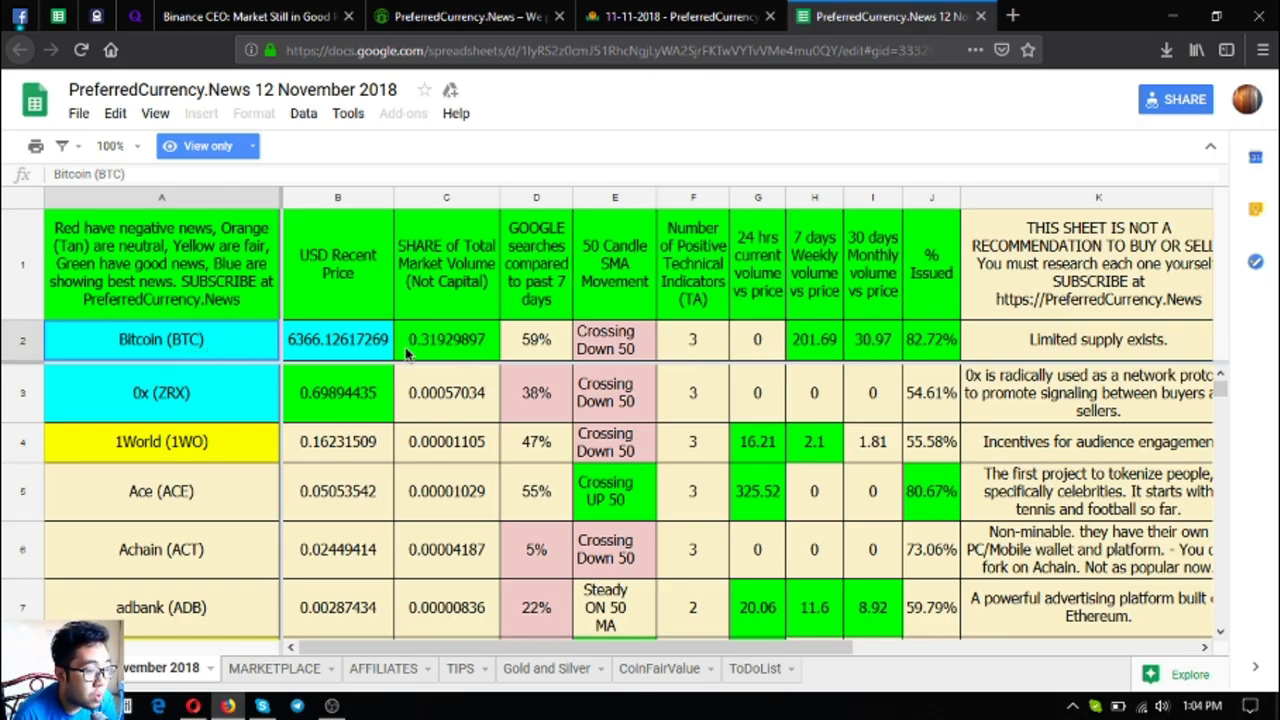
mouse_move(544, 348)
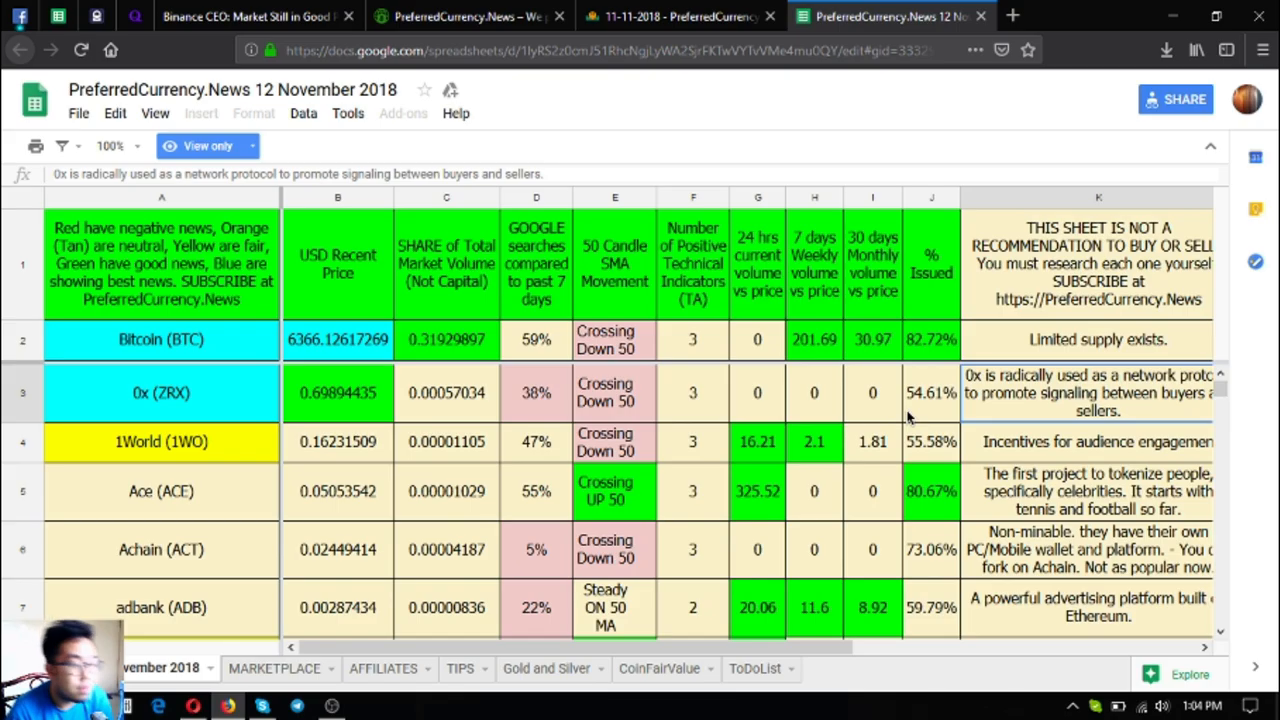
mouse_move(680, 362)
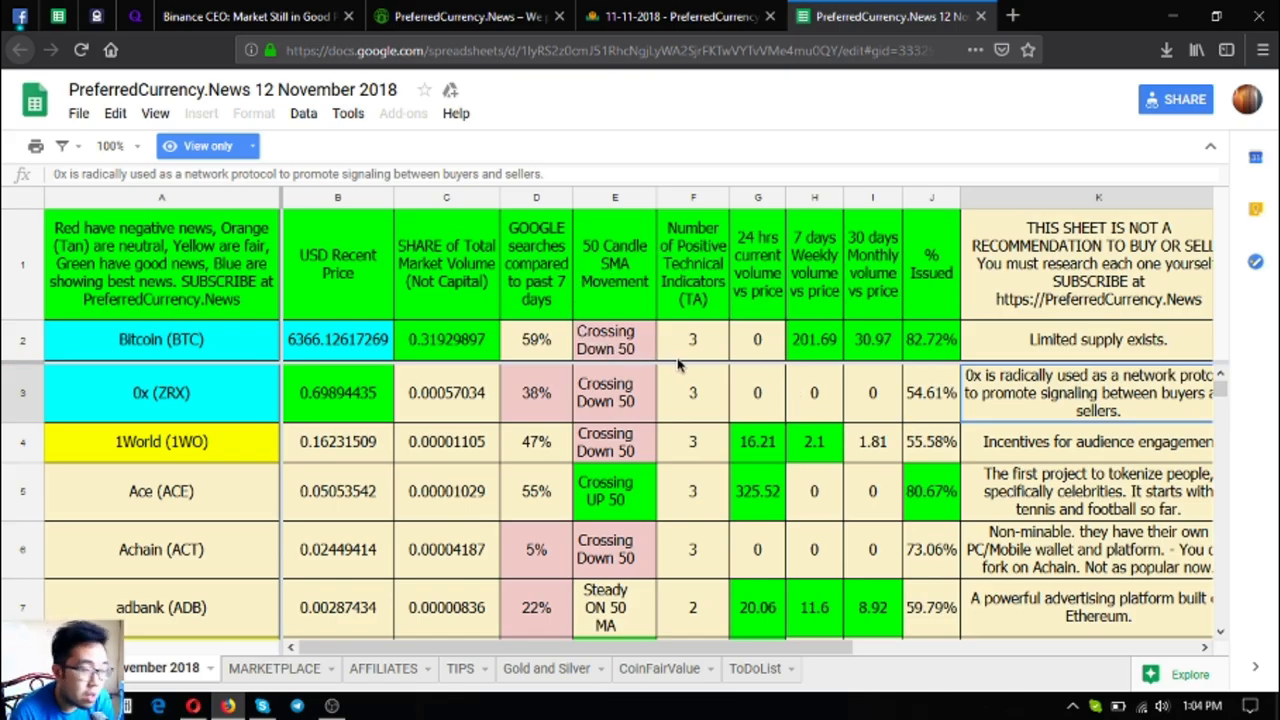
mouse_move(420, 408)
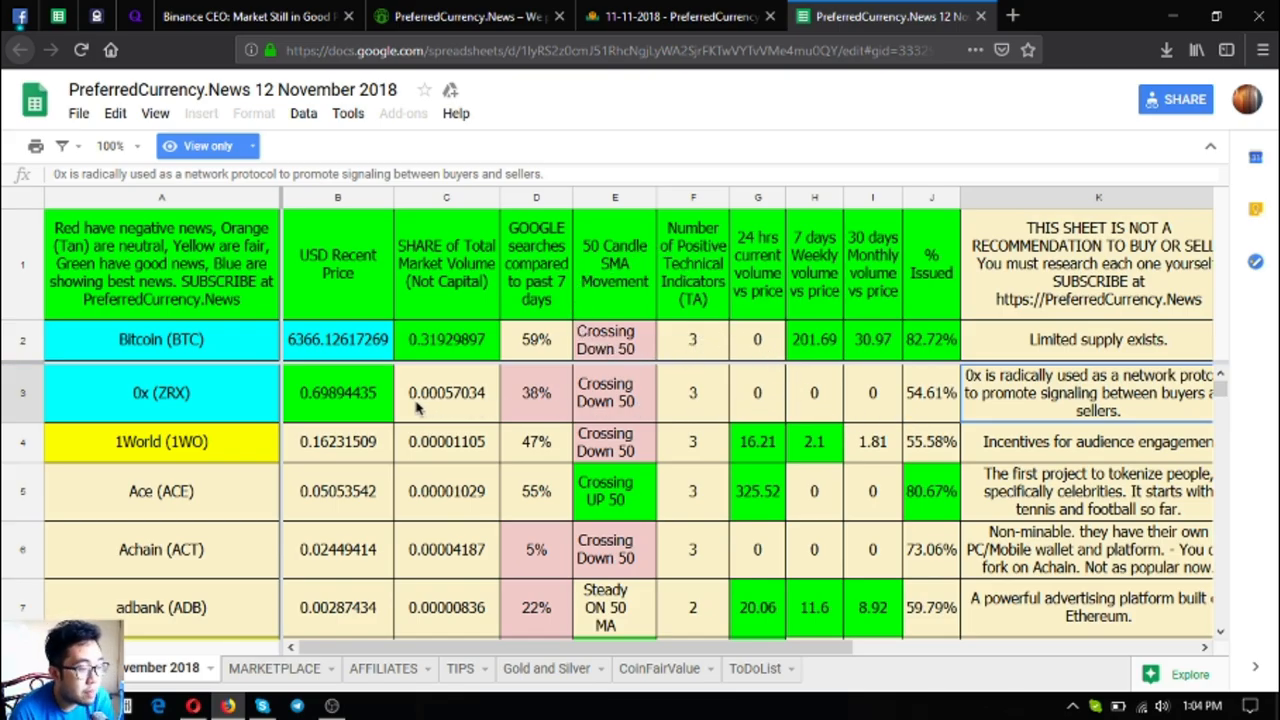
mouse_move(586, 436)
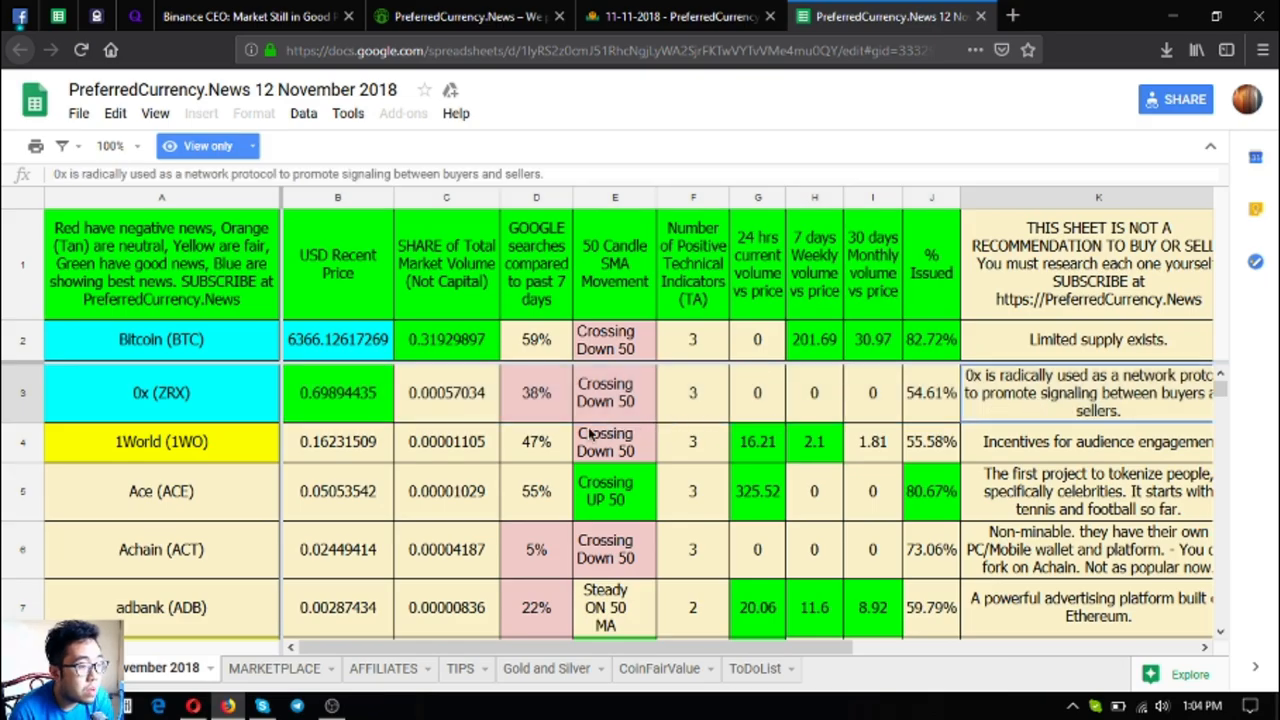
left_click(336, 392)
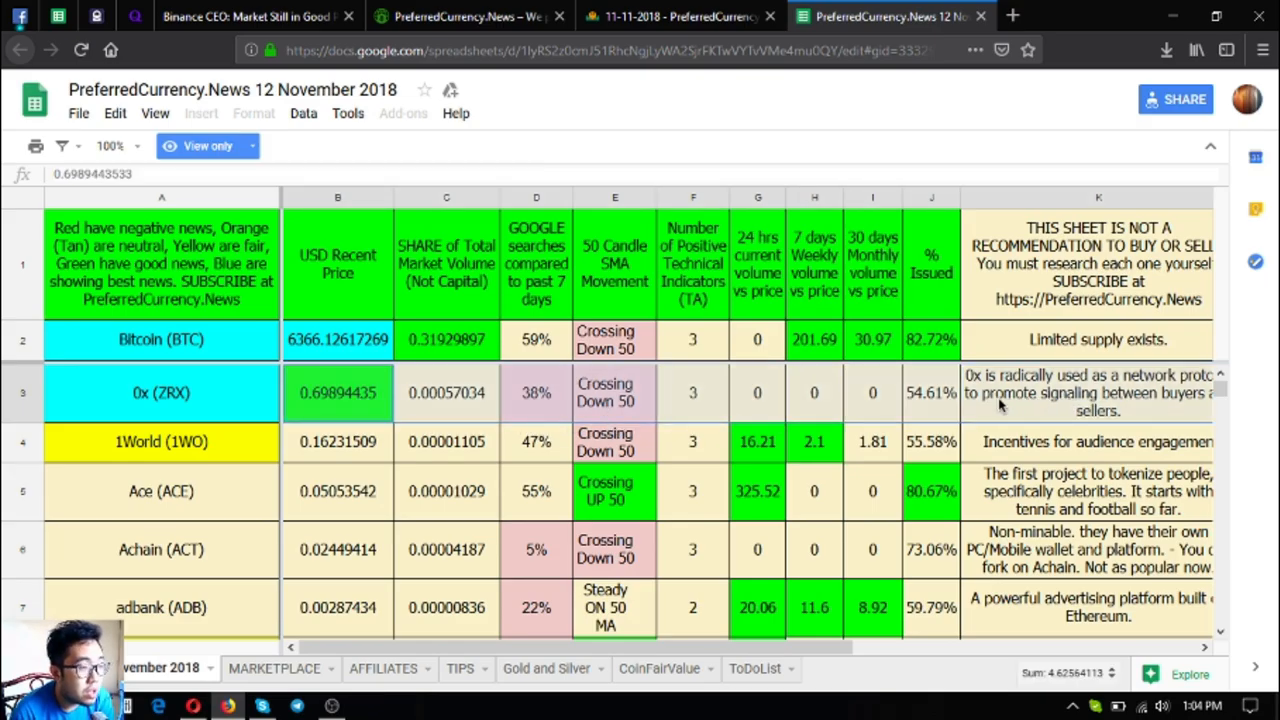
left_click(446, 264)
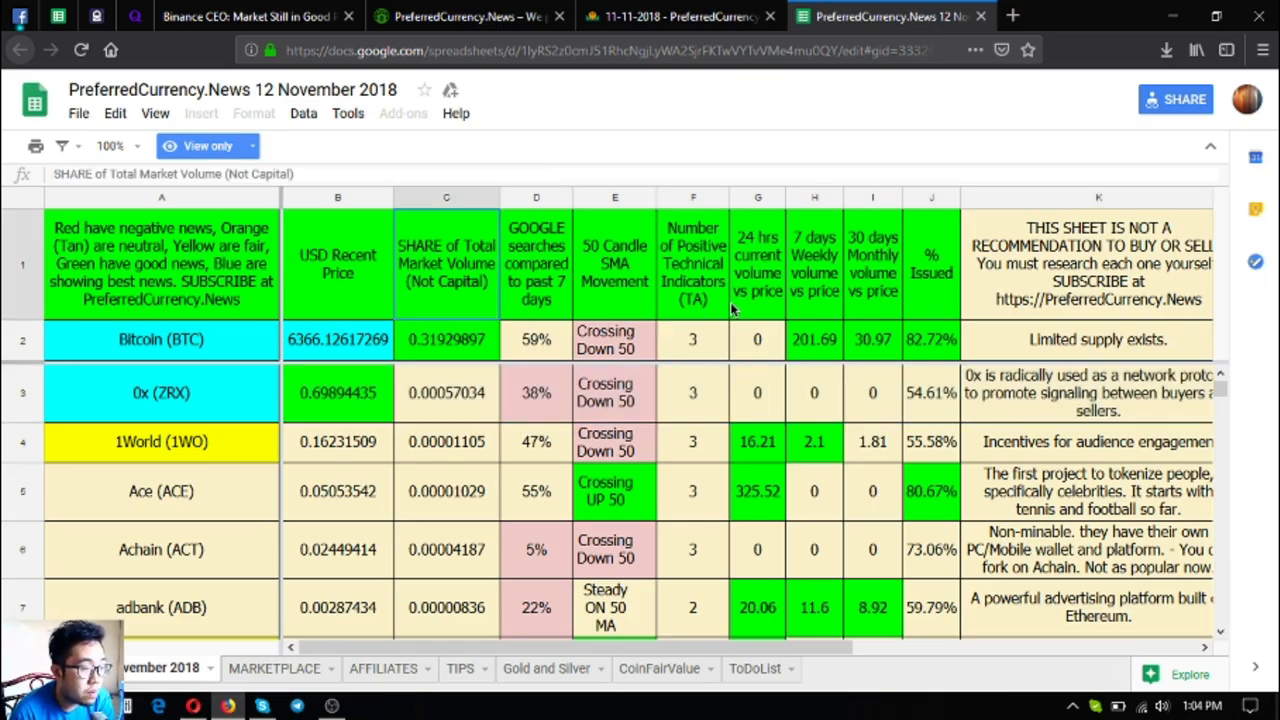
- Glance back at the newsletter, return to the spreadsheet, and leave a new blank tab open
left_click(674, 16)
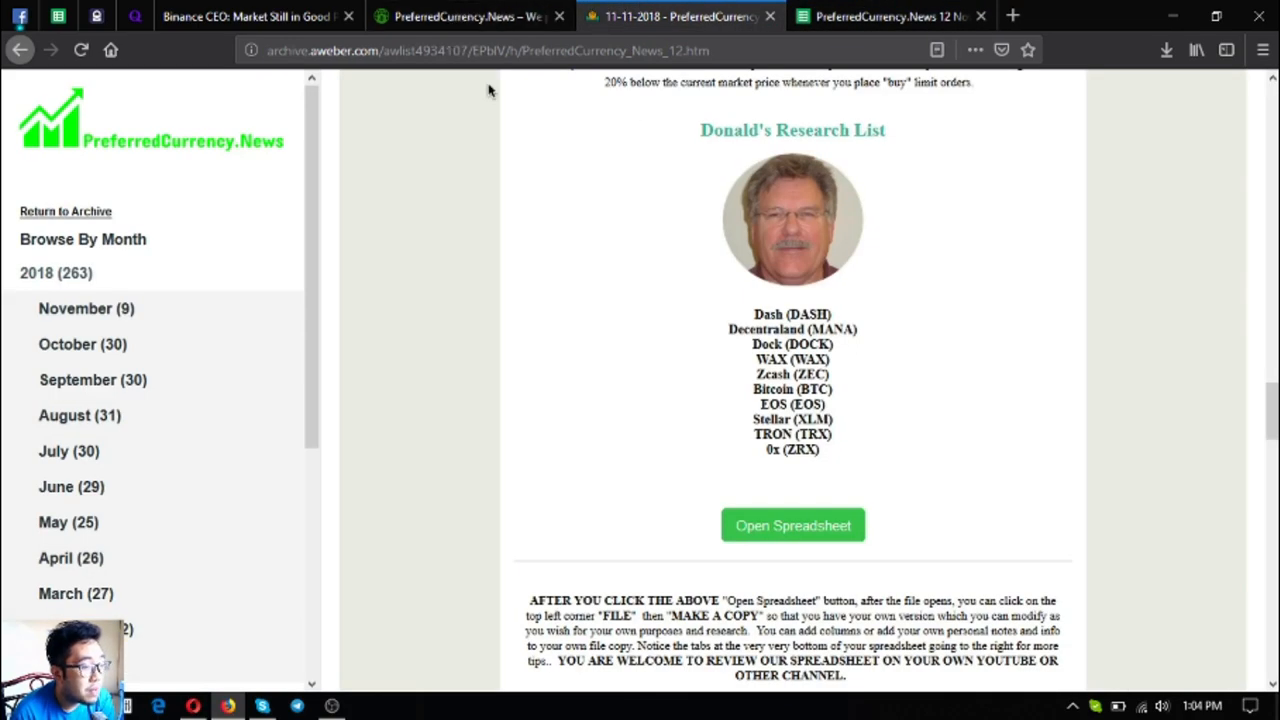
scroll("down", 3)
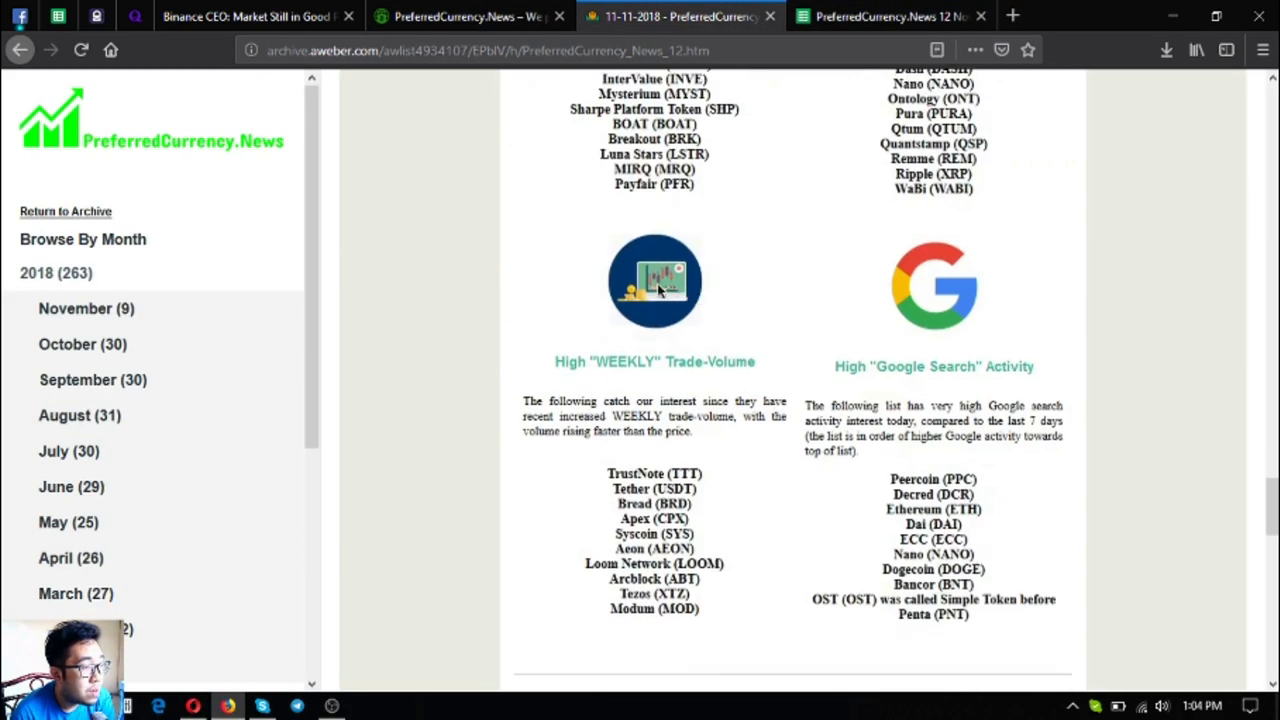
left_click(884, 16)
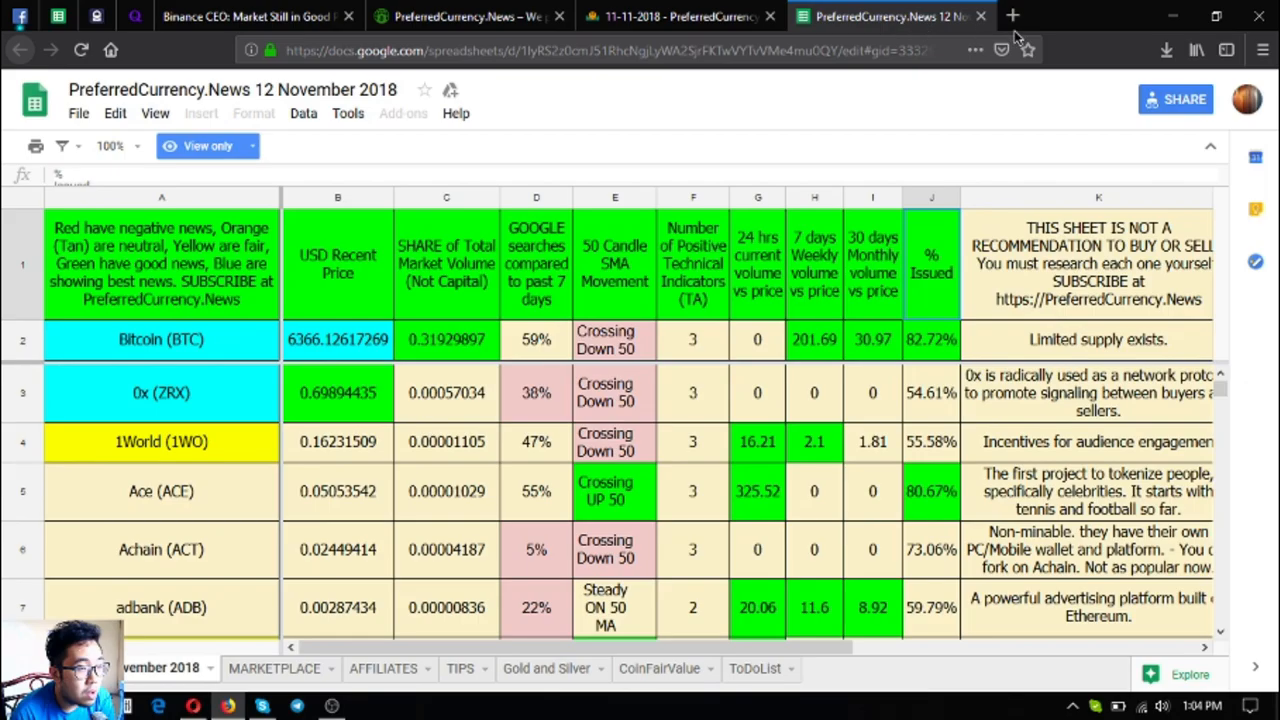
left_click(1020, 14)
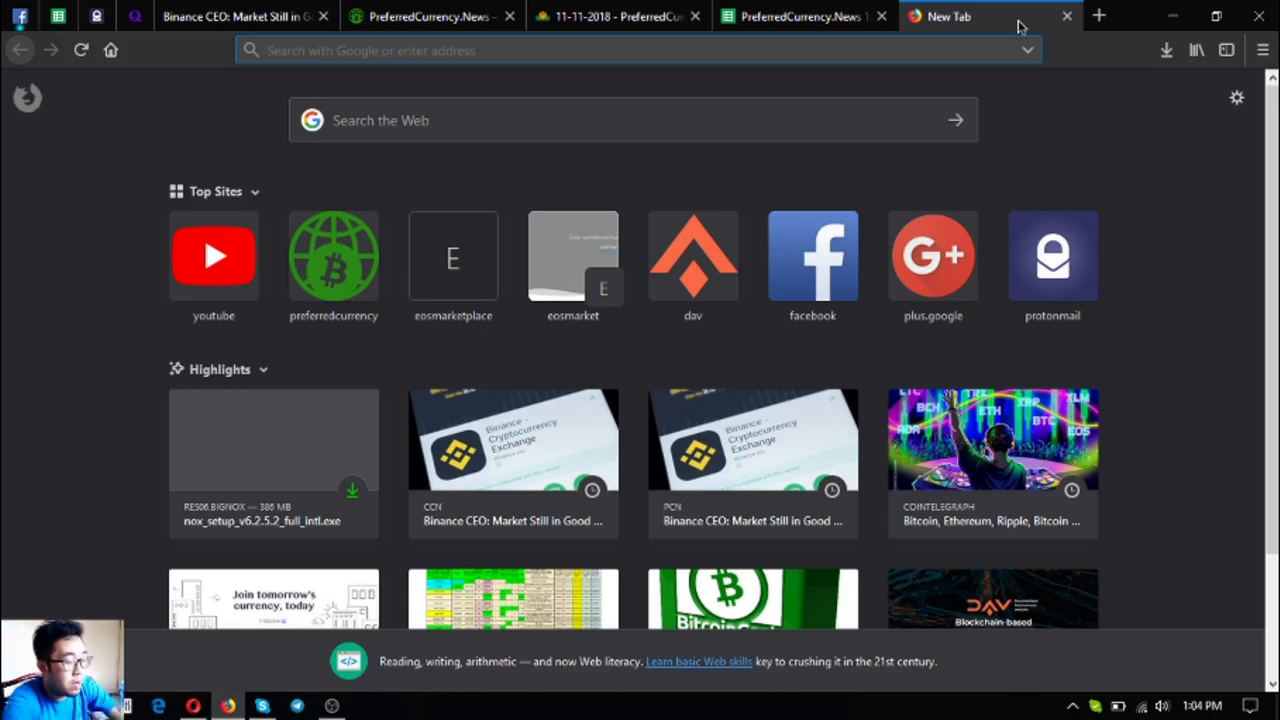
- Enter the dav.network address to load the DAV 'Coin of Transportation' homepage
type("dav4")
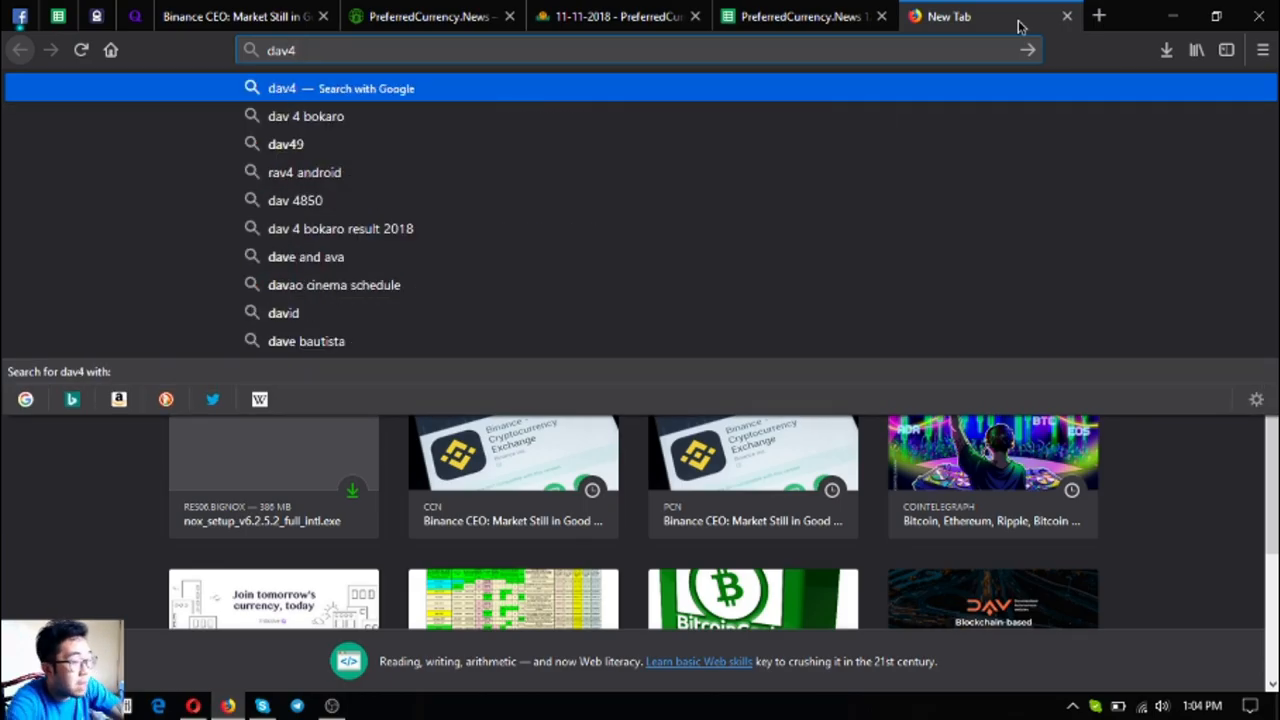
type("dav.t")
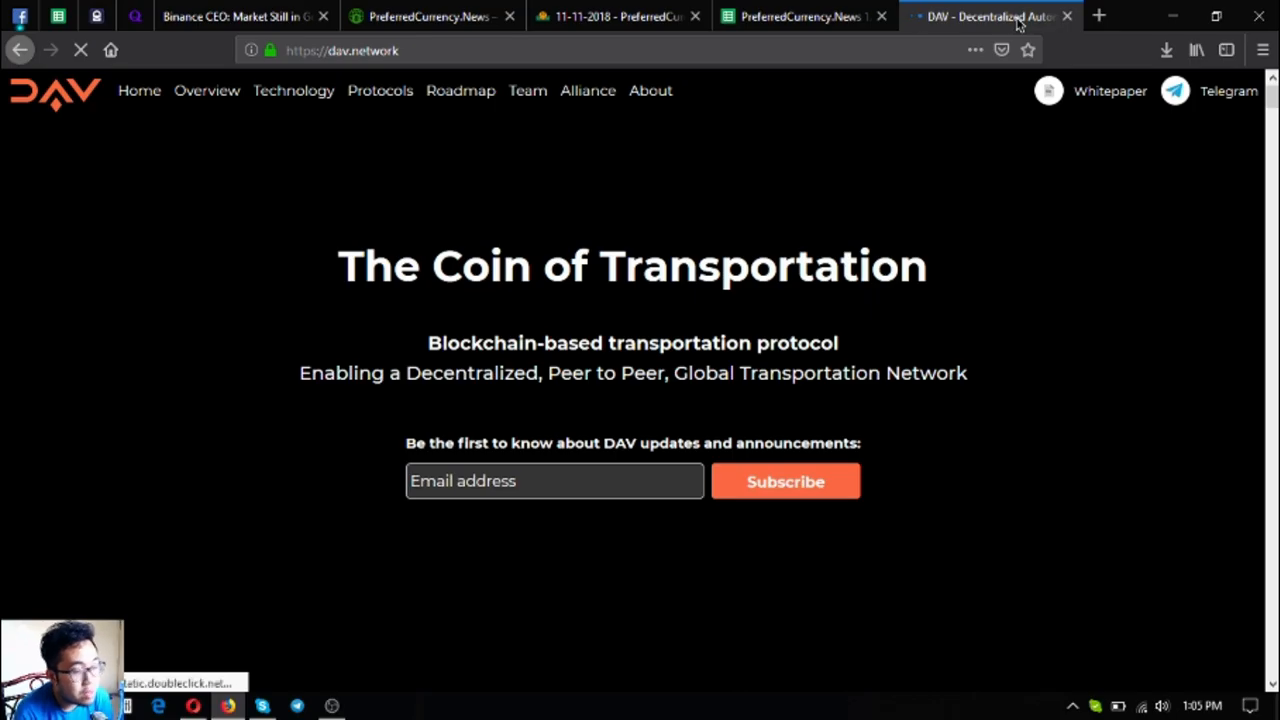
scroll("down", 3)
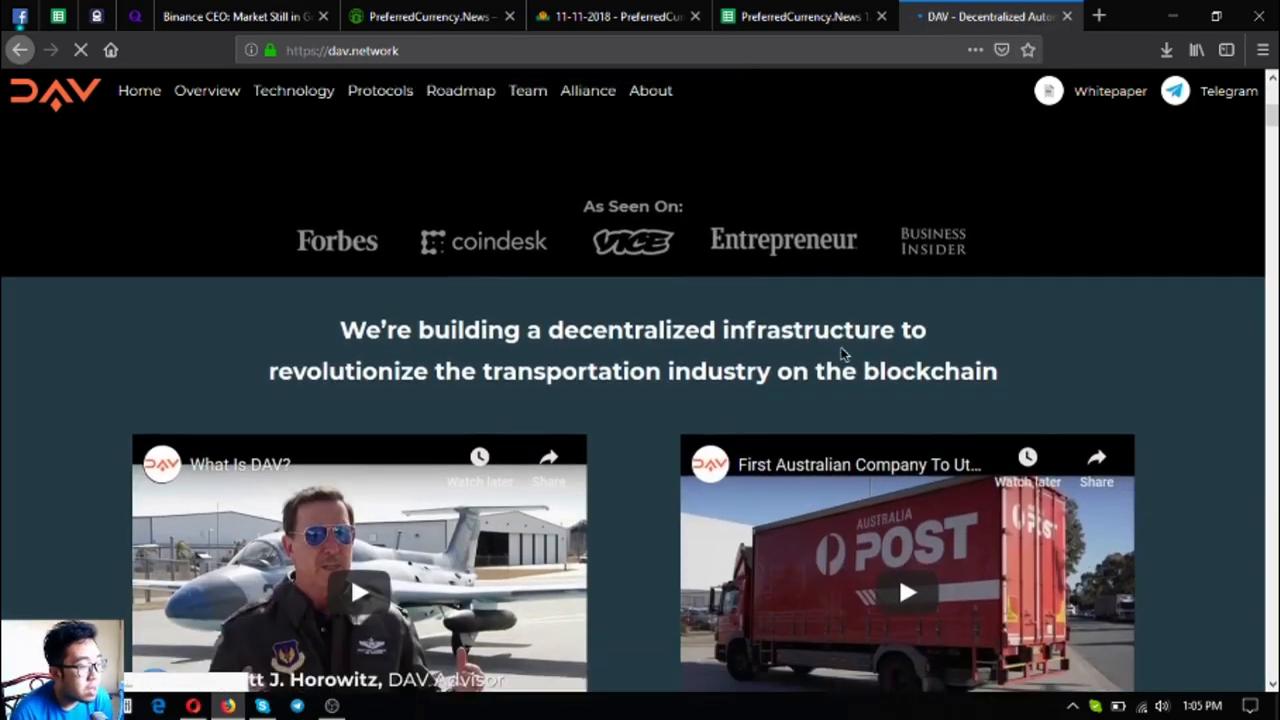
scroll("down", 3)
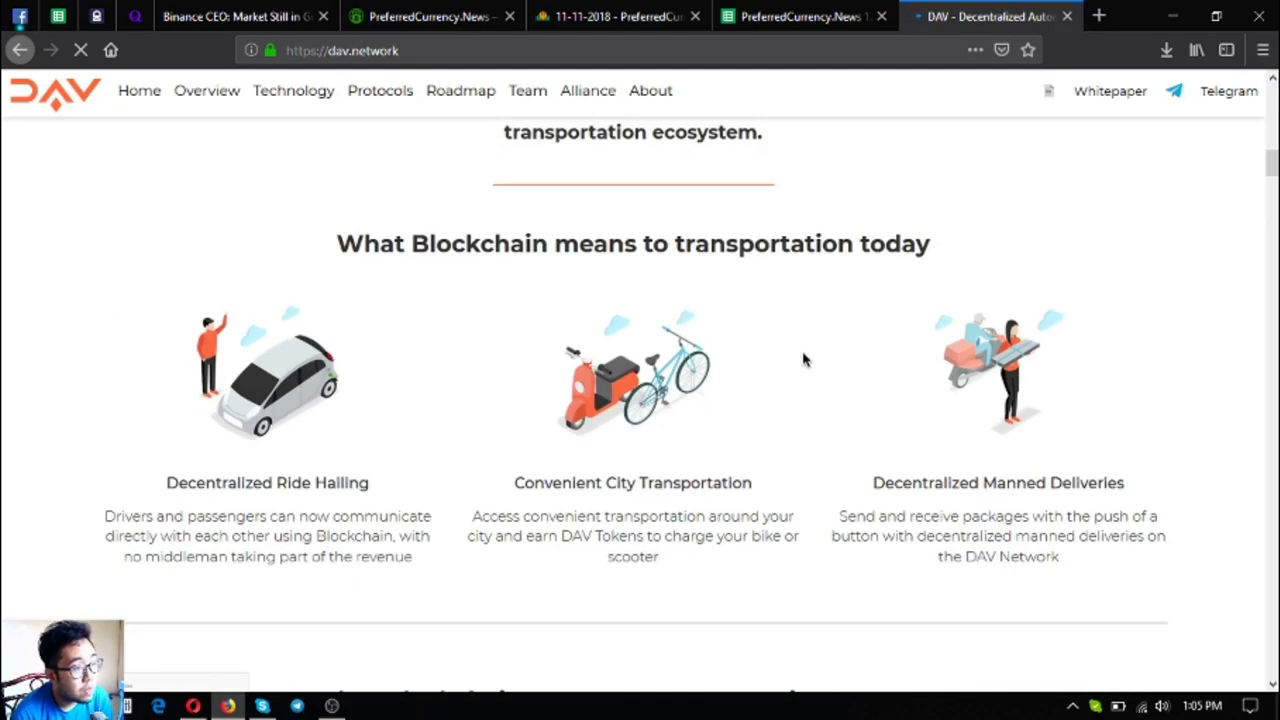
scroll("up", 3)
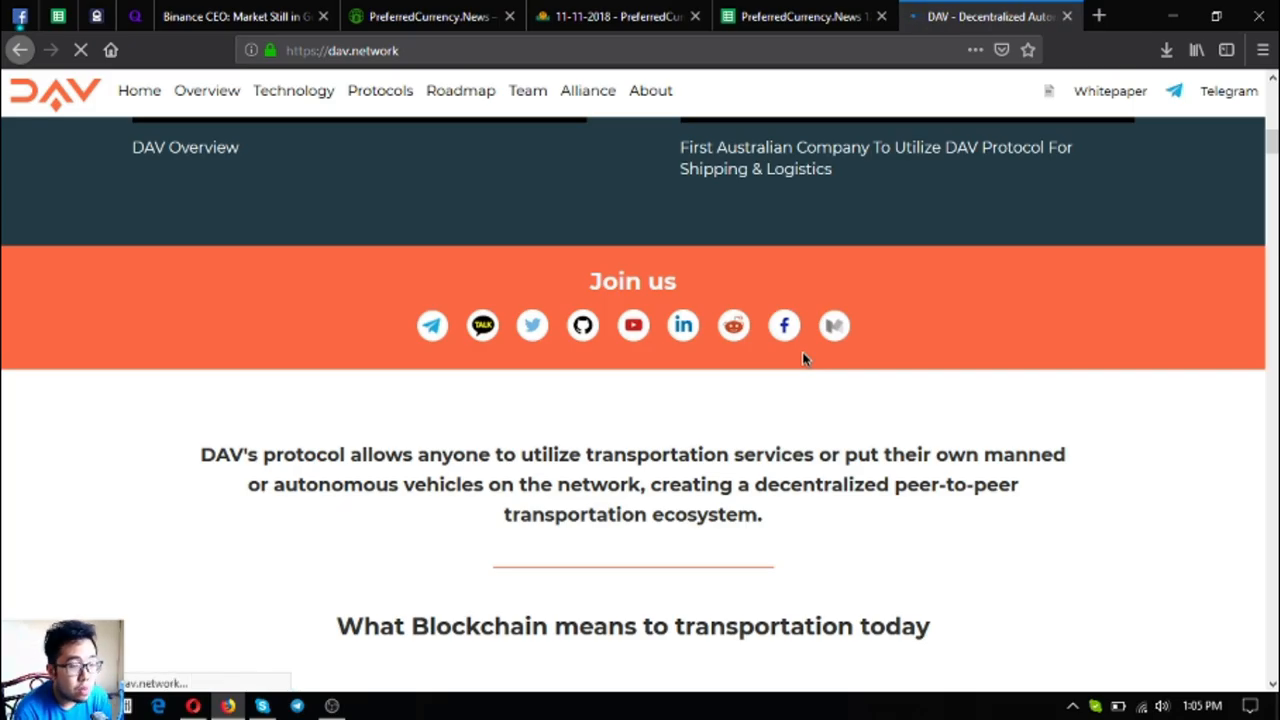
mouse_move(472, 270)
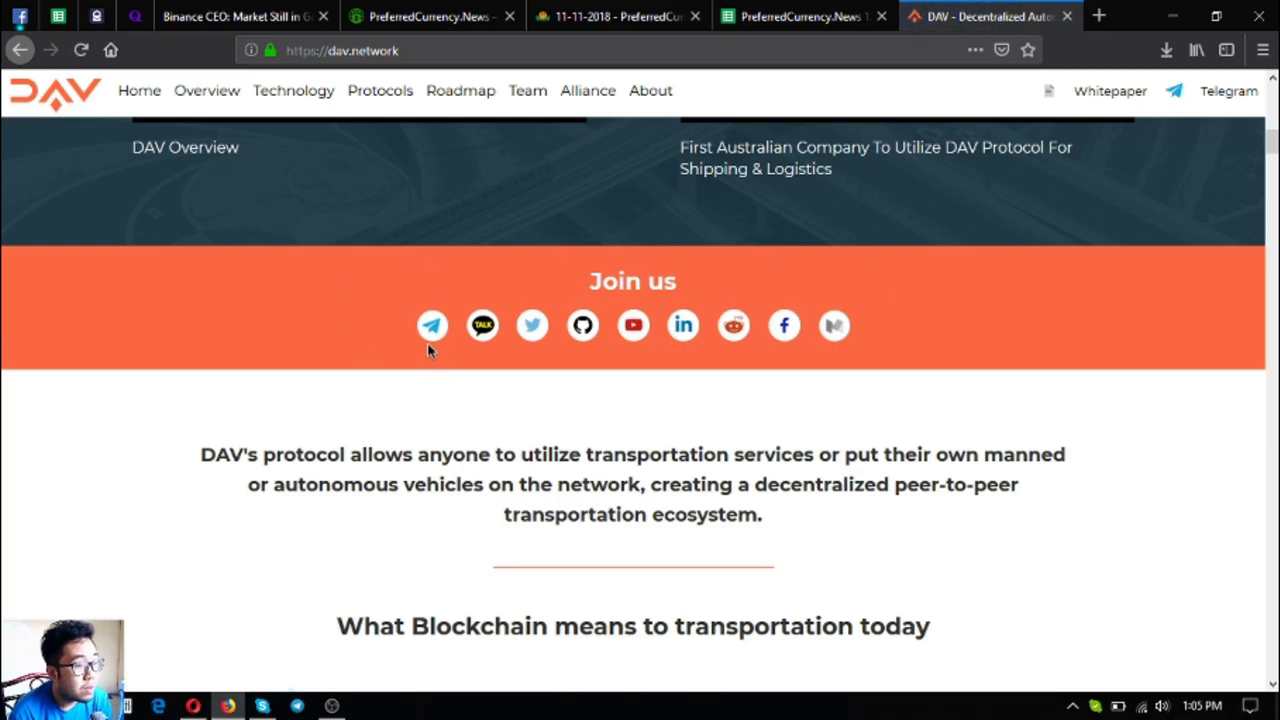
mouse_move(454, 348)
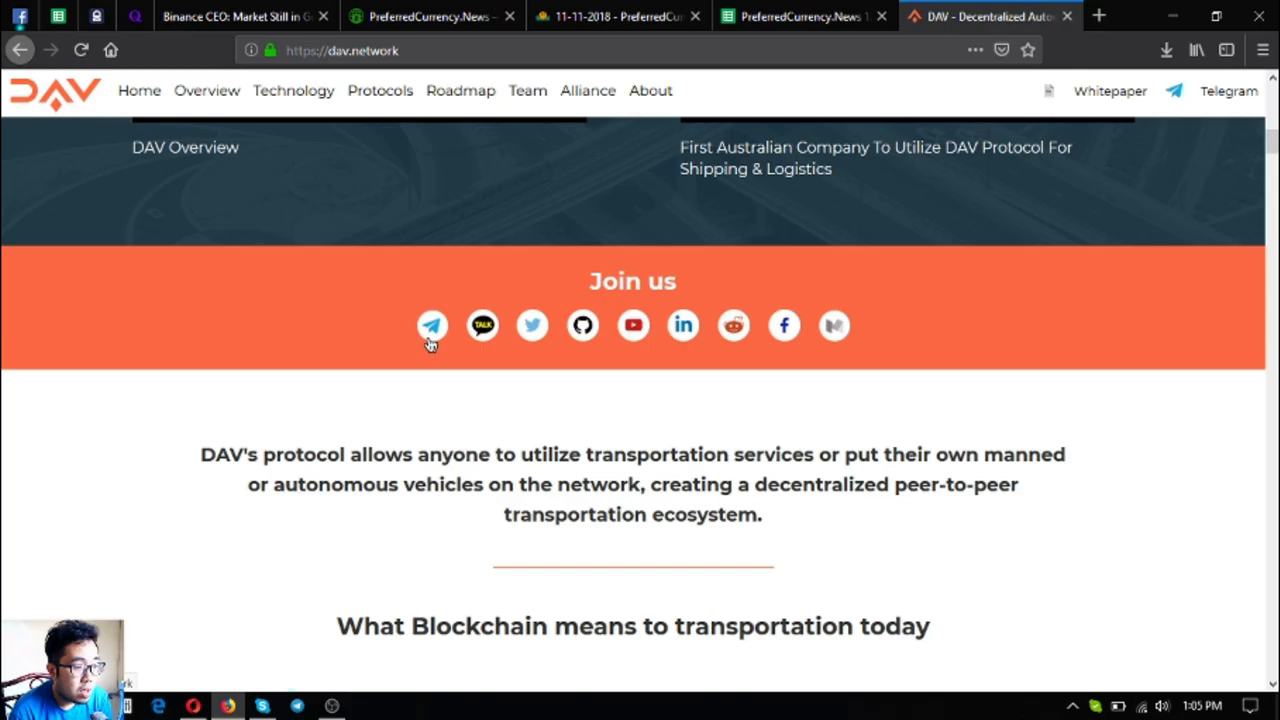
mouse_move(522, 336)
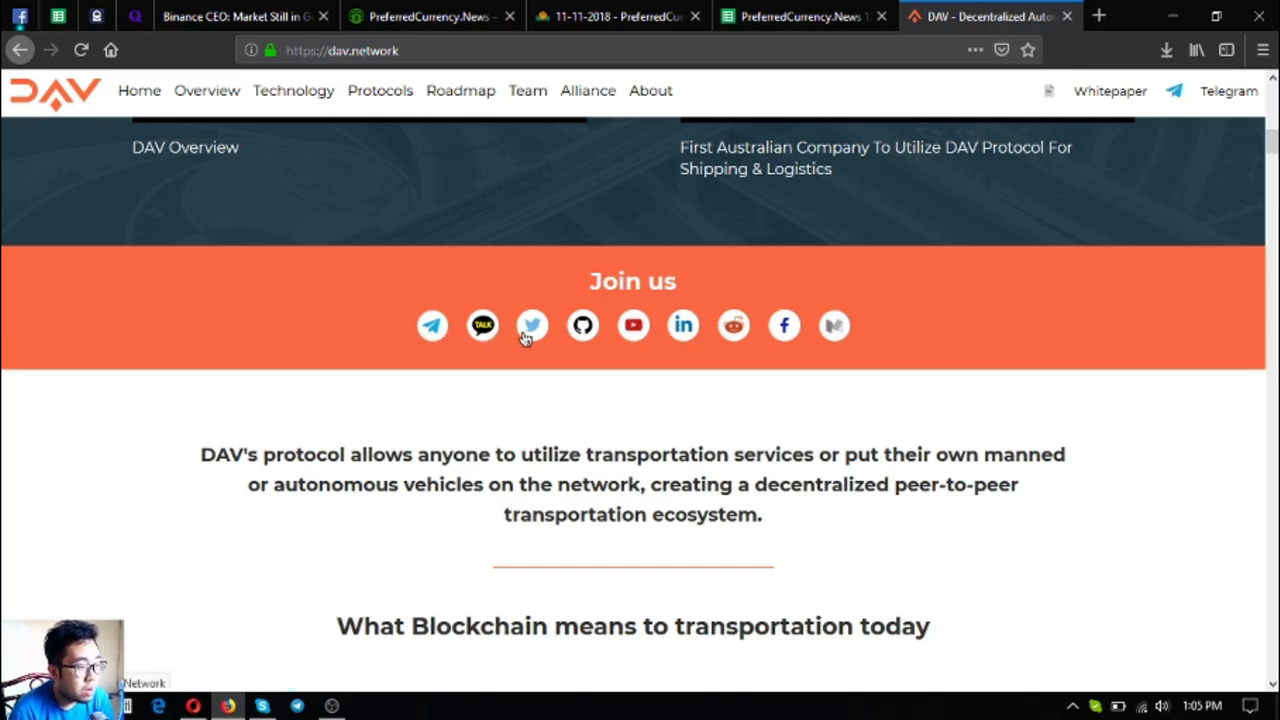
mouse_move(556, 338)
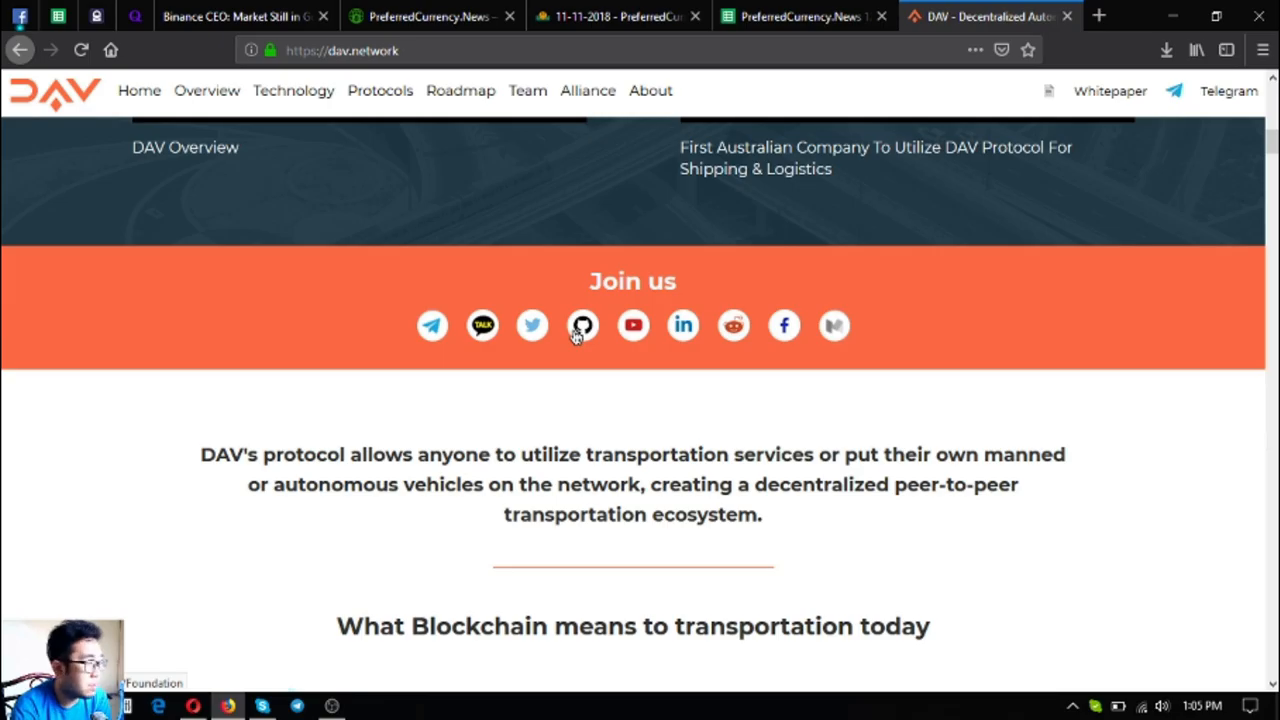
mouse_move(696, 372)
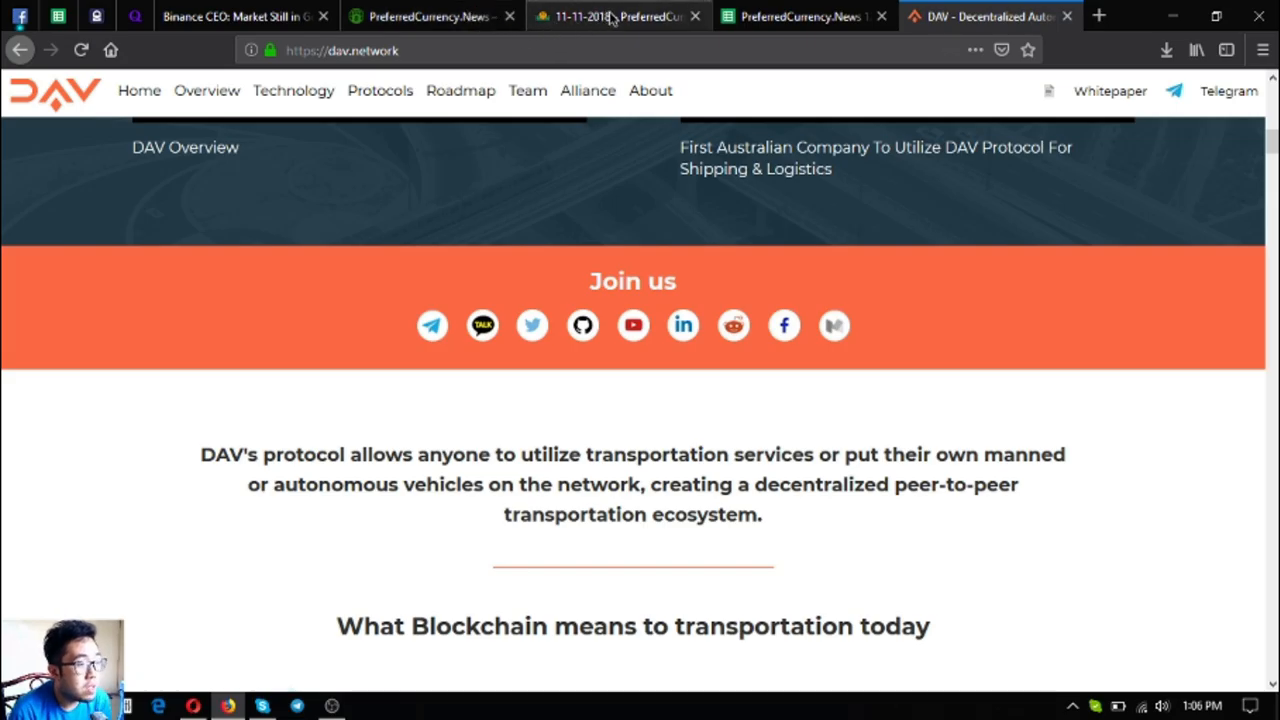
left_click(448, 16)
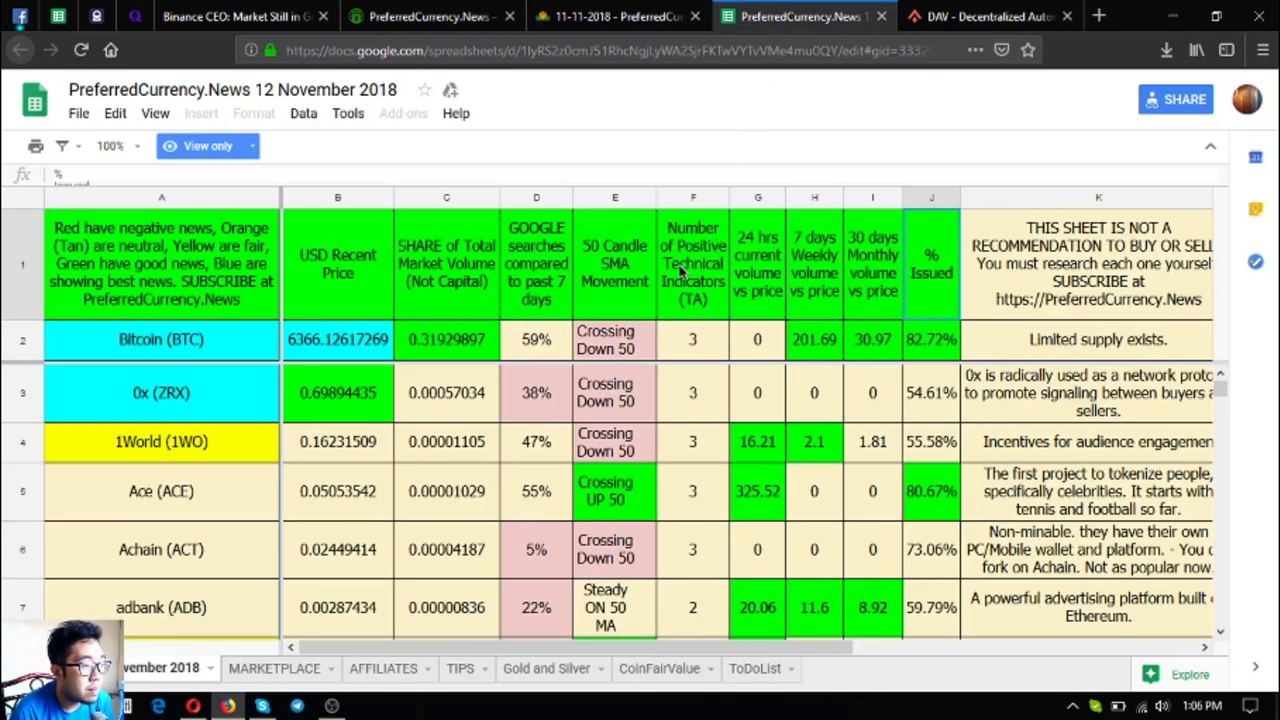
mouse_move(550, 216)
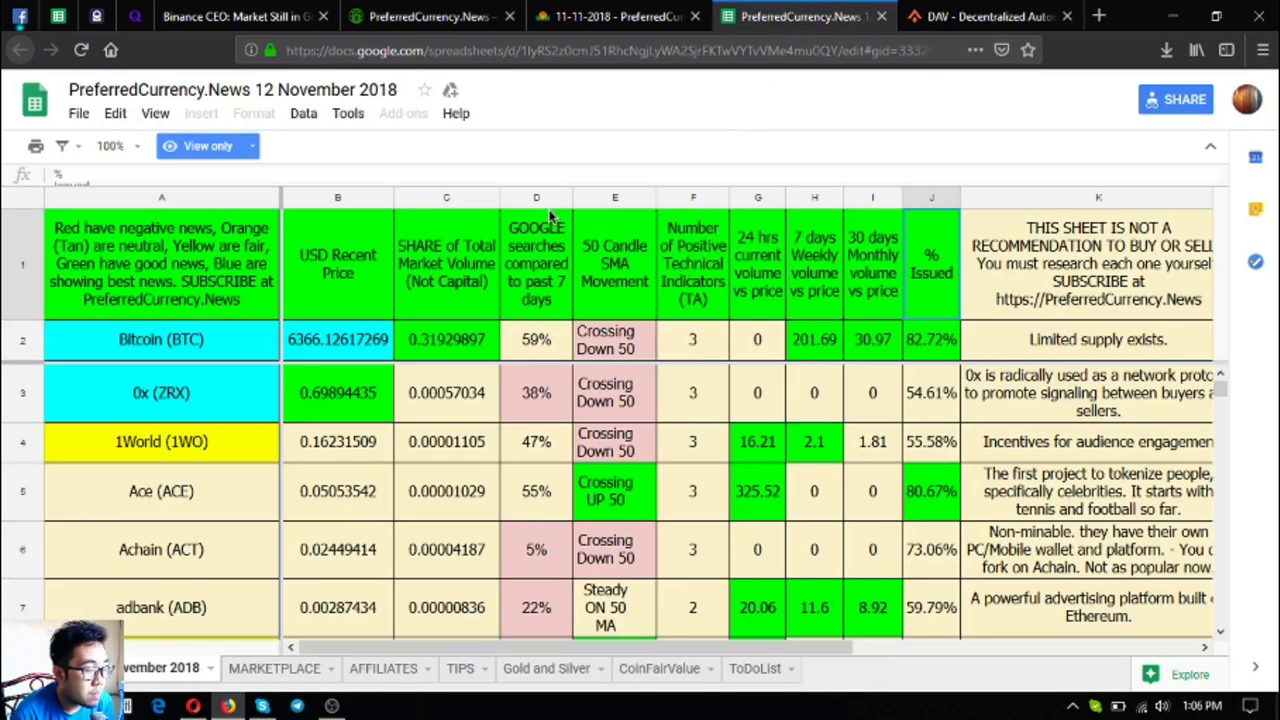
mouse_move(520, 402)
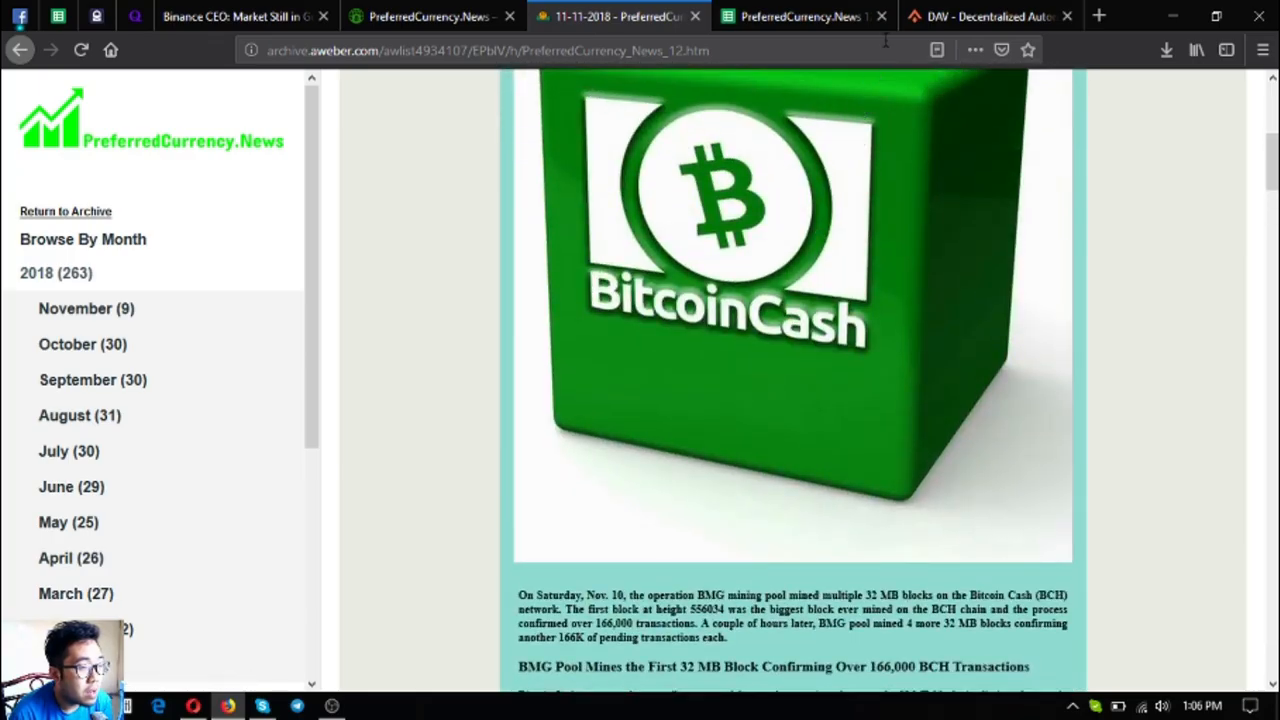
left_click(1000, 16)
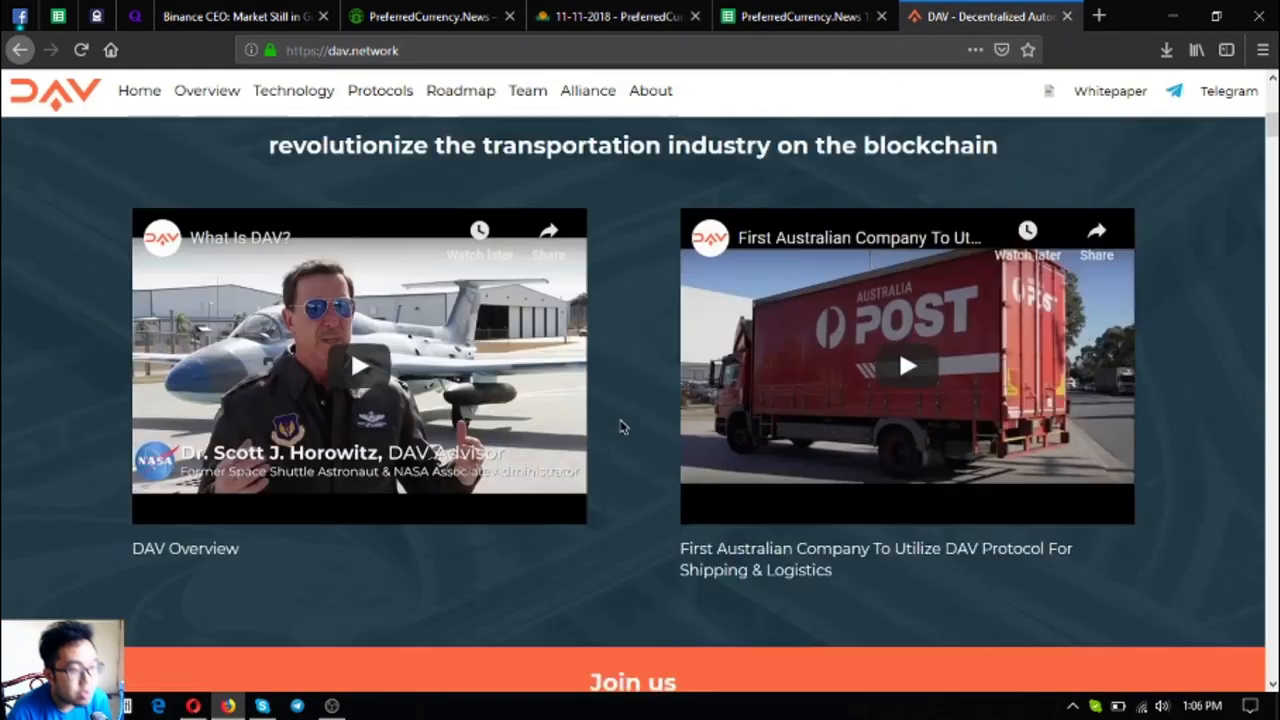
scroll("up", 3)
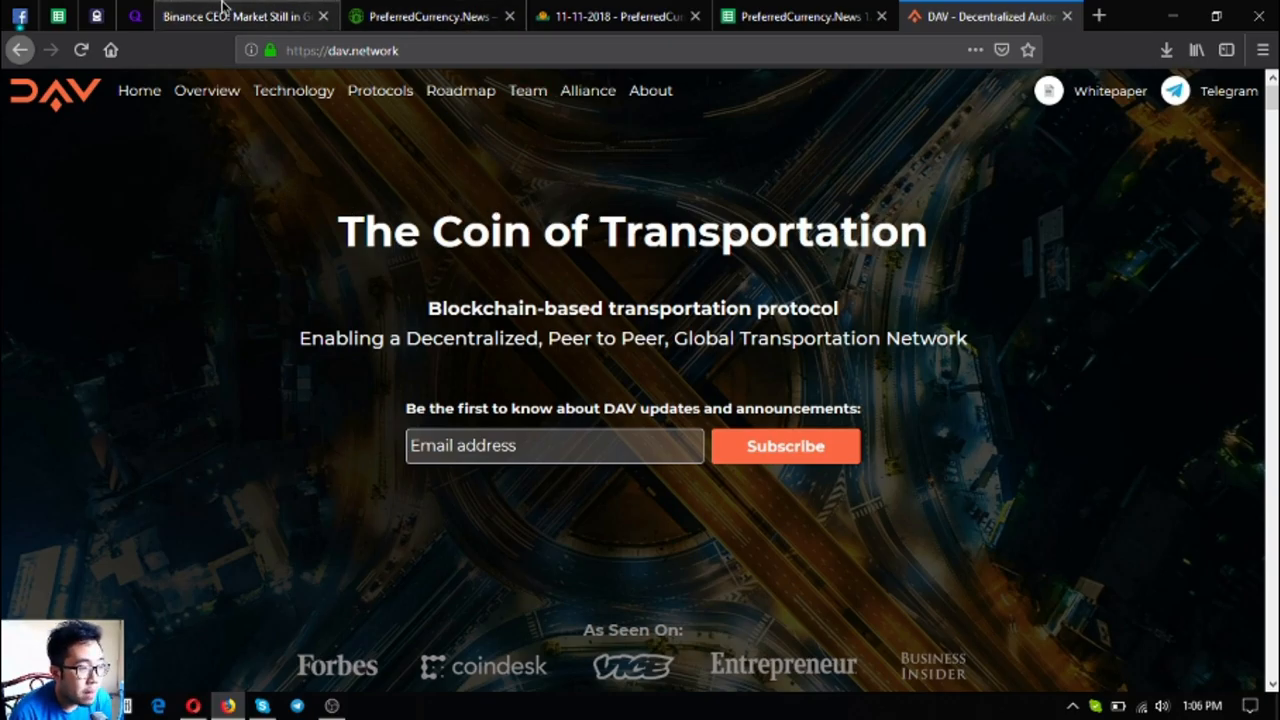
- Bring the PCN.Today Binance CEO tab back, skim down the article and return to its headline
left_click(240, 16)
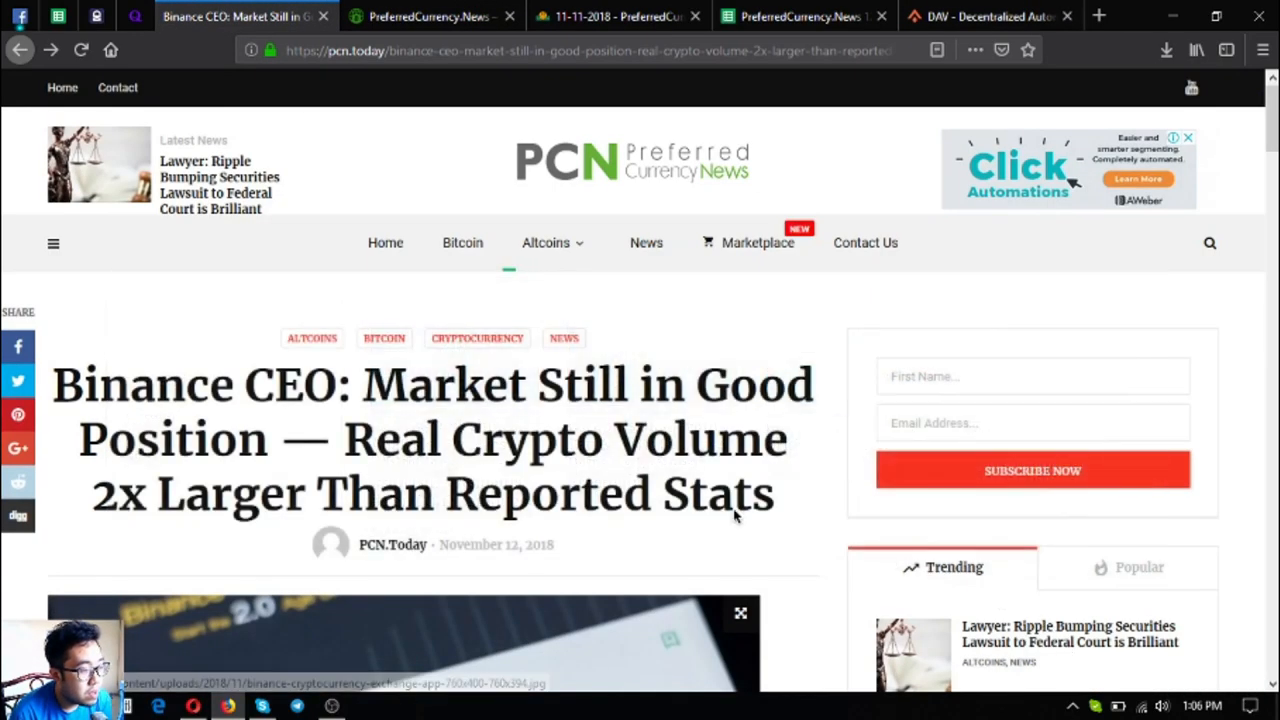
scroll("down", 3)
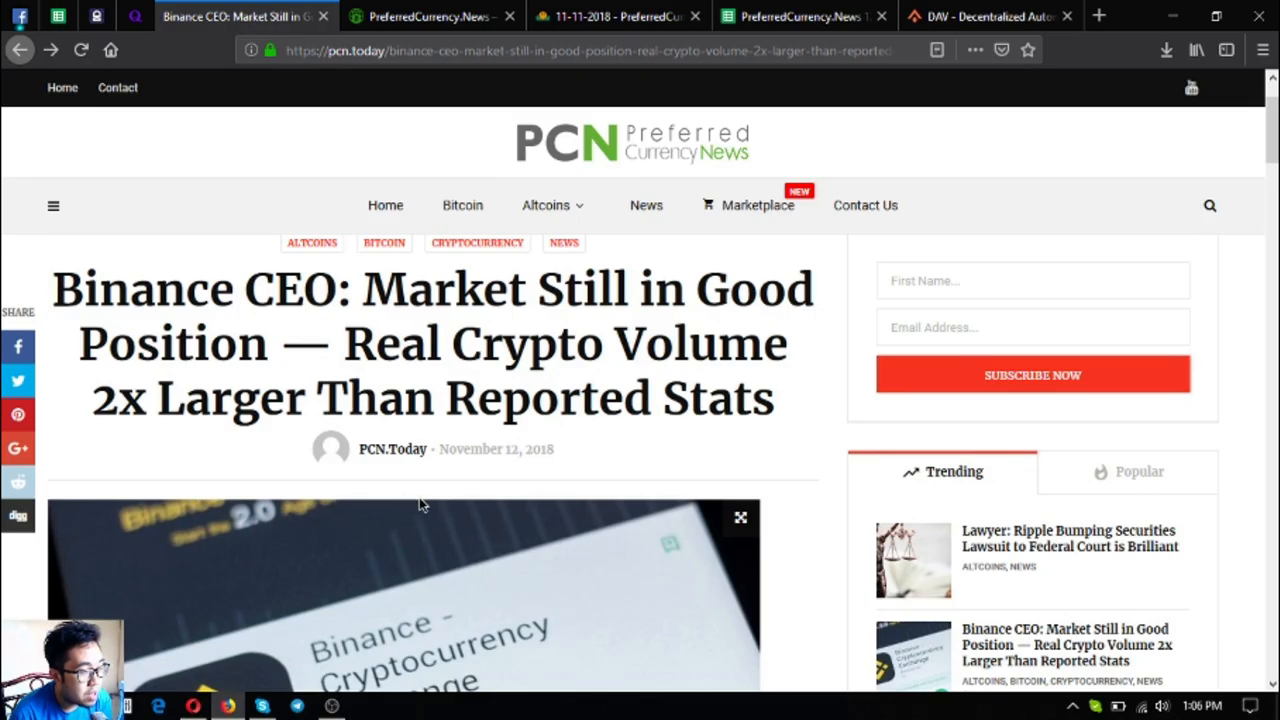
mouse_move(490, 374)
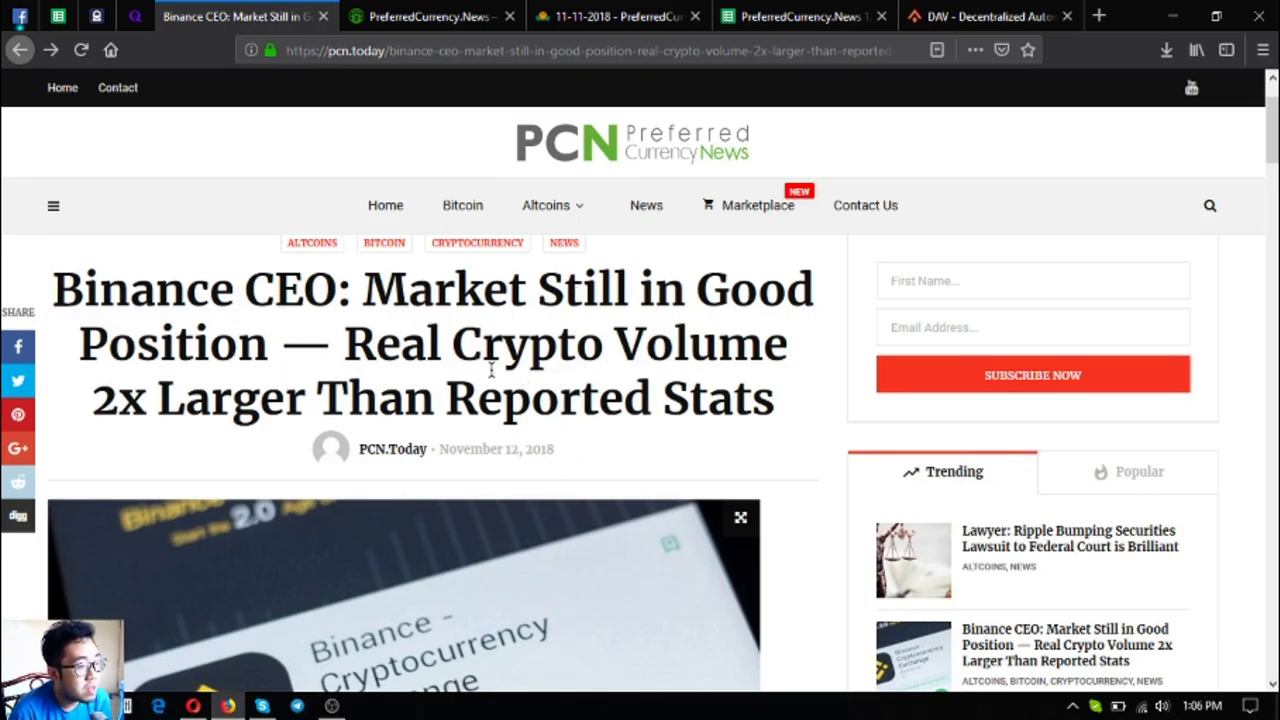
mouse_move(418, 364)
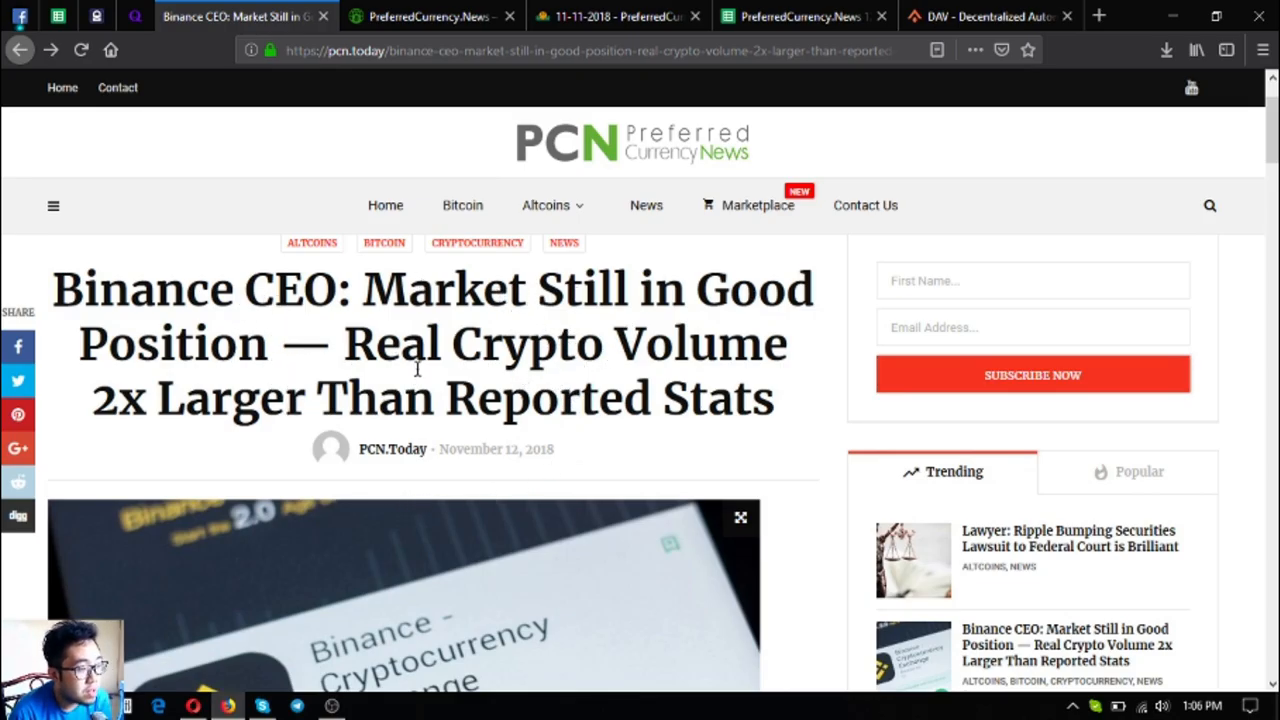
scroll("down", 3)
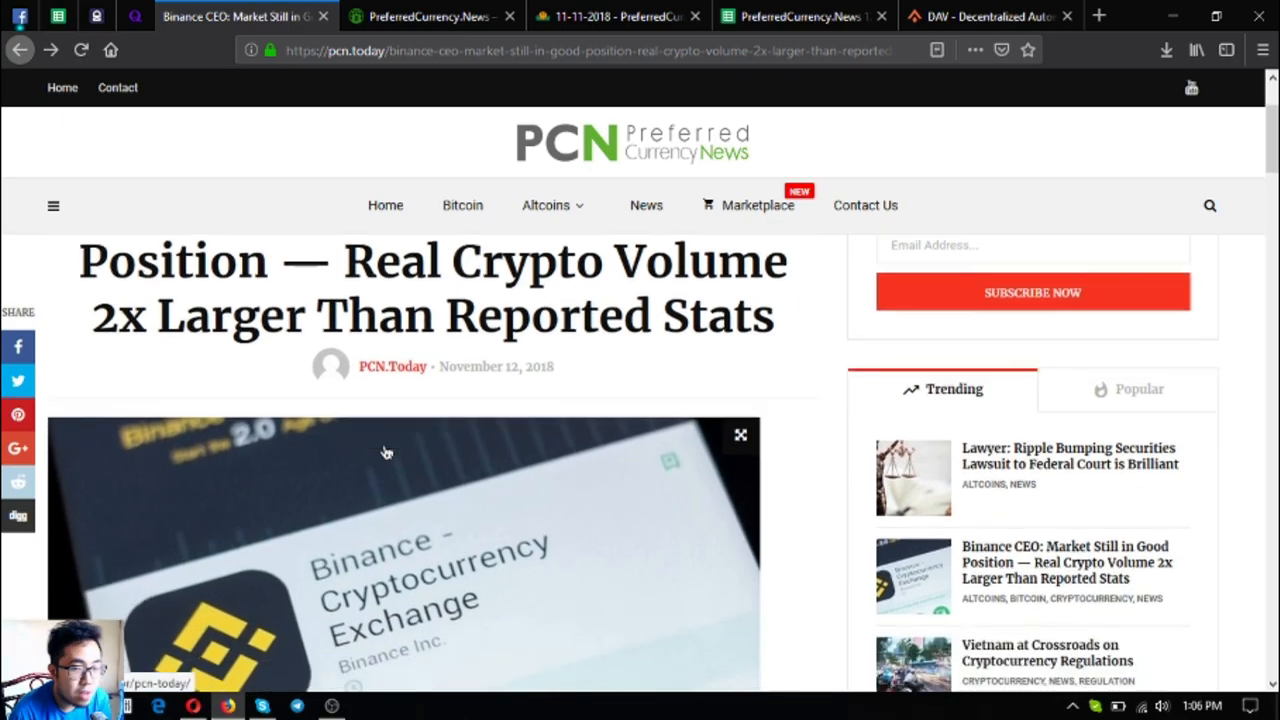
scroll("down", 3)
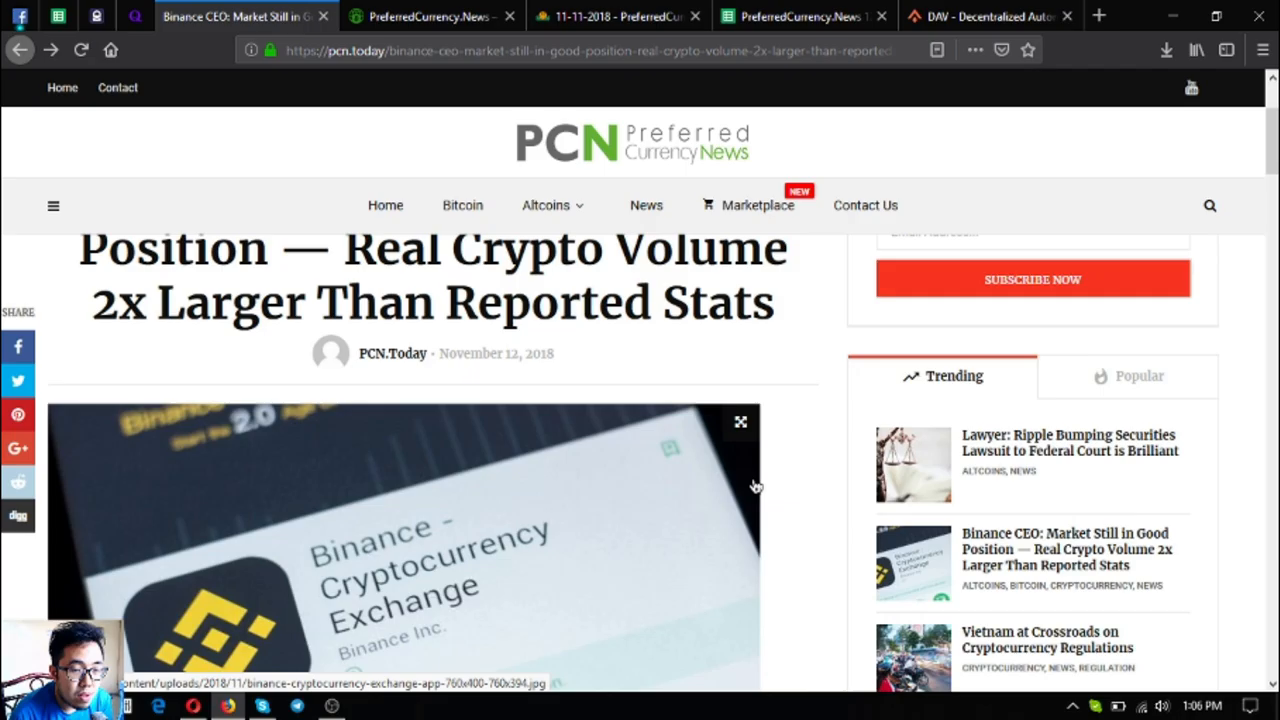
scroll("up", 3)
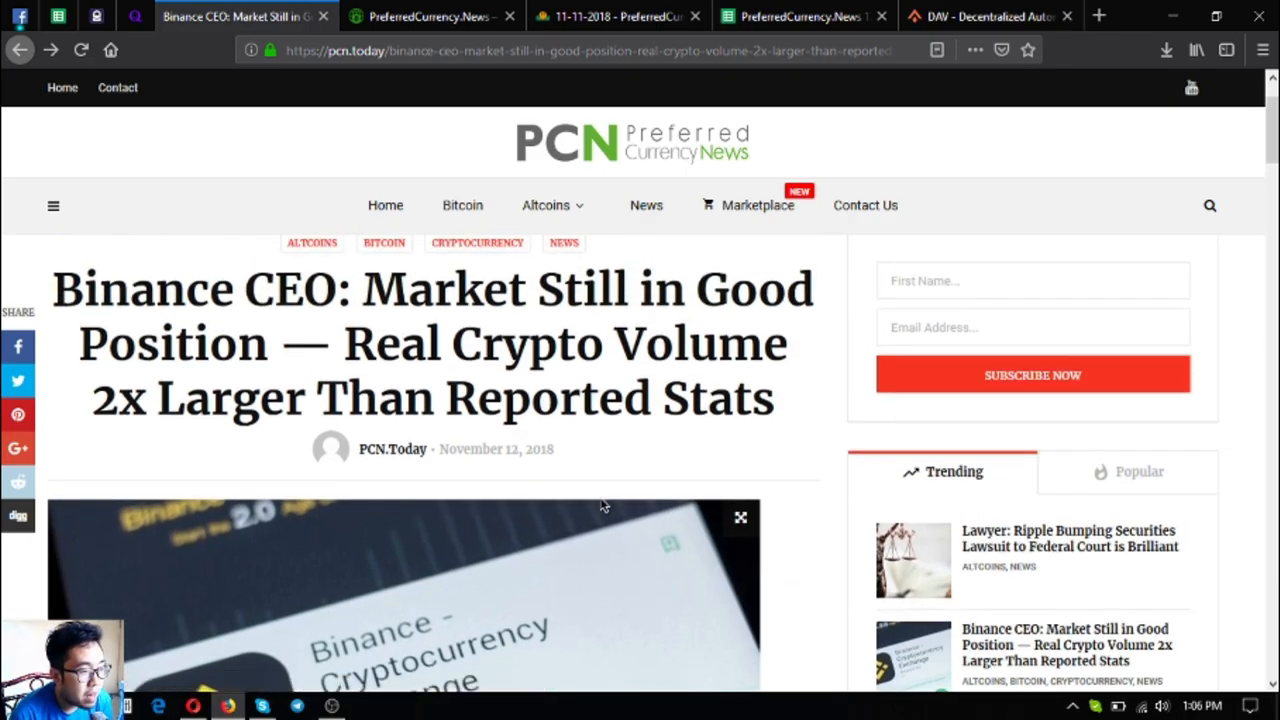